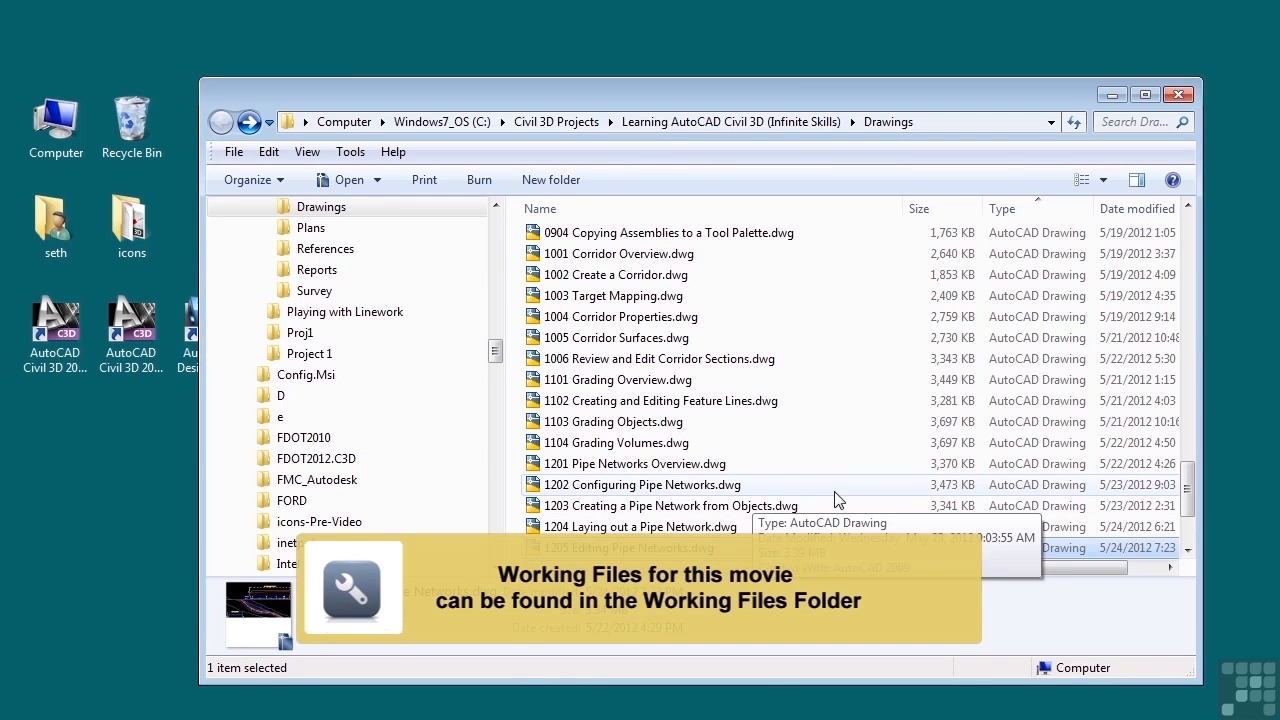
- Select the 1205 Editing Pipe Networks.dwg file in the Drawings folder
left_click(627, 547)
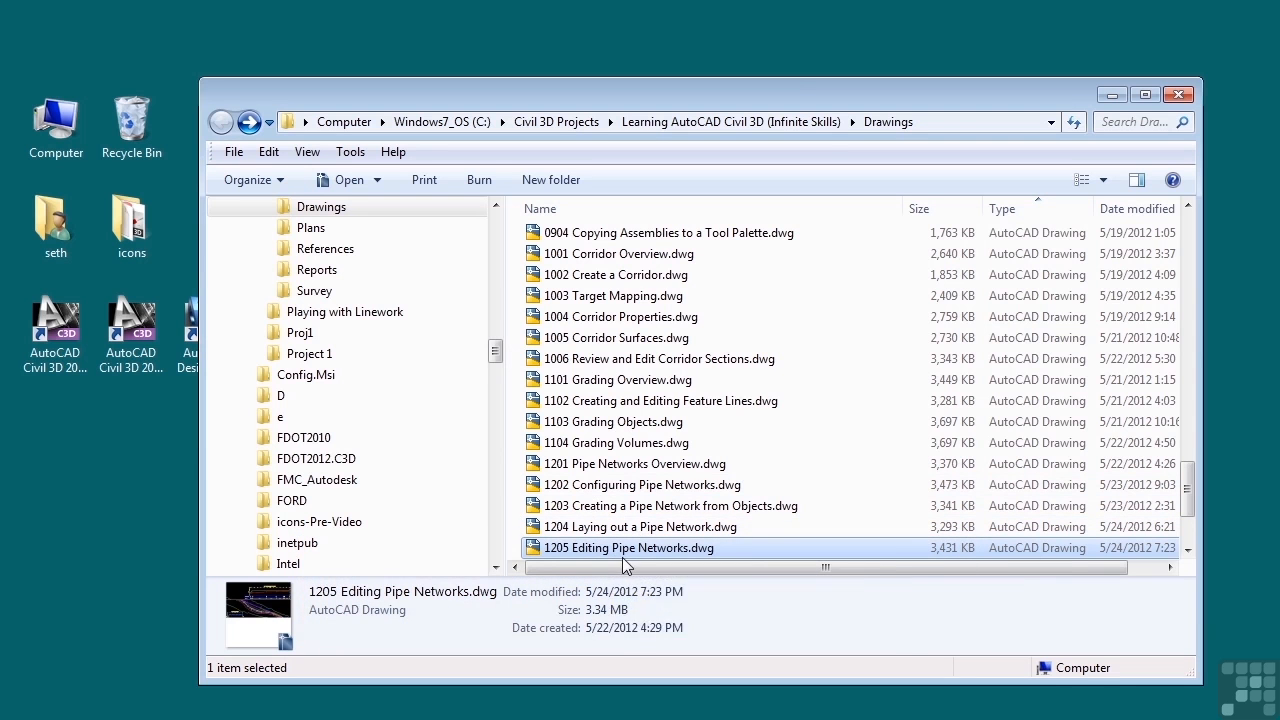
mouse_move(705, 548)
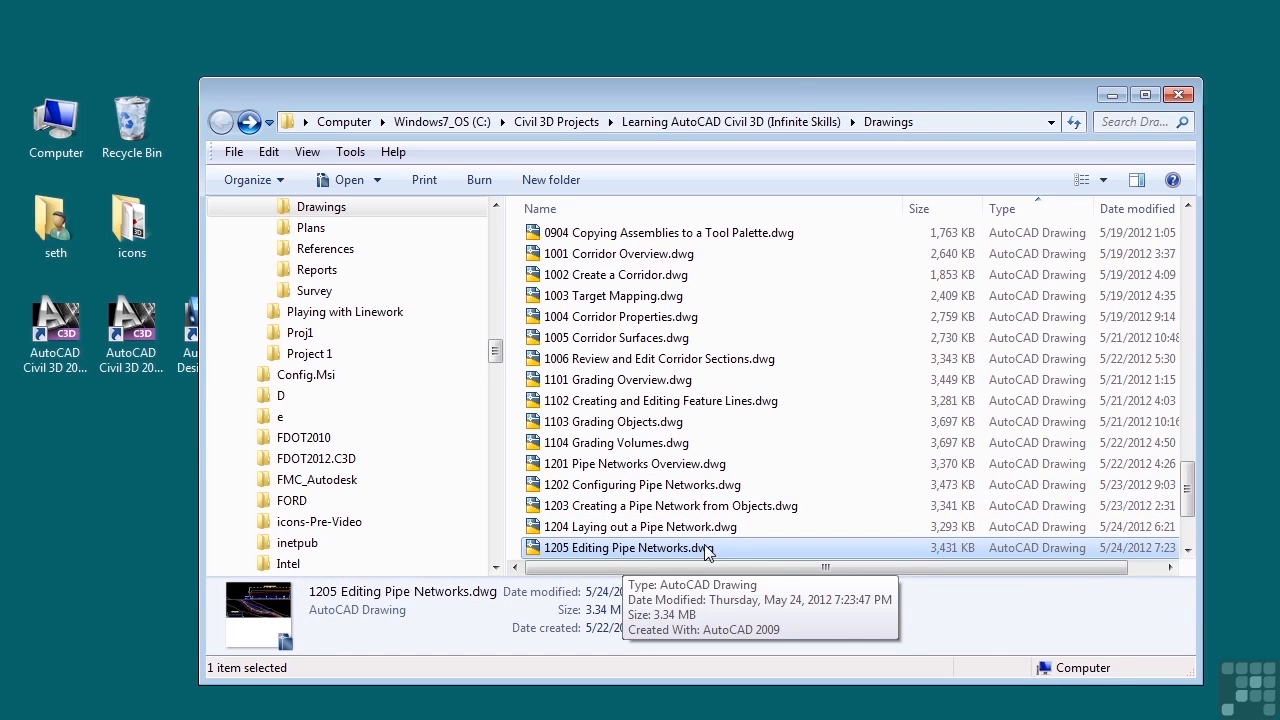
mouse_move(965, 238)
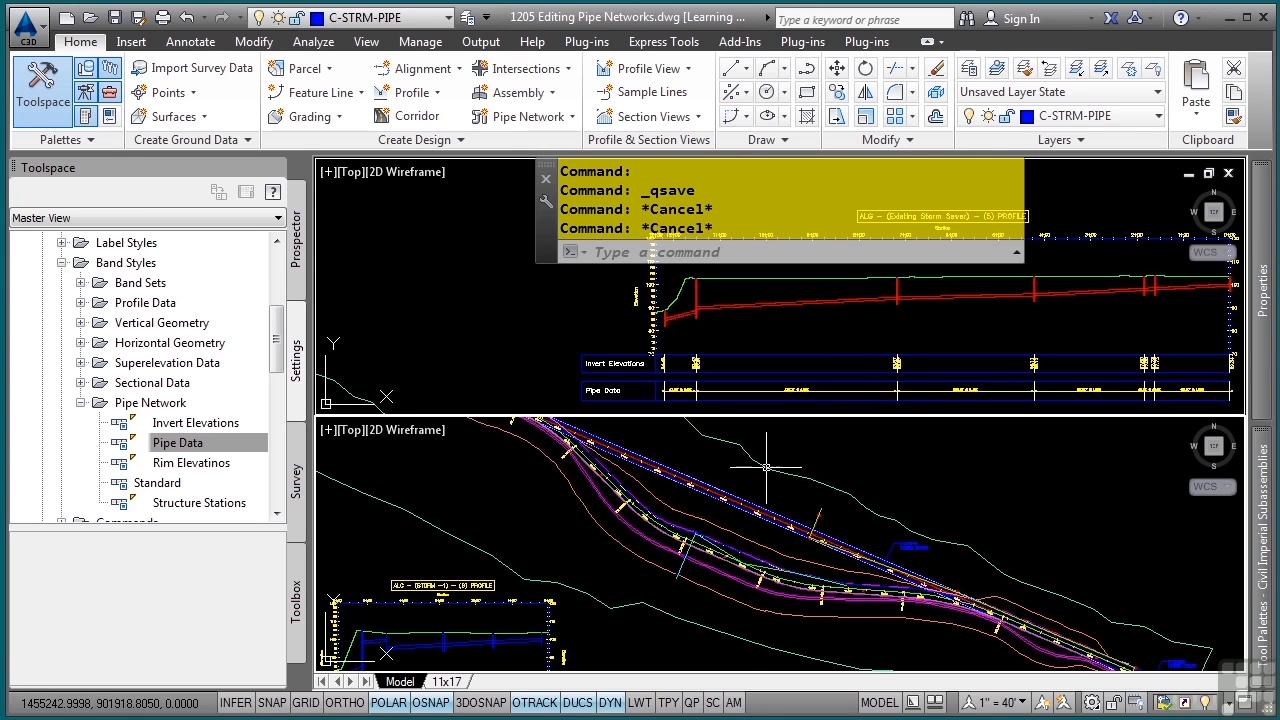
mouse_move(843, 461)
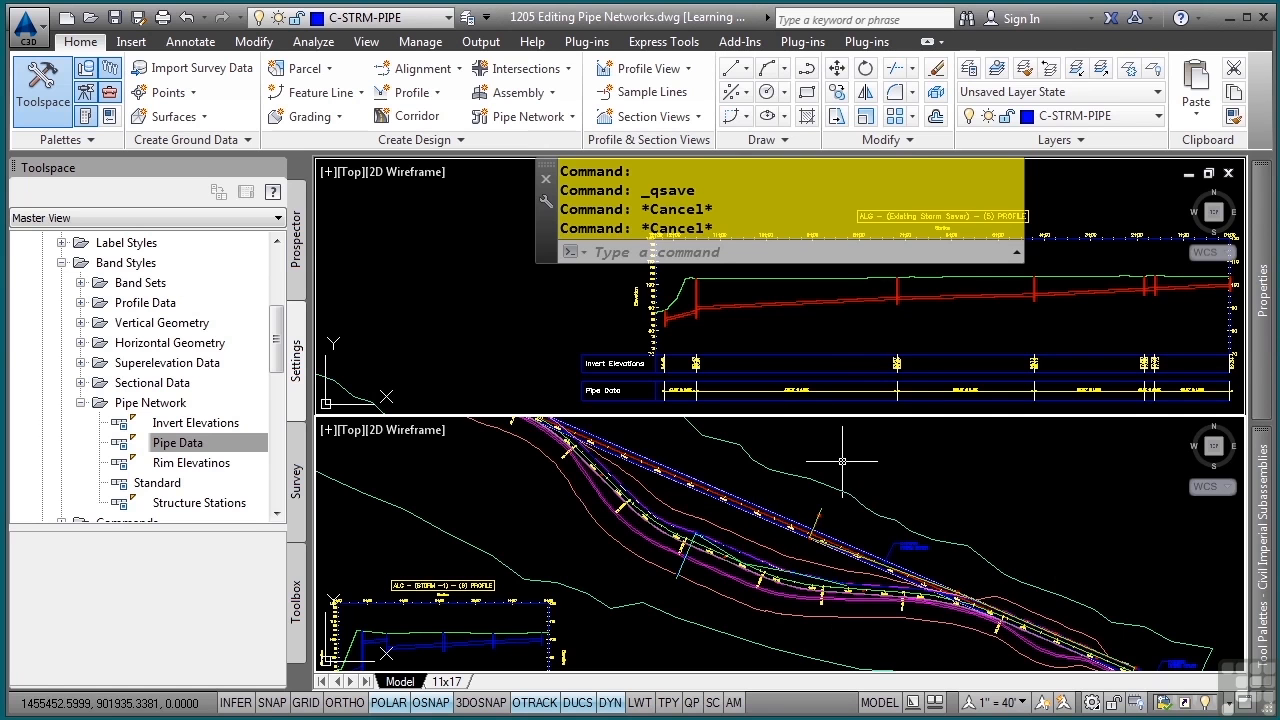
mouse_move(800, 465)
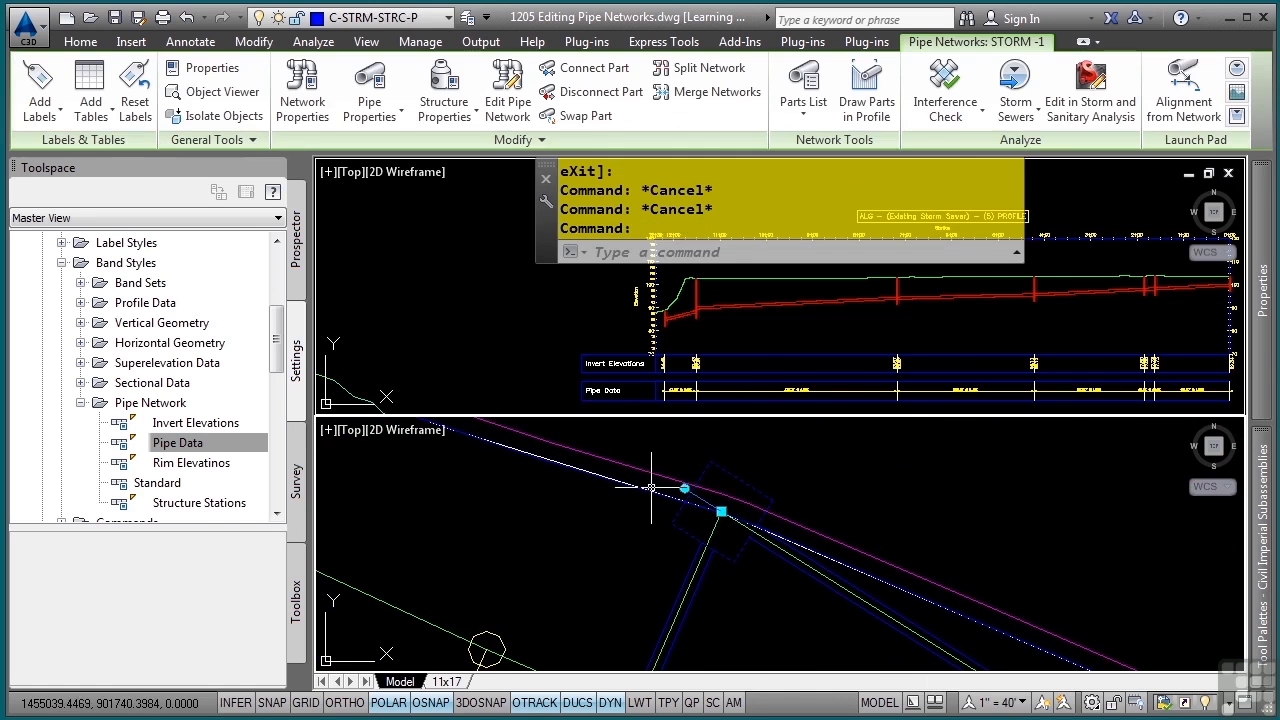
- Select a storm structure in the opened drawing to display its grips
left_click(683, 489)
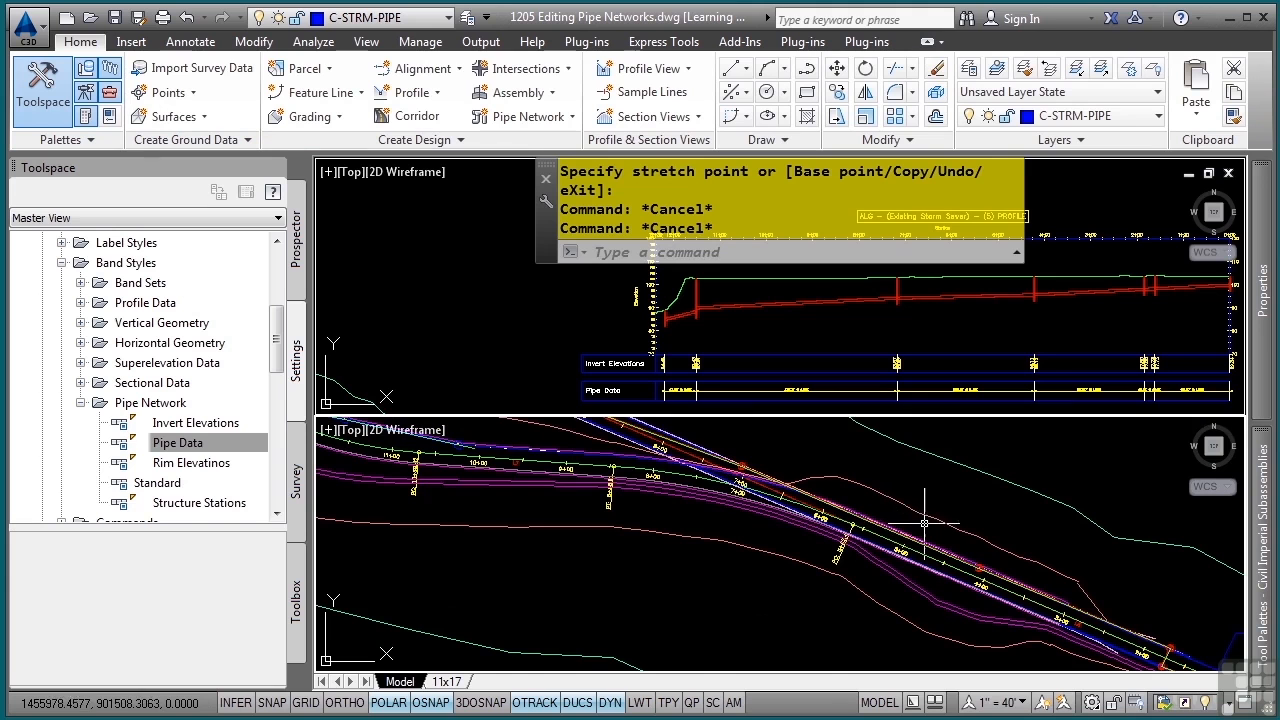
mouse_move(755, 393)
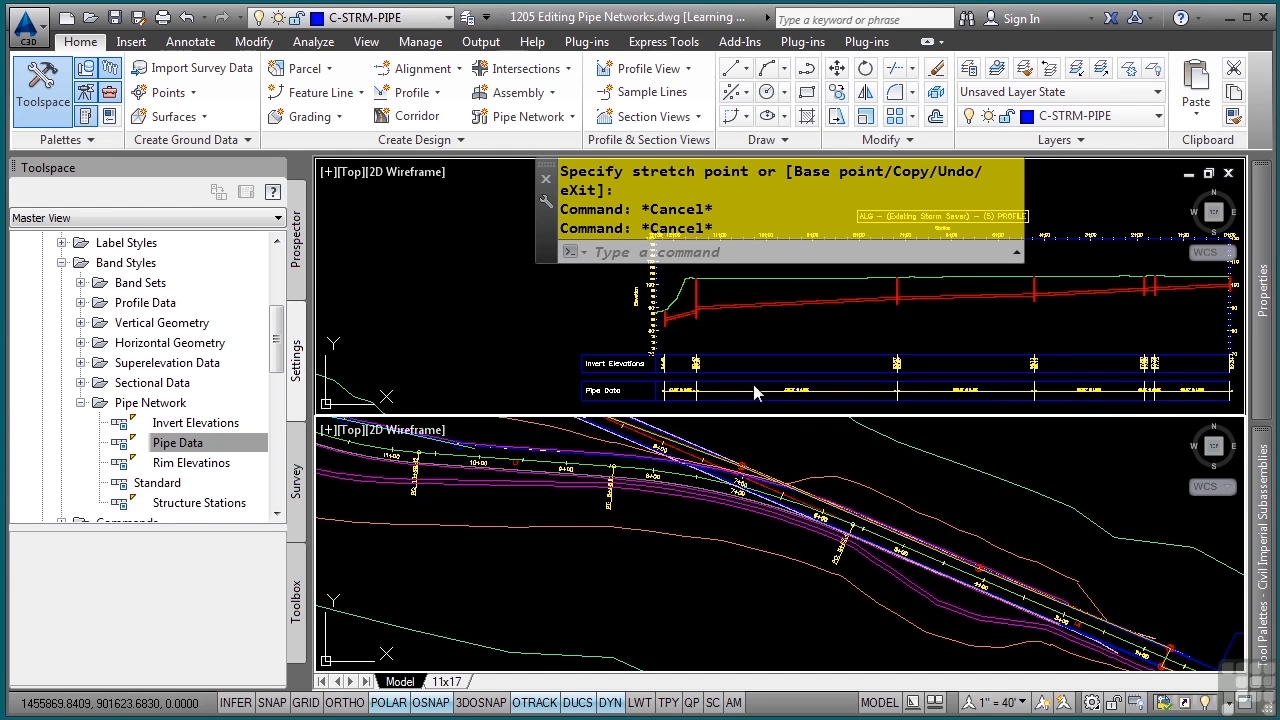
mouse_move(865, 540)
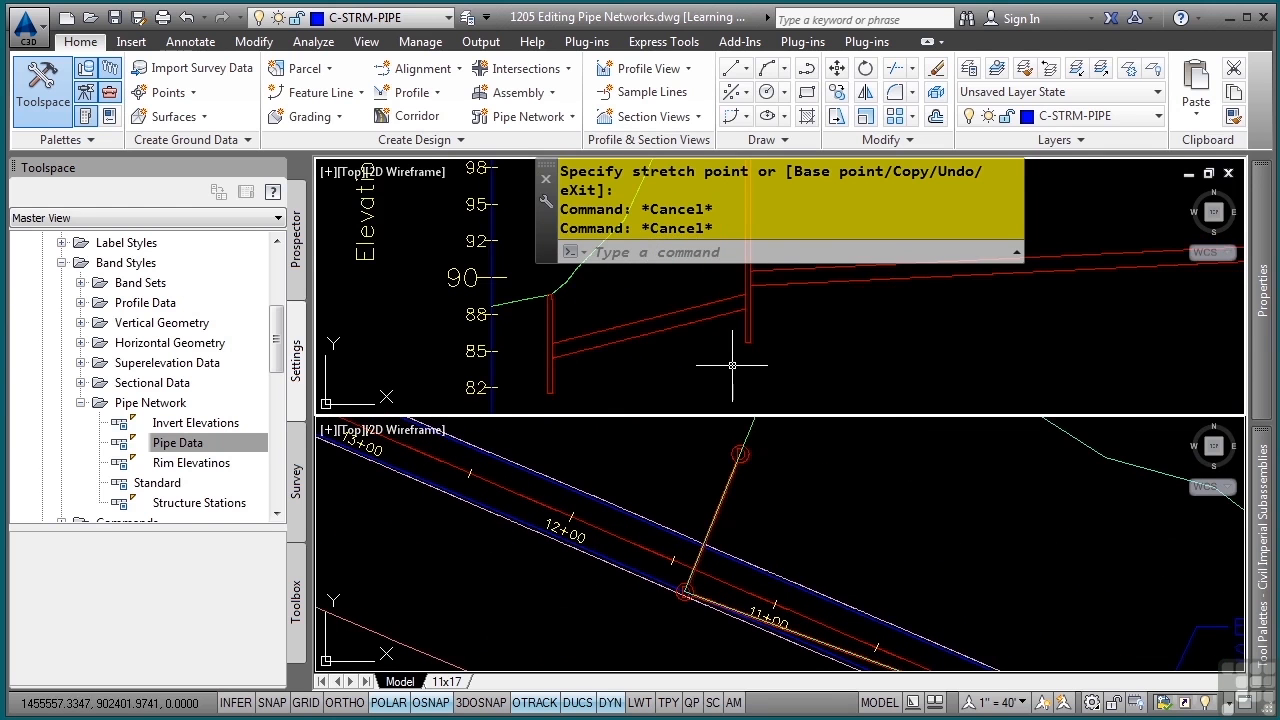
mouse_move(710, 365)
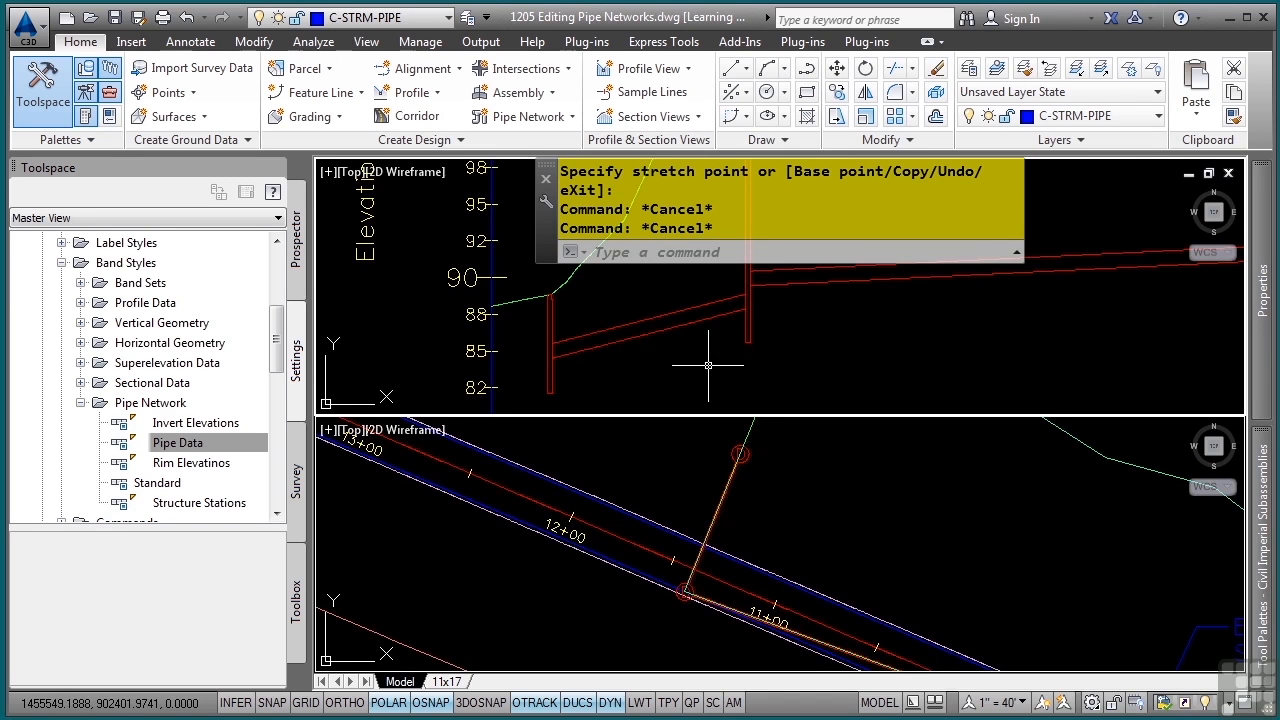
mouse_move(683, 355)
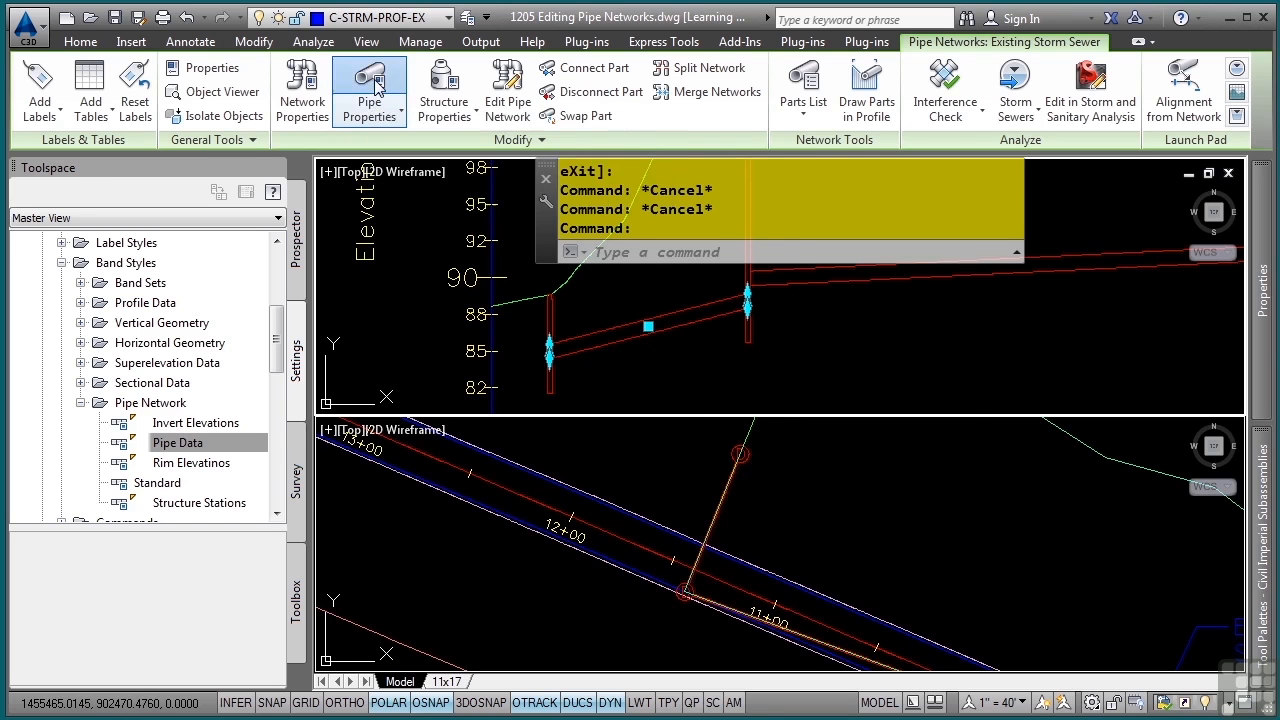
- Set Pipe (34)'s start invert elevation to 89.47 and end invert to 88.6
left_click(369, 90)
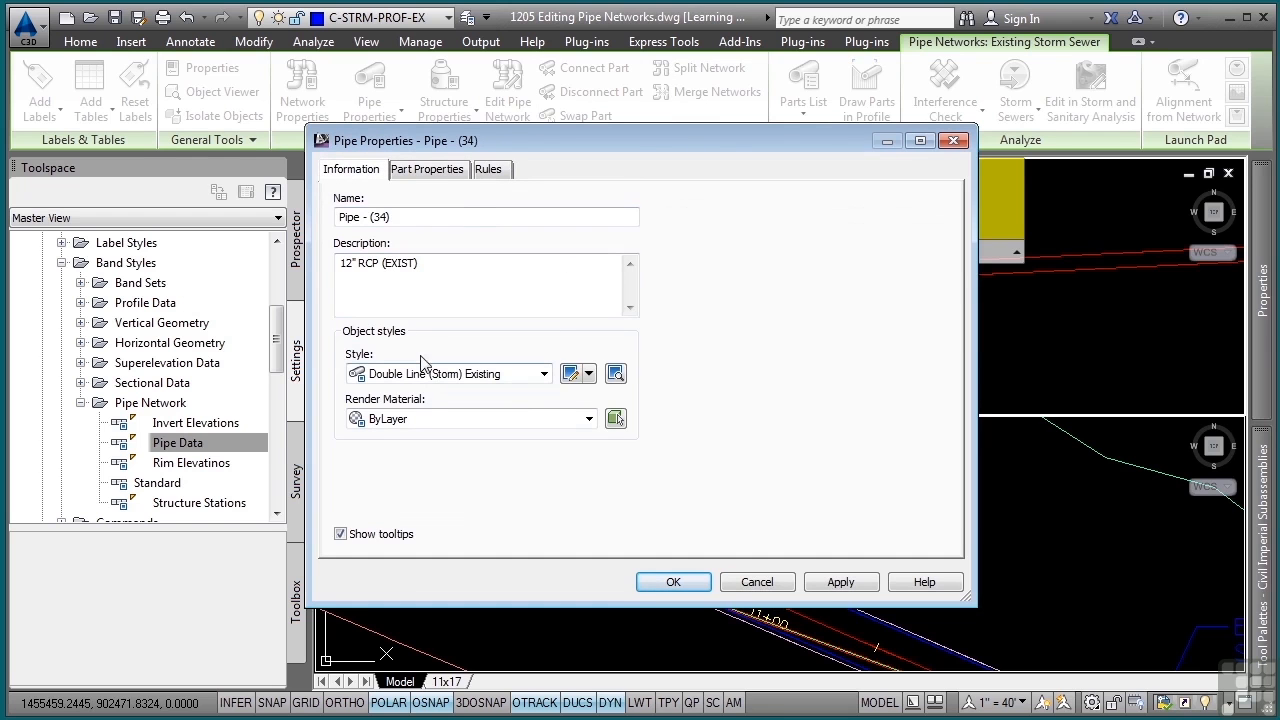
mouse_move(450, 390)
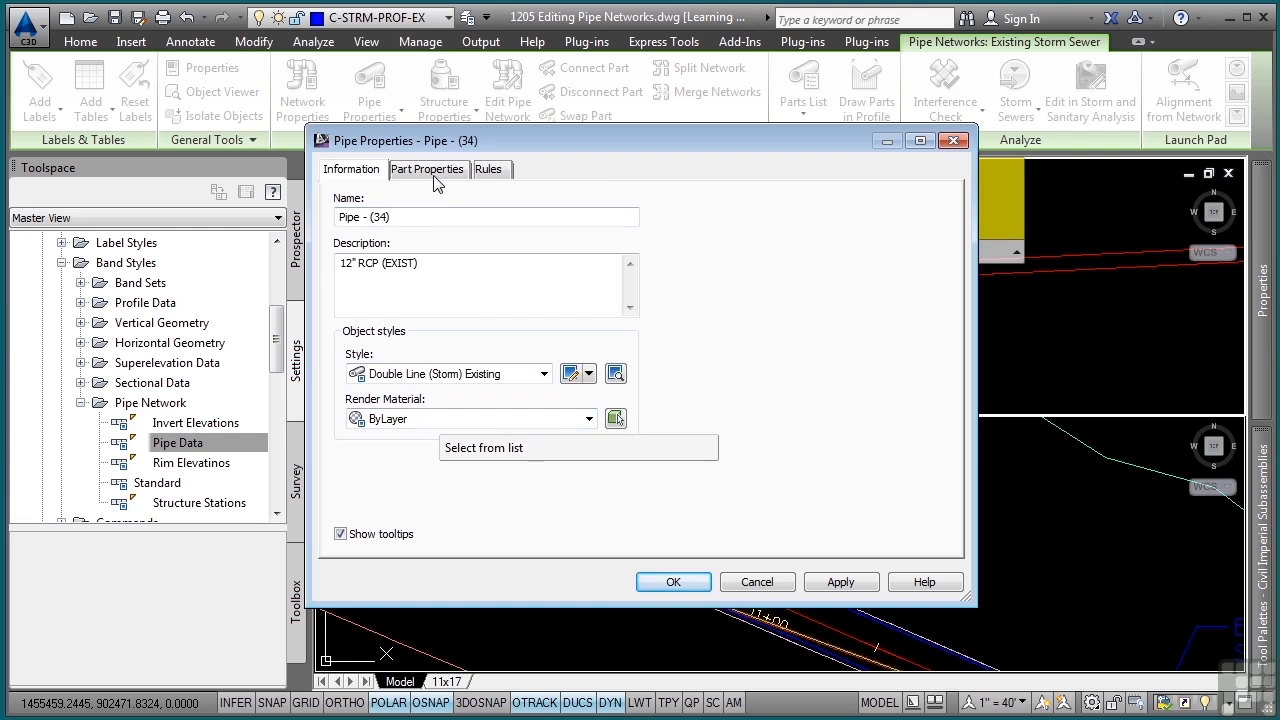
left_click(427, 169)
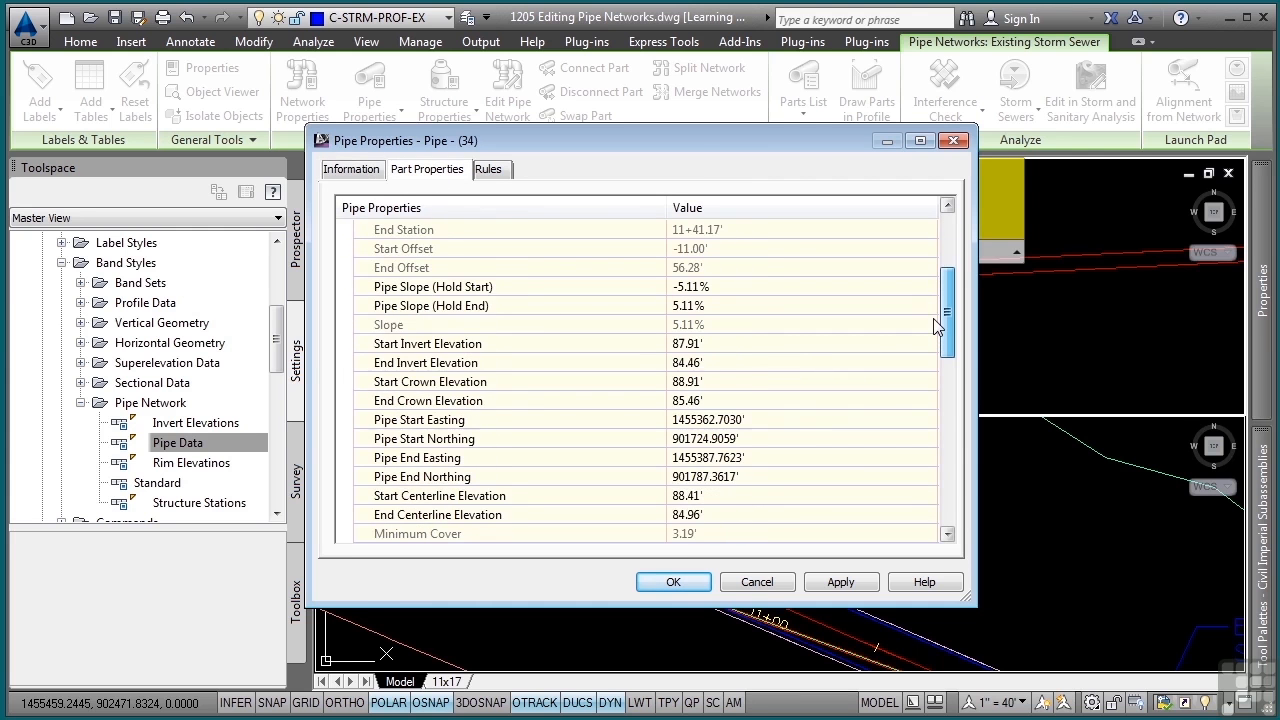
scroll("down", 3)
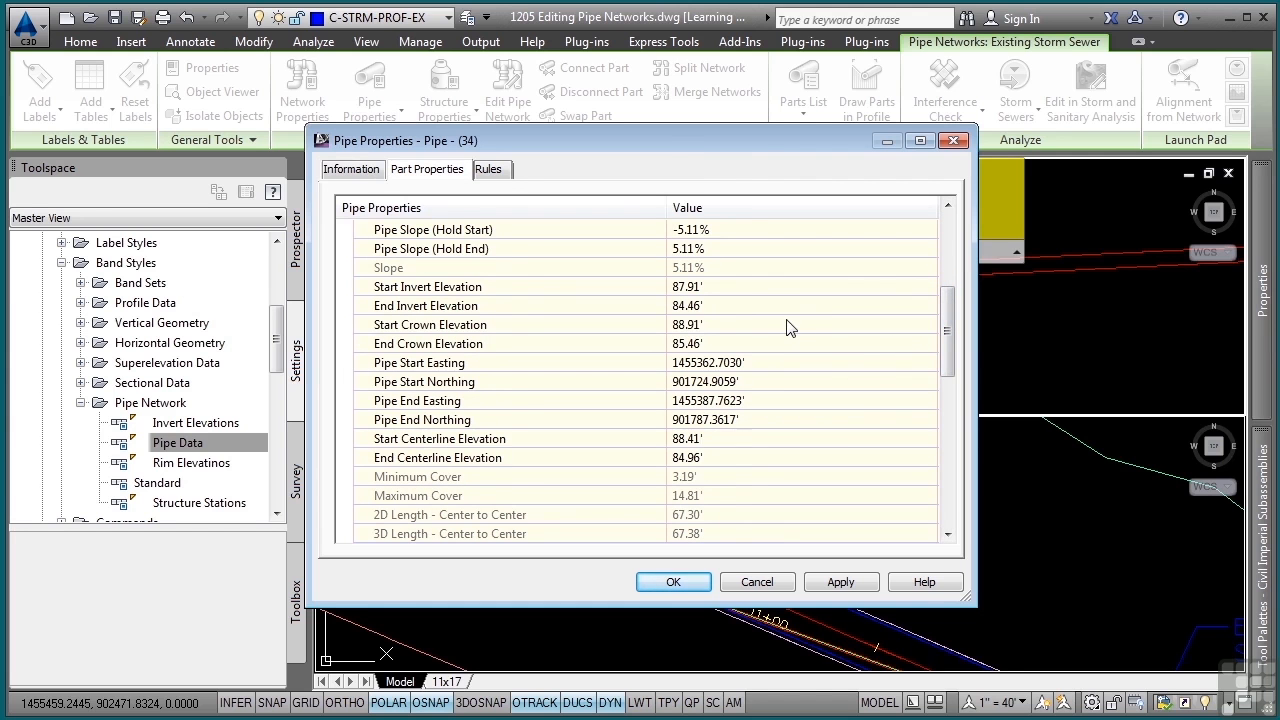
mouse_move(547, 290)
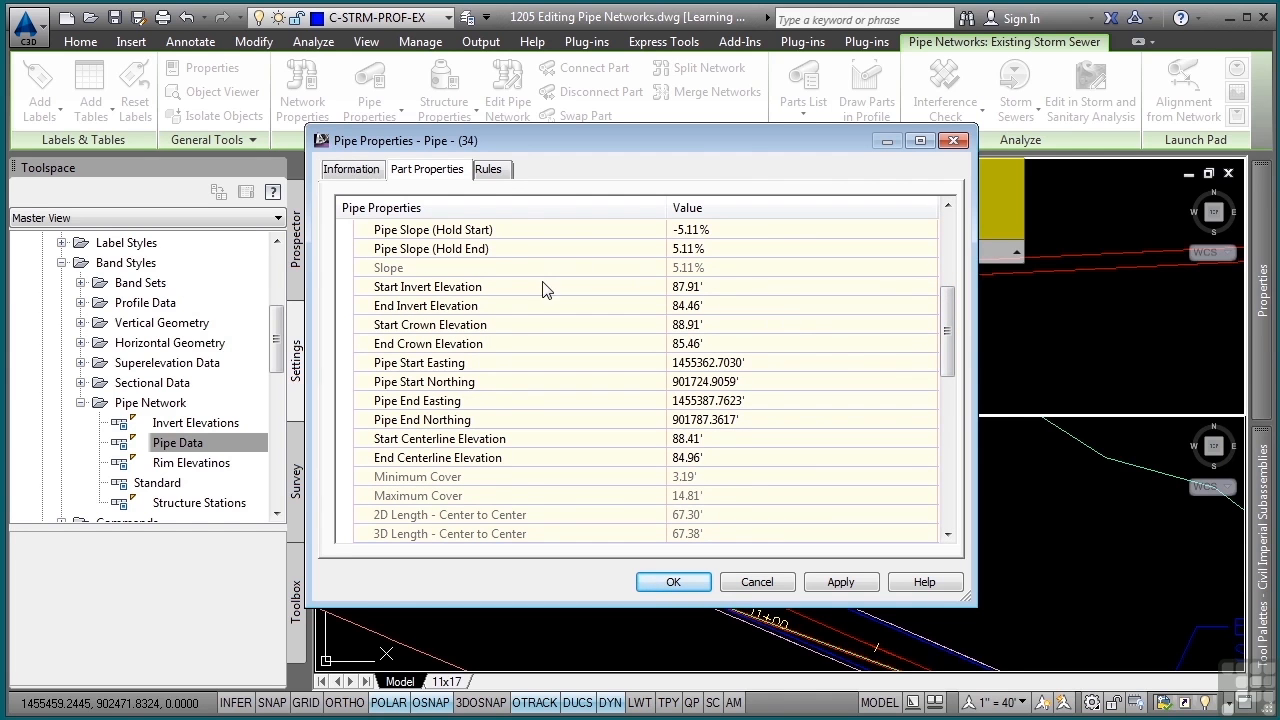
left_click(690, 286)
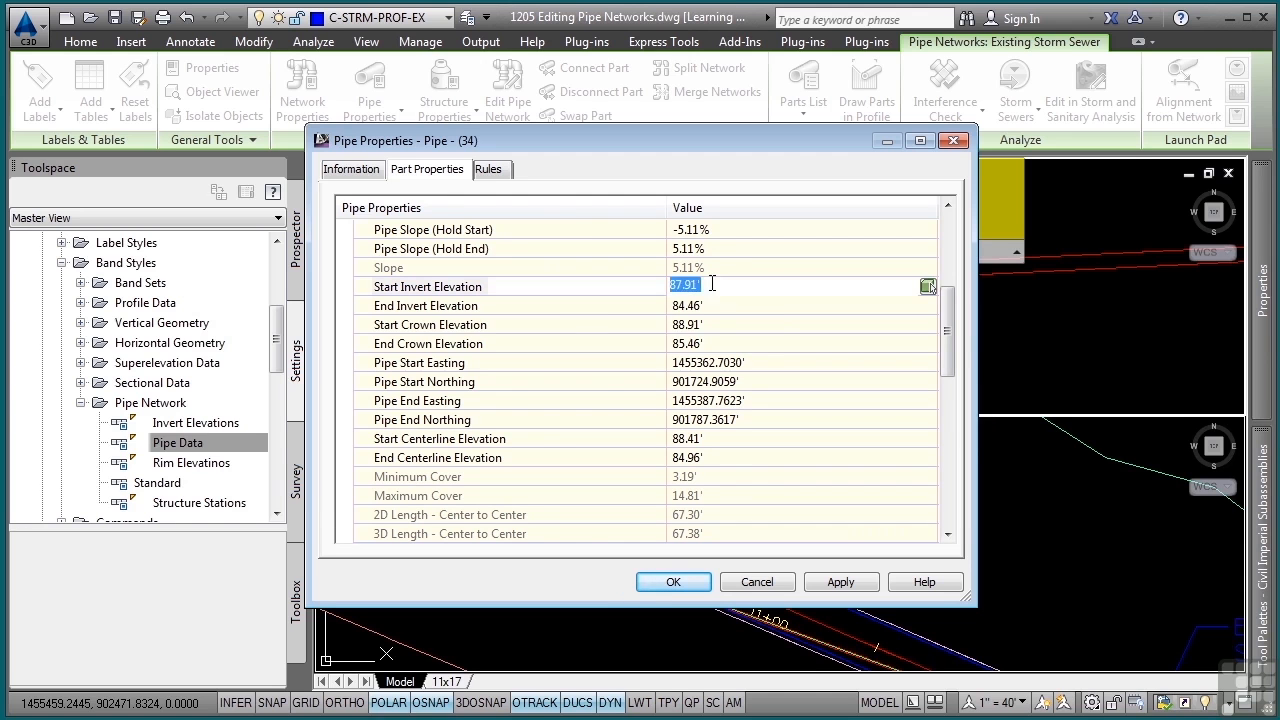
type("89.47")
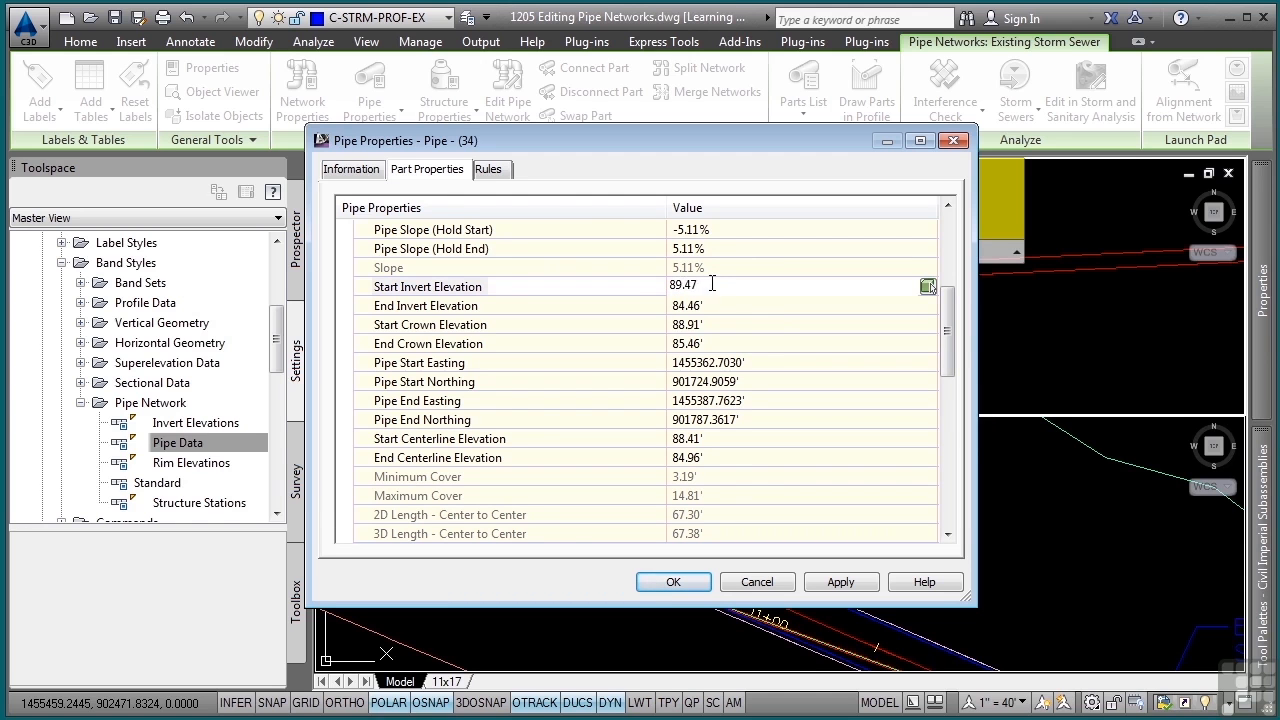
left_click(685, 305)
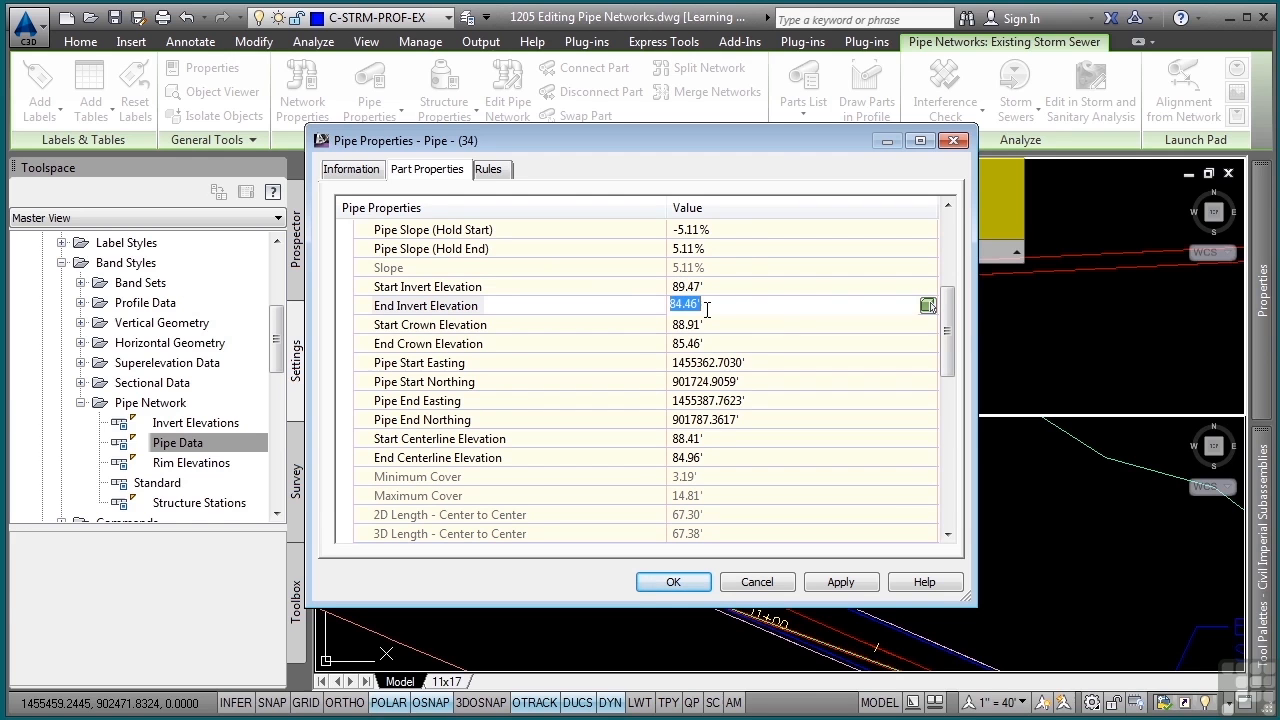
type("88.6")
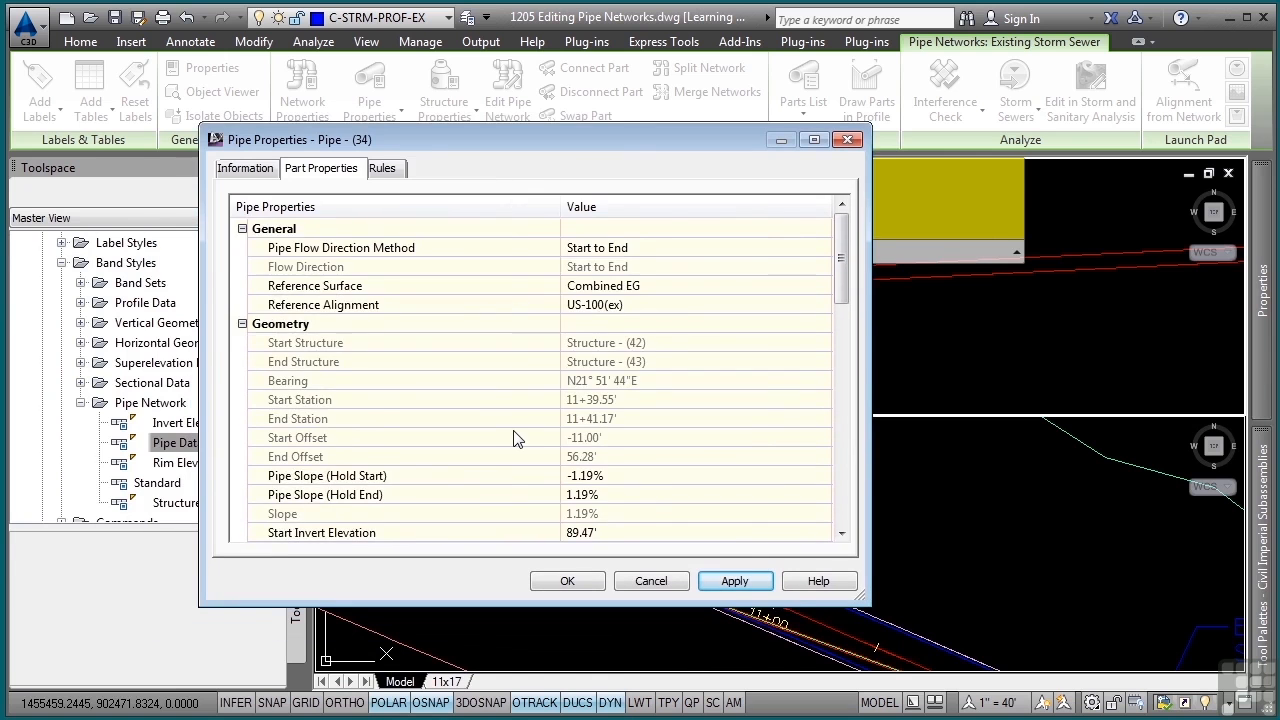
scroll("down", 3)
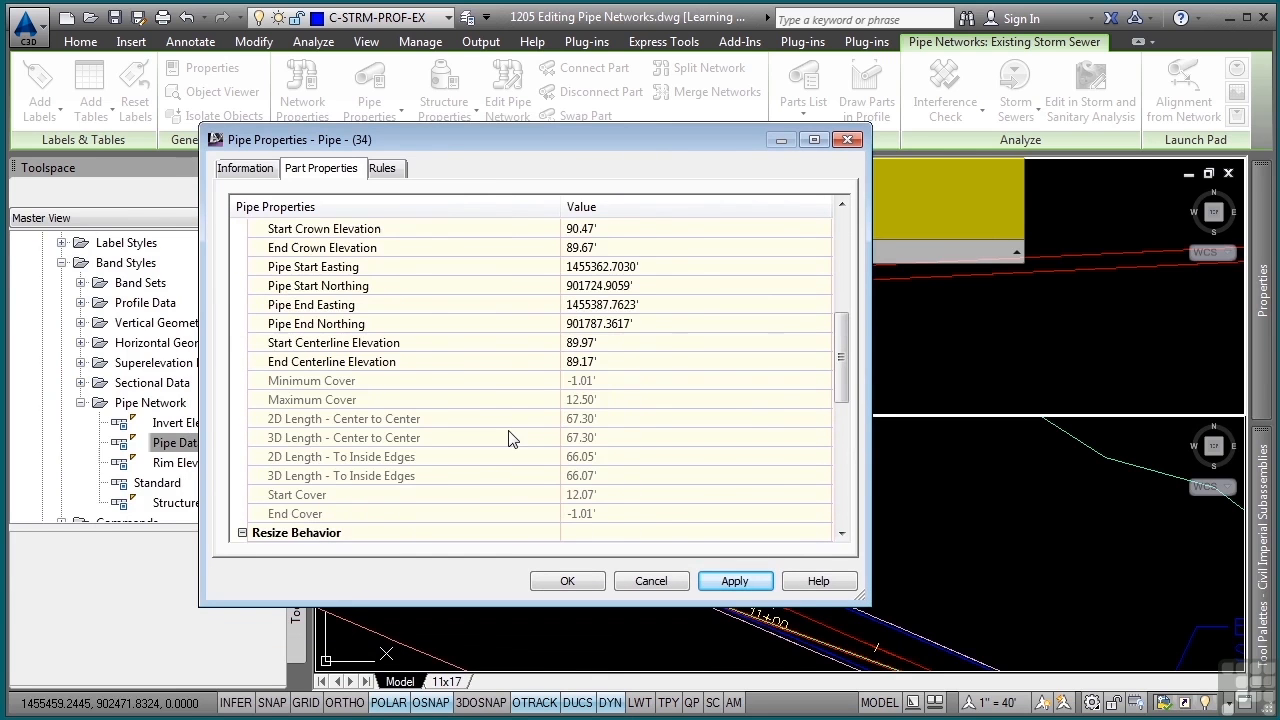
scroll("down", 3)
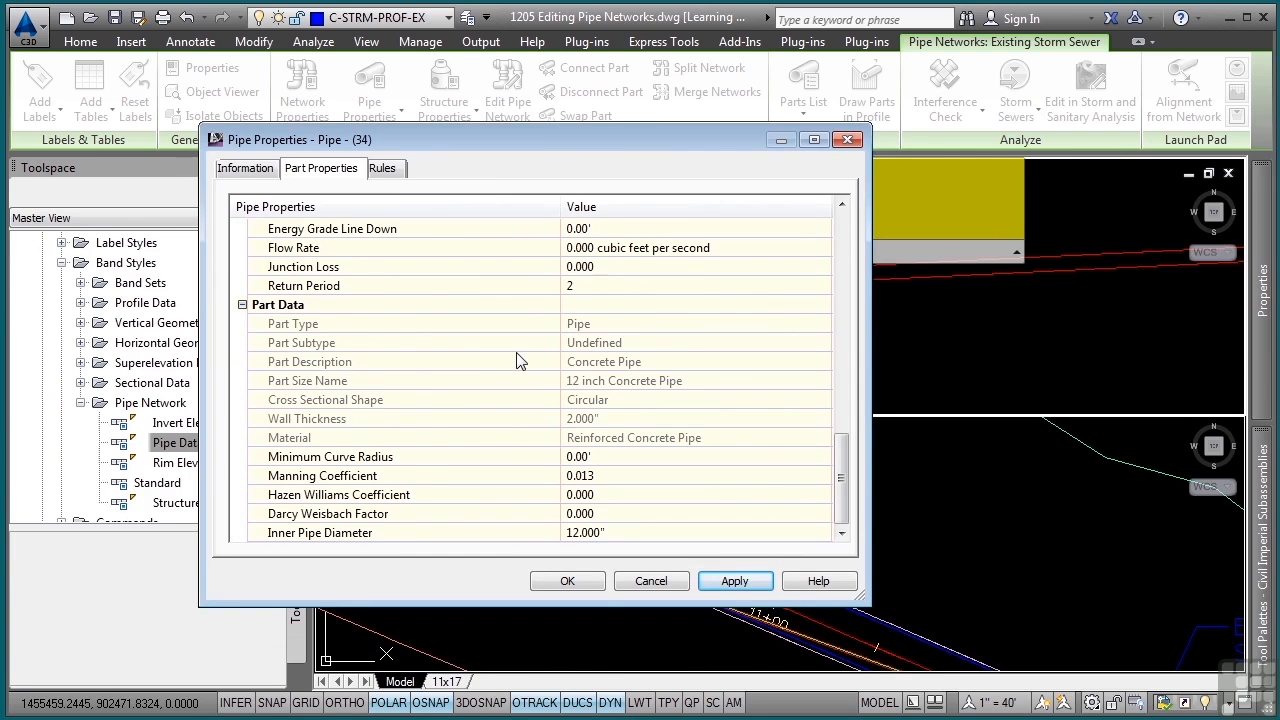
mouse_move(547, 518)
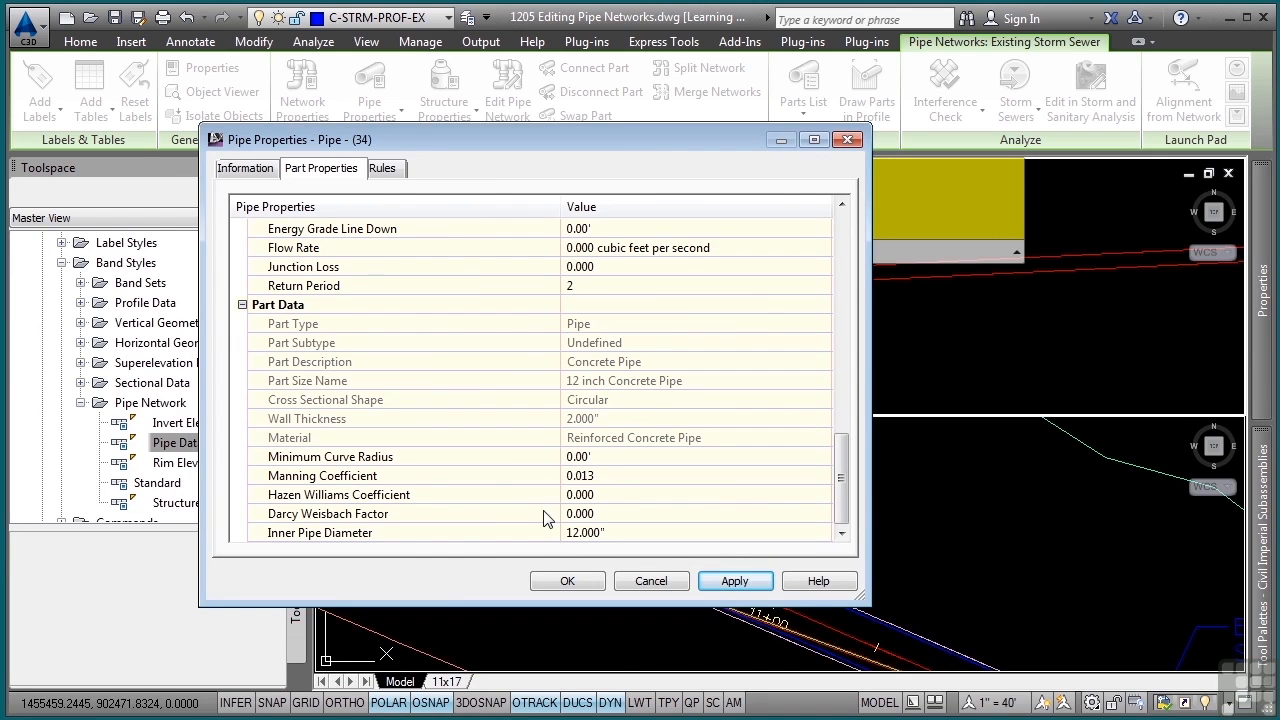
mouse_move(350, 483)
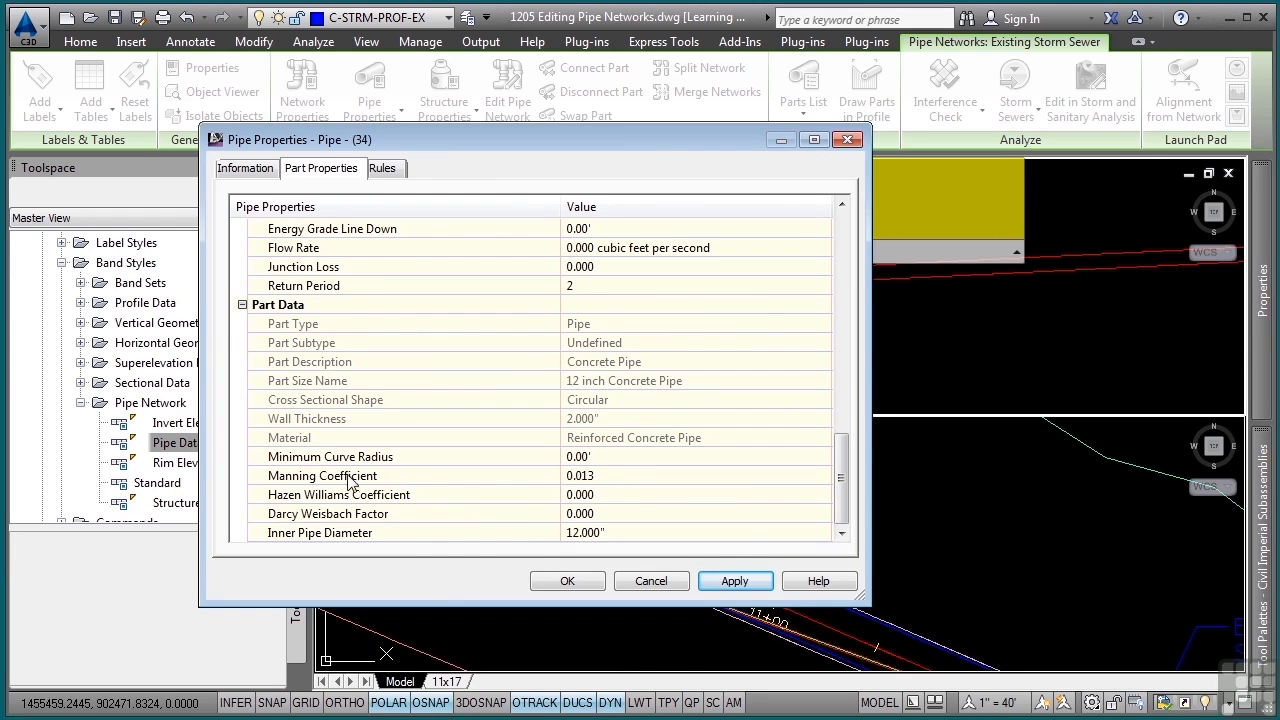
mouse_move(617, 497)
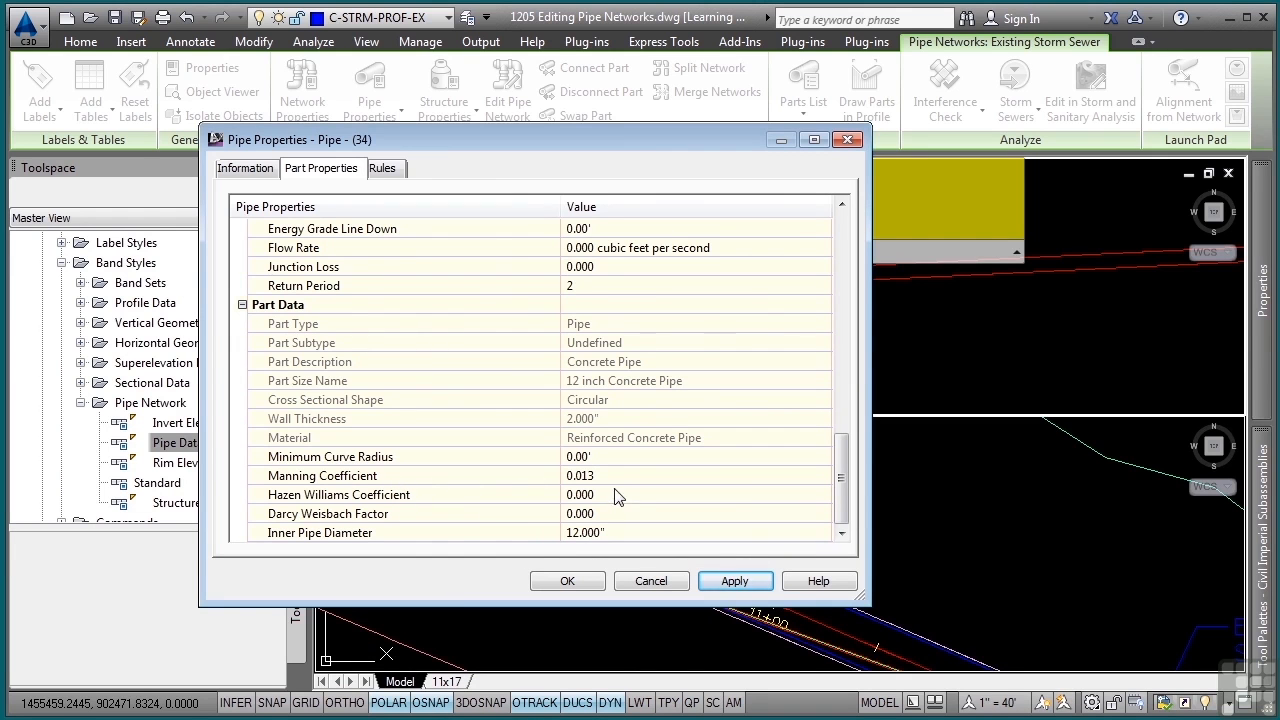
left_click(825, 475)
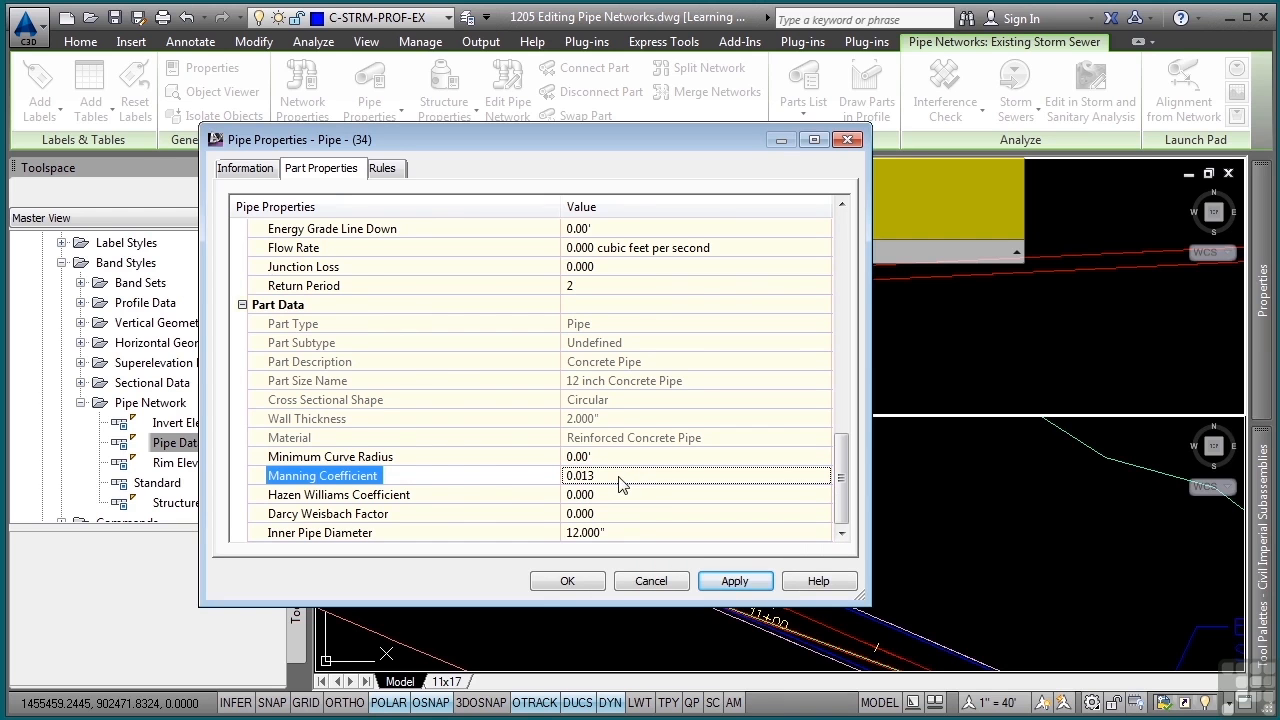
left_click(382, 168)
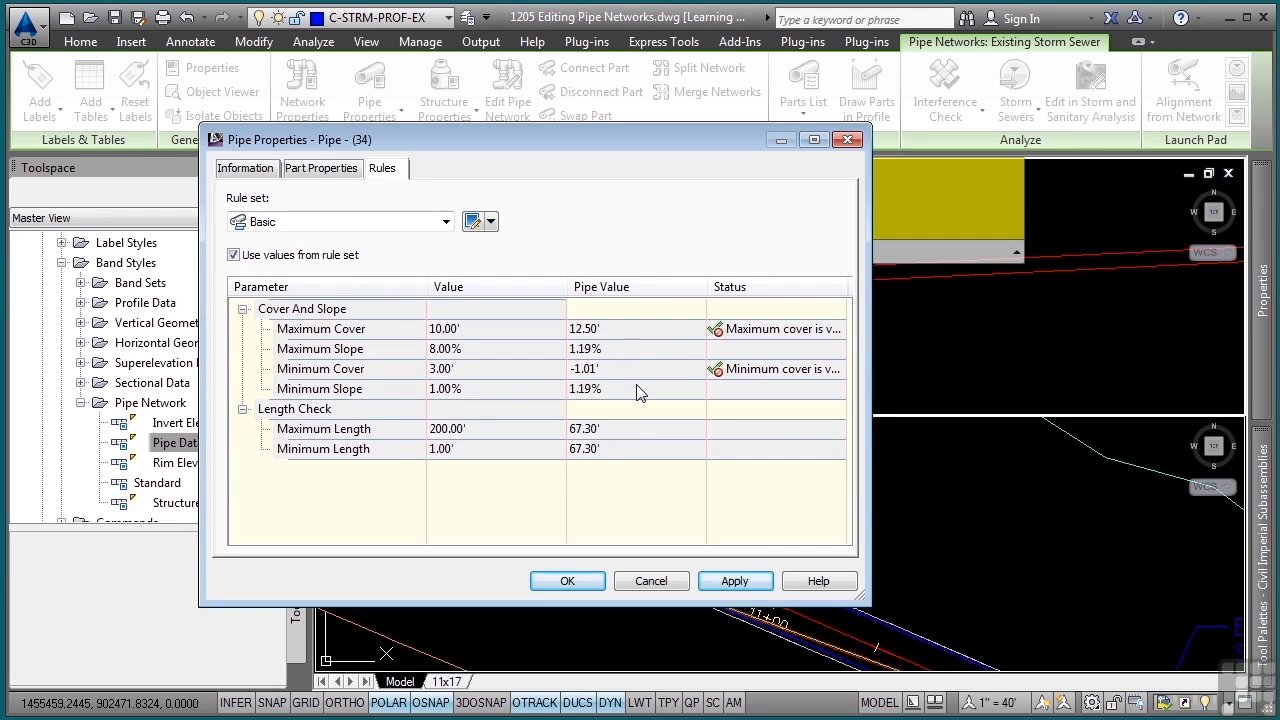
mouse_move(712, 328)
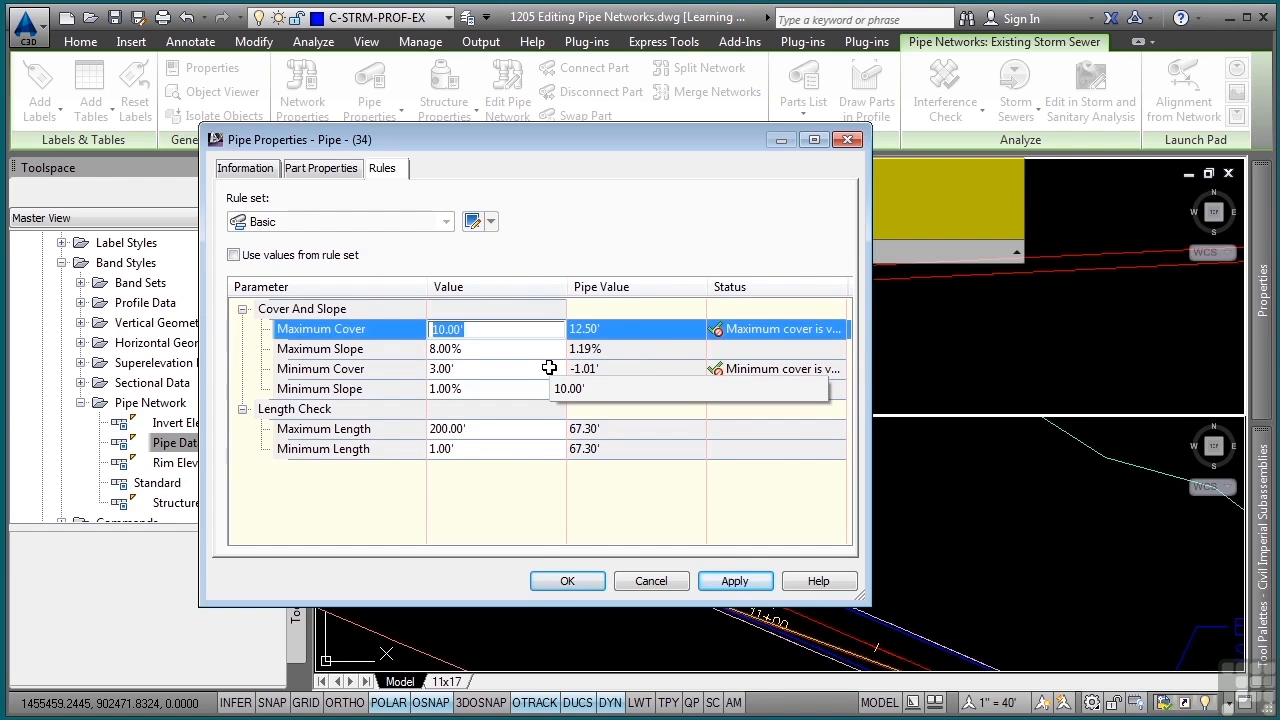
- Enter 5.00 as Pipe (34)'s Maximum Cover rule value
type("5.00")
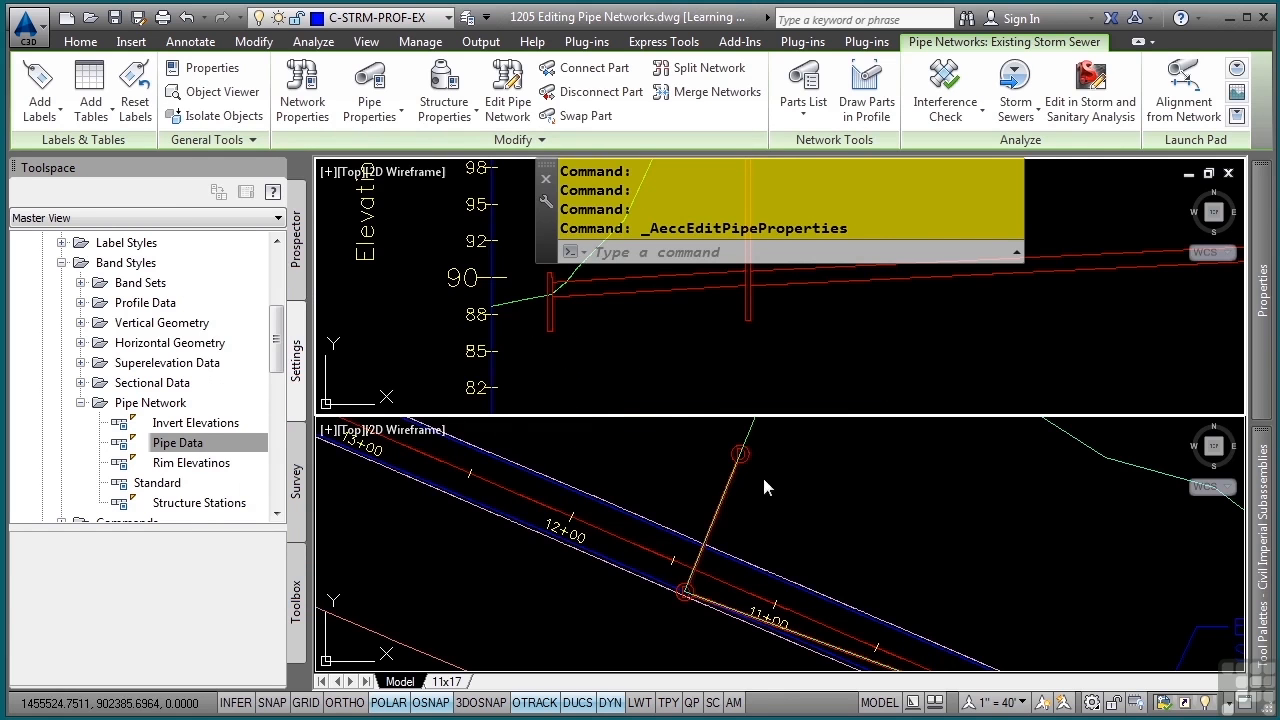
mouse_move(705, 392)
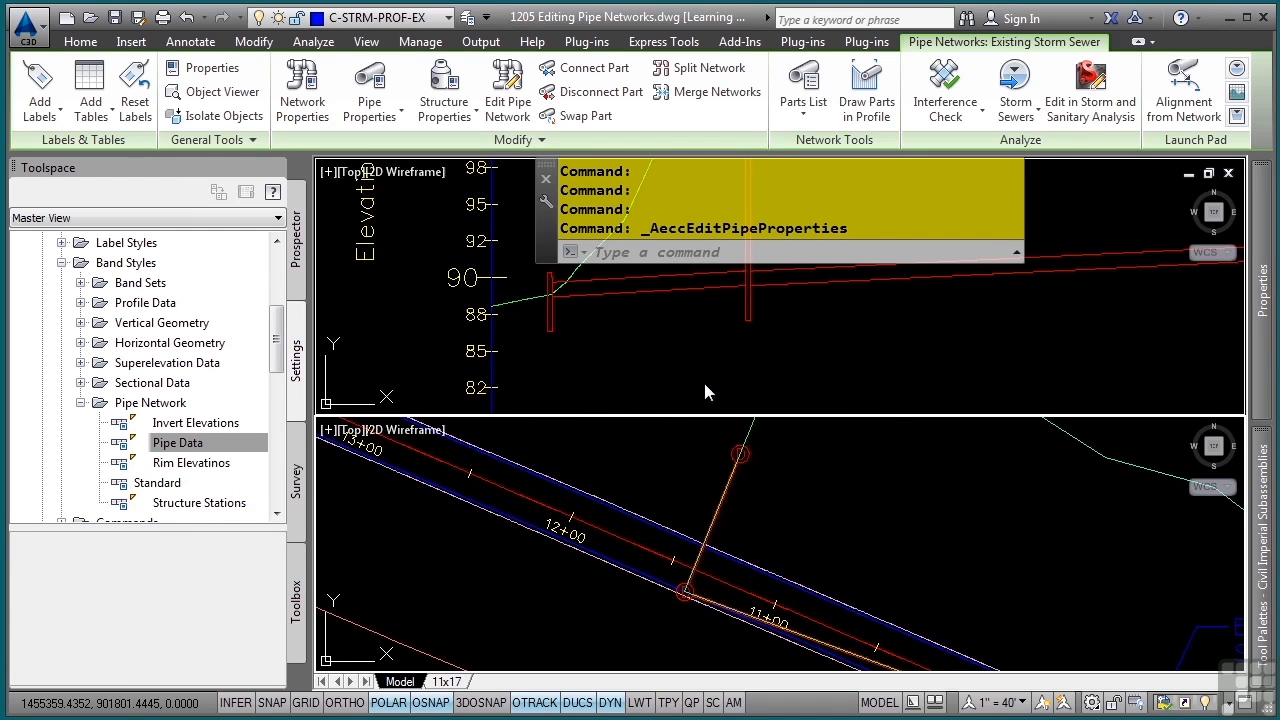
mouse_move(553, 328)
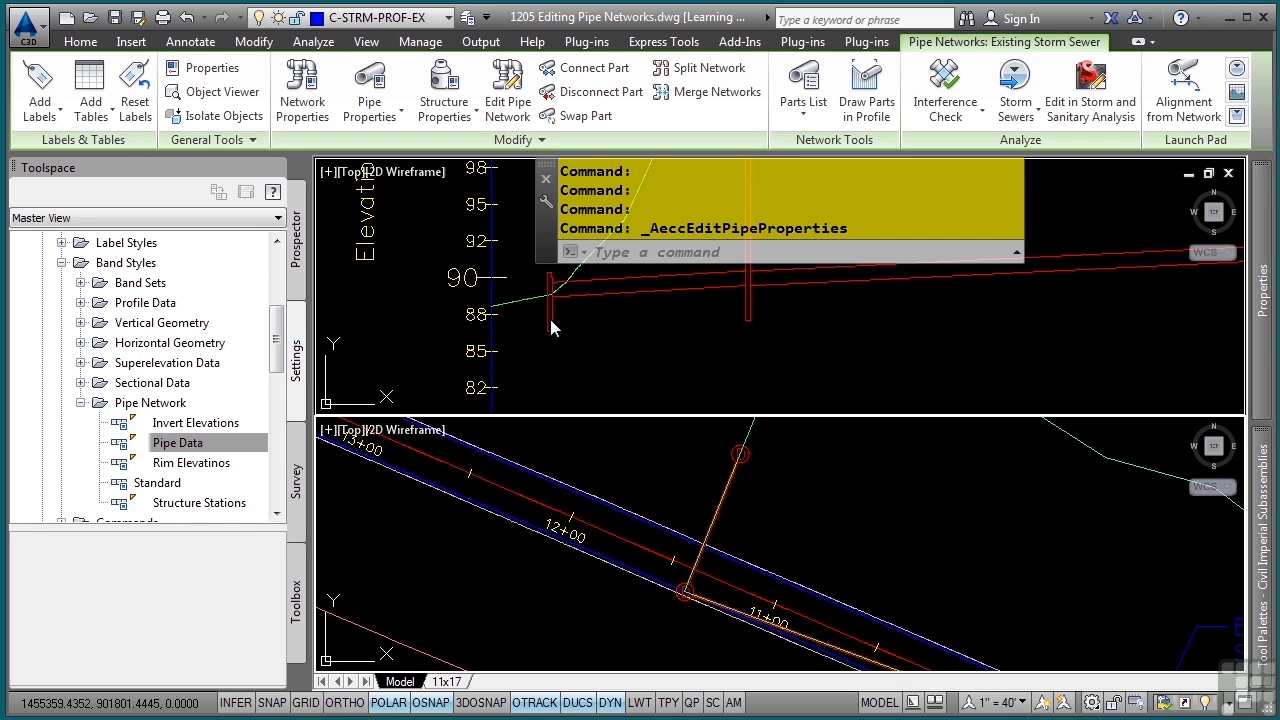
mouse_move(560, 342)
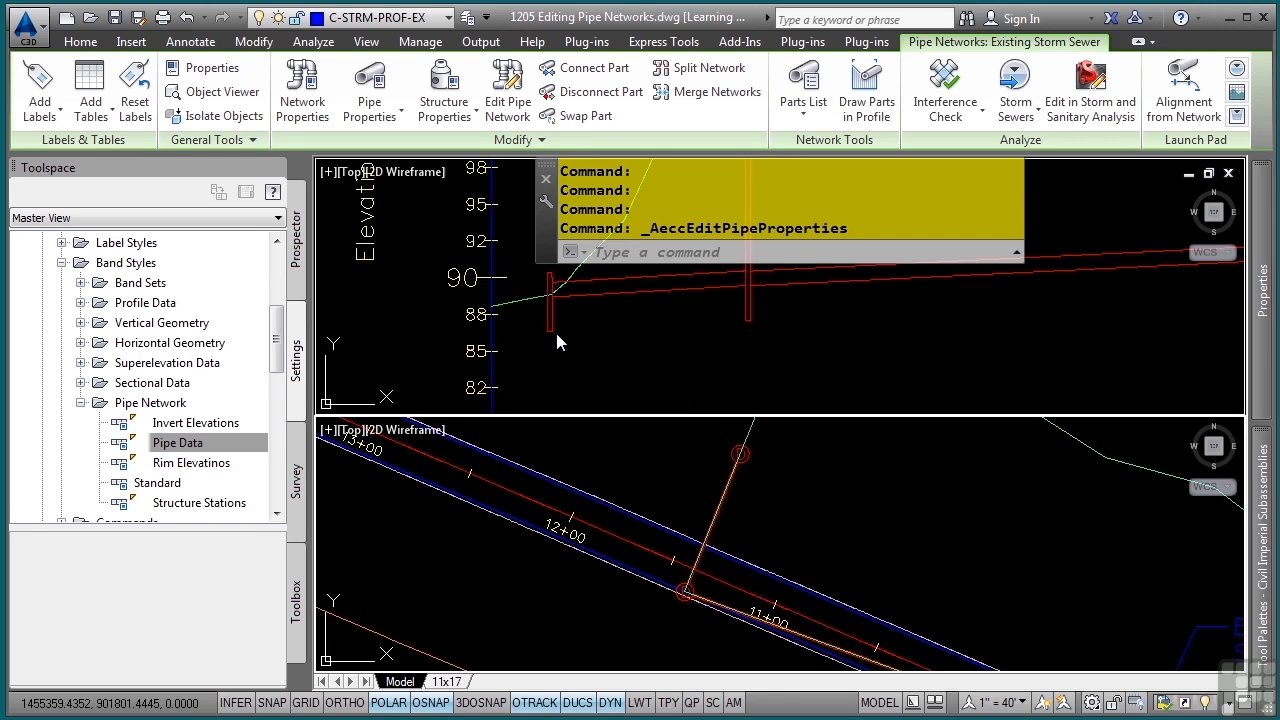
mouse_move(553, 322)
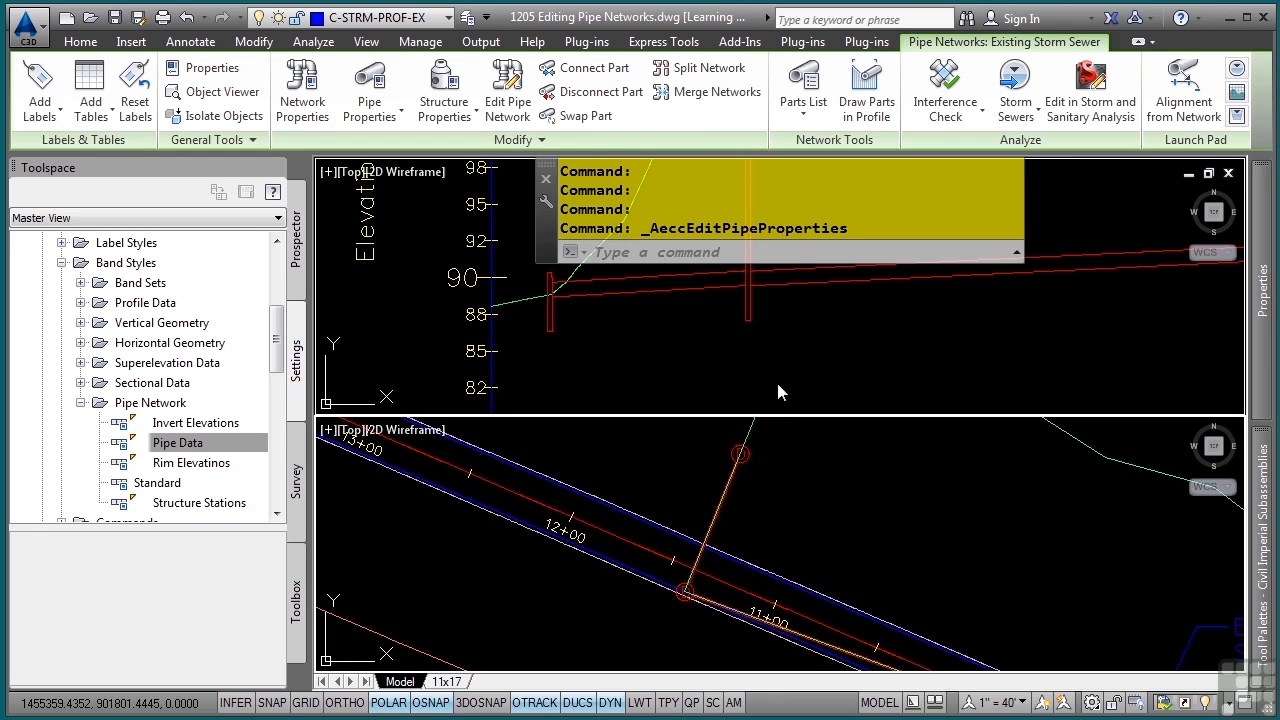
mouse_move(563, 304)
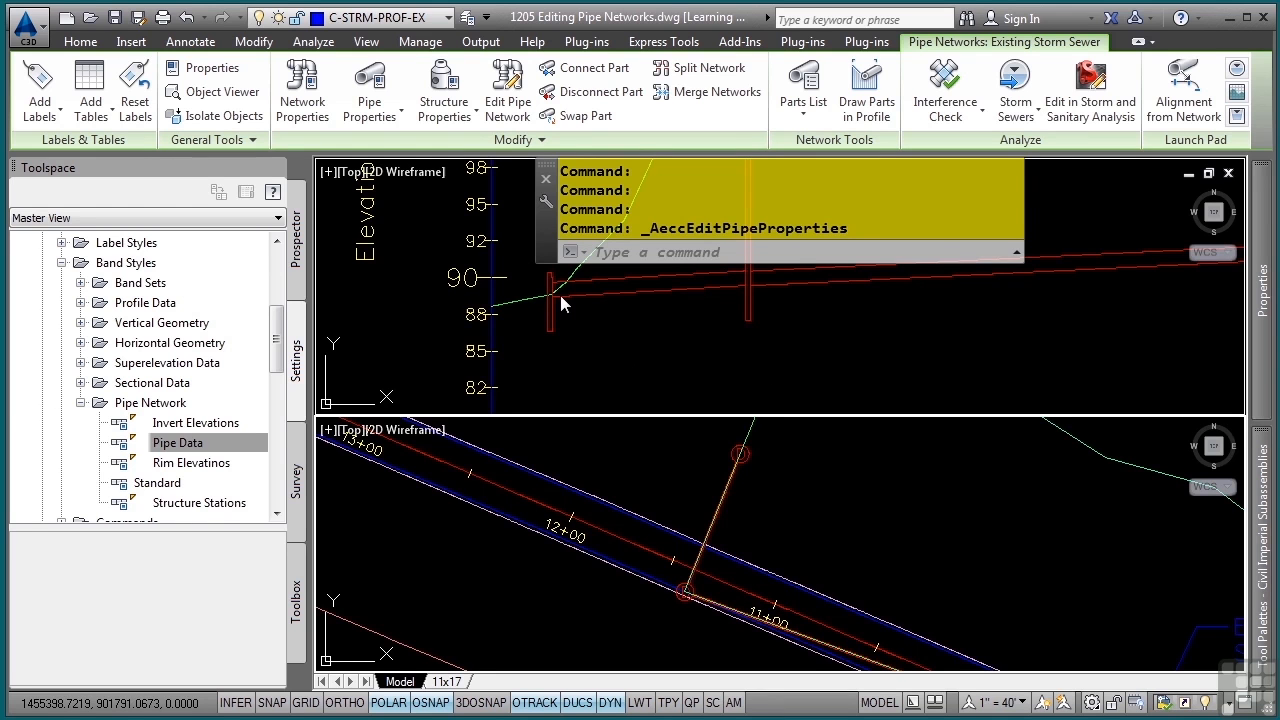
- Select the storm structure at the upstream end of the short branch pipe
left_click(549, 295)
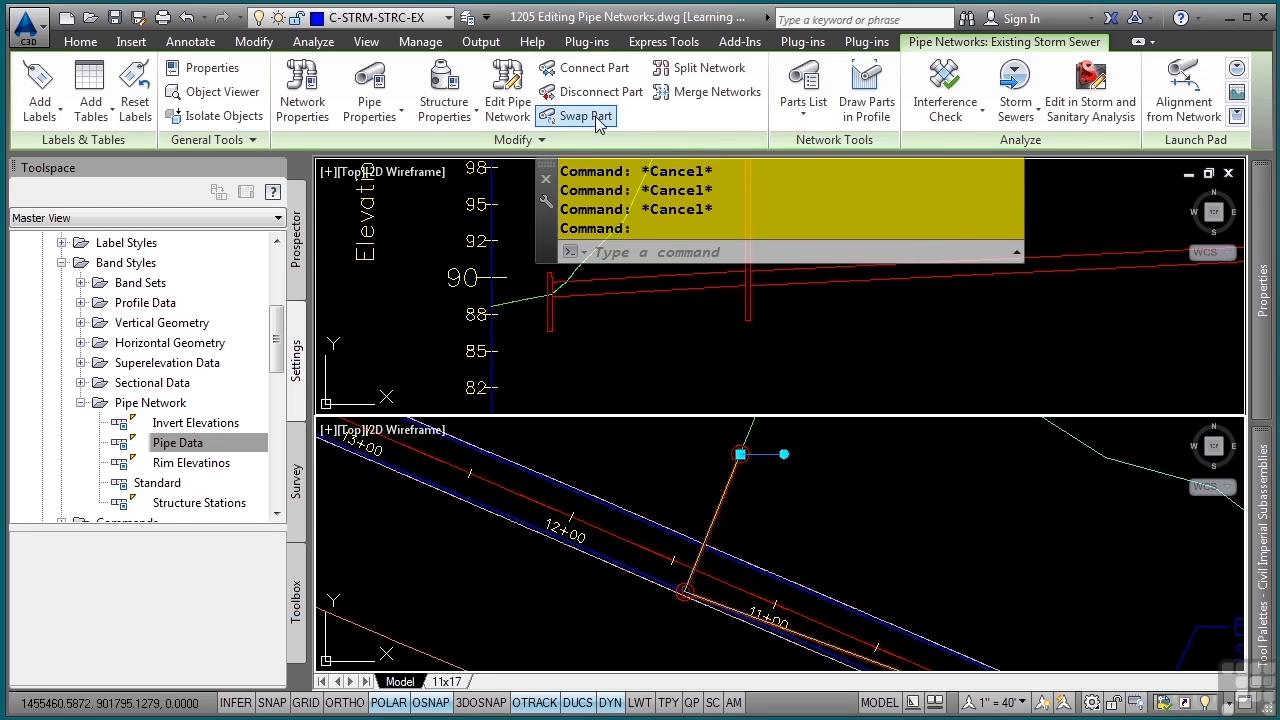
- Swap the branch-end manhole for the EXISTING WINGED HEADWALL part
left_click(576, 116)
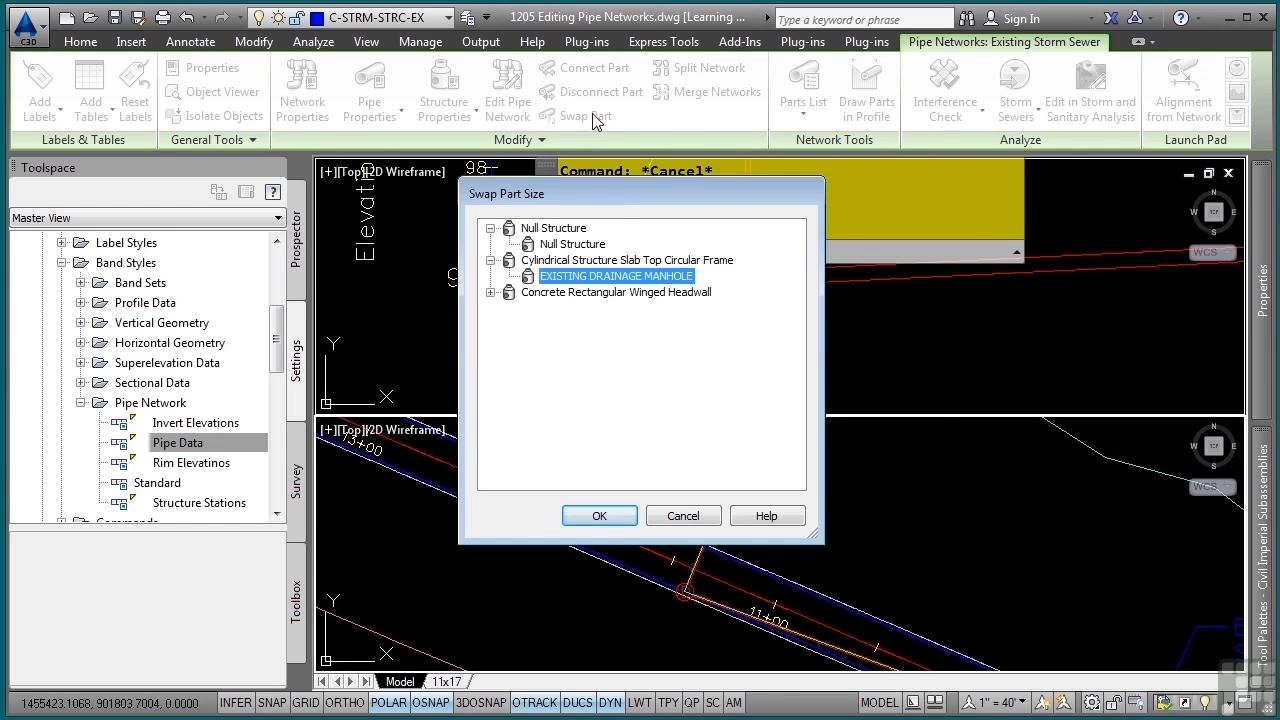
left_click(491, 291)
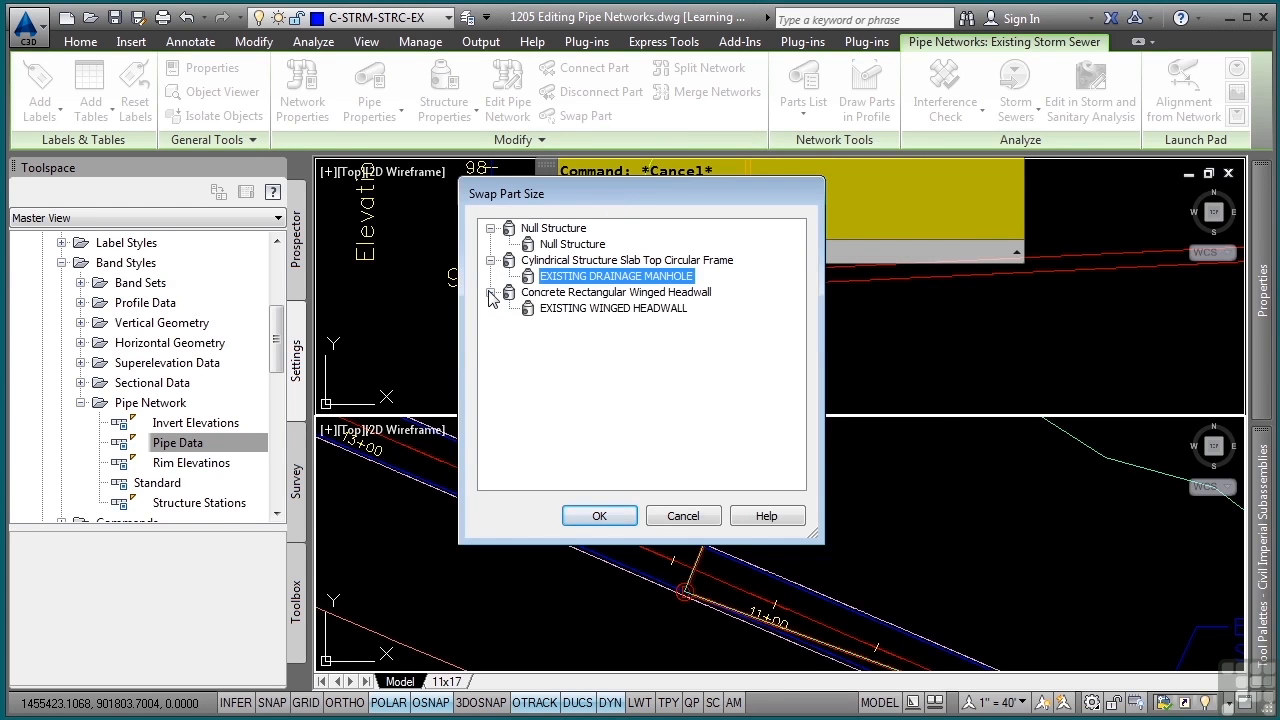
left_click(614, 308)
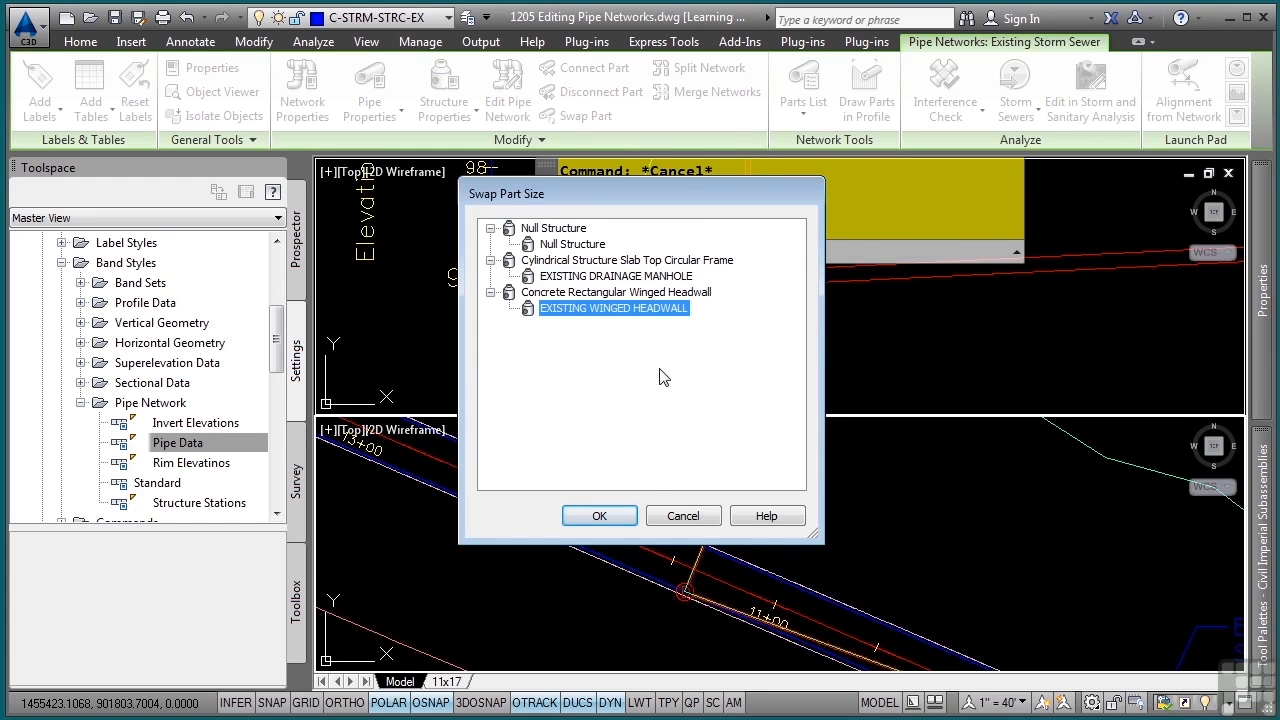
left_click(683, 515)
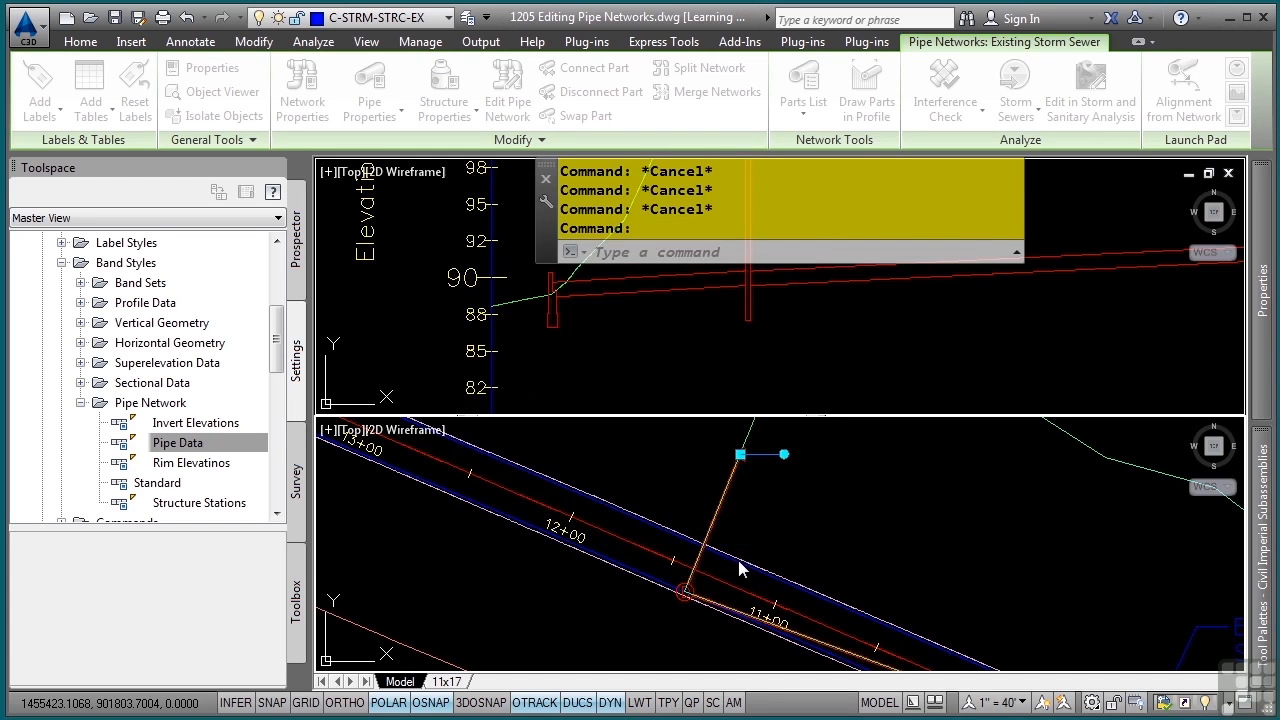
left_click(586, 115)
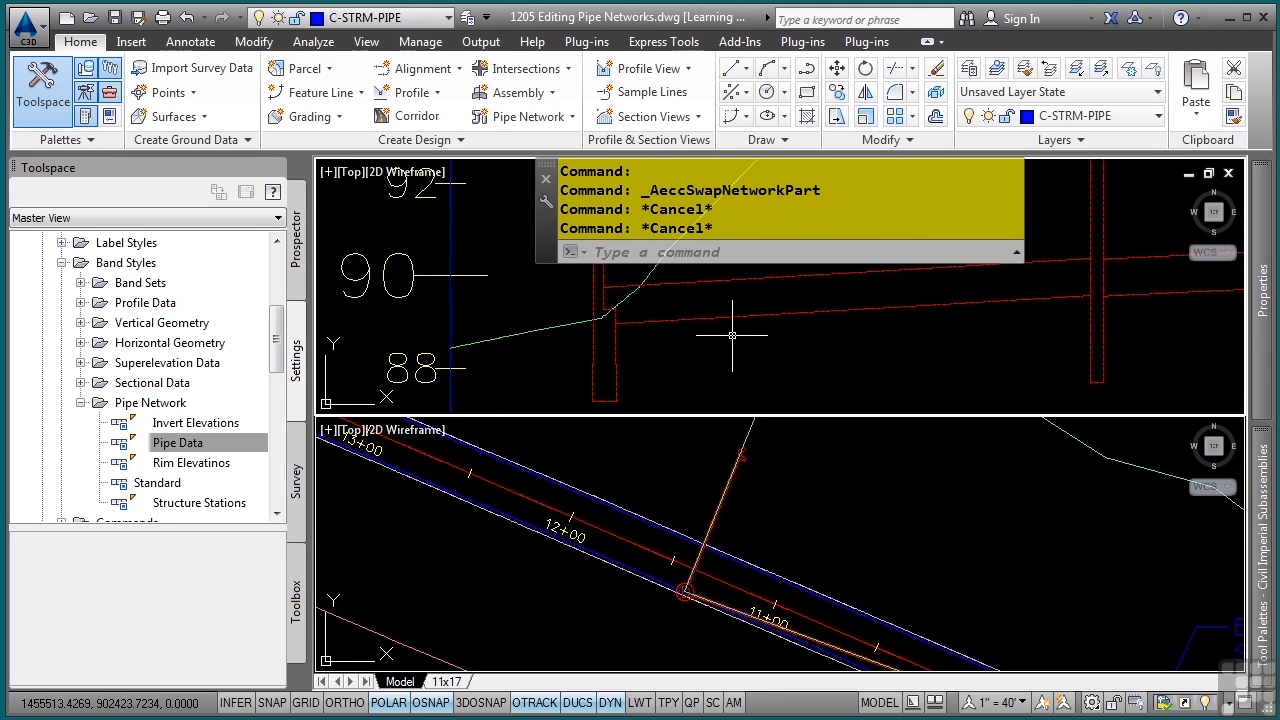
mouse_move(800, 467)
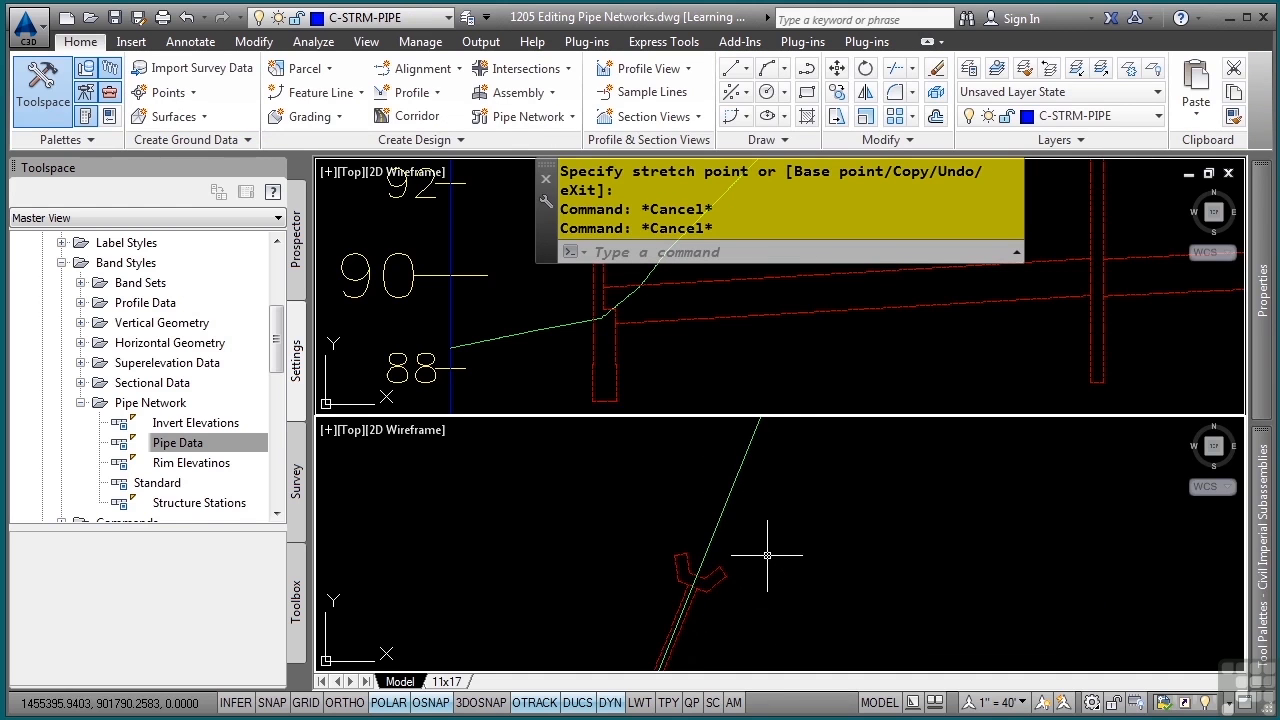
mouse_move(810, 385)
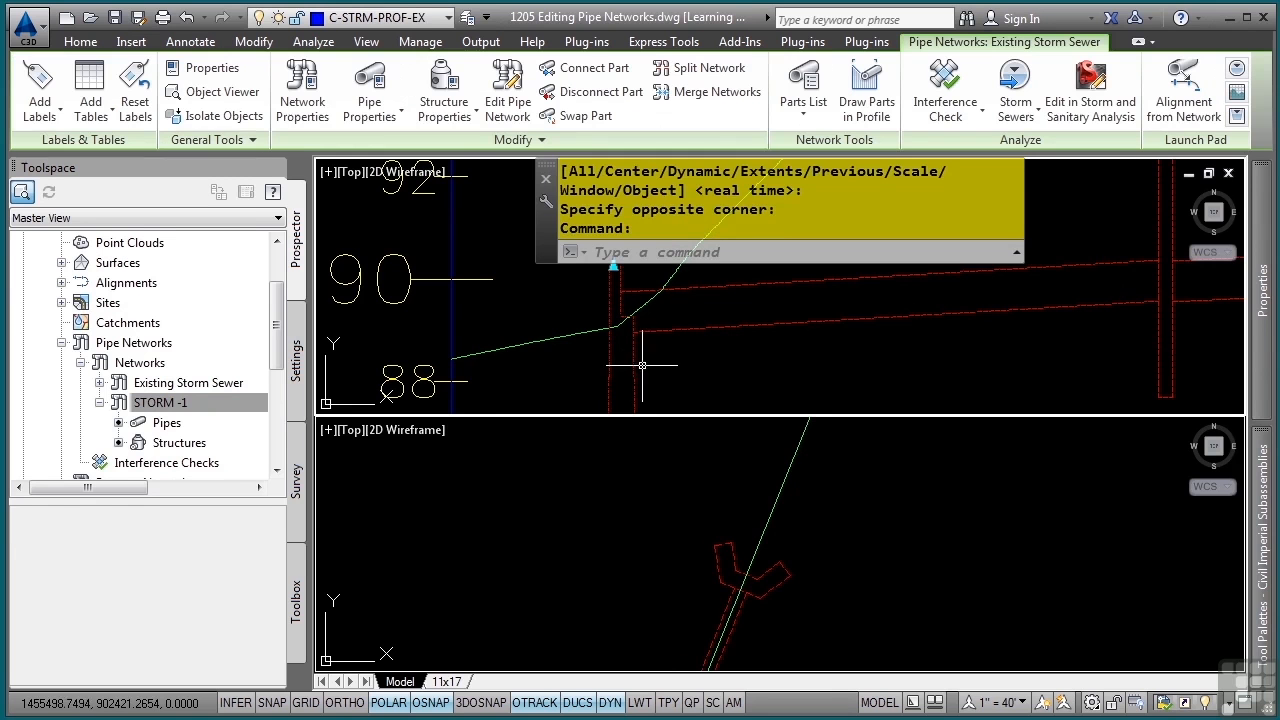
mouse_move(444, 88)
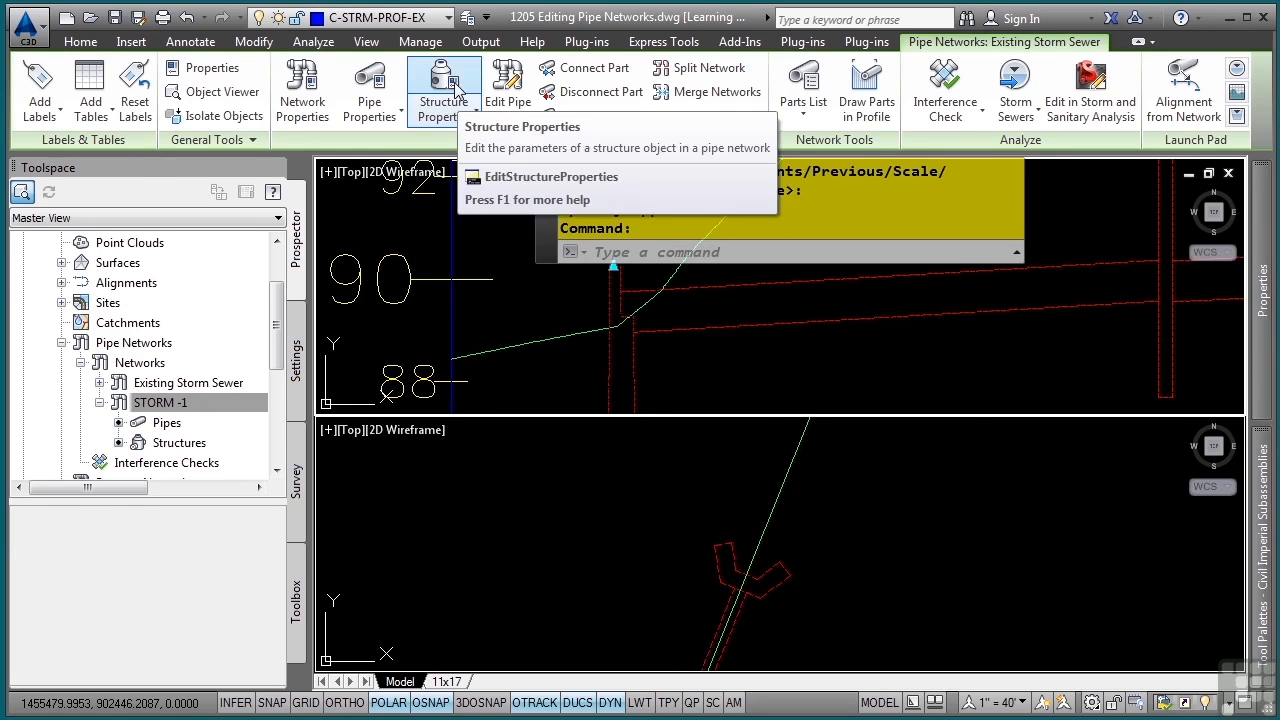
left_click(443, 90)
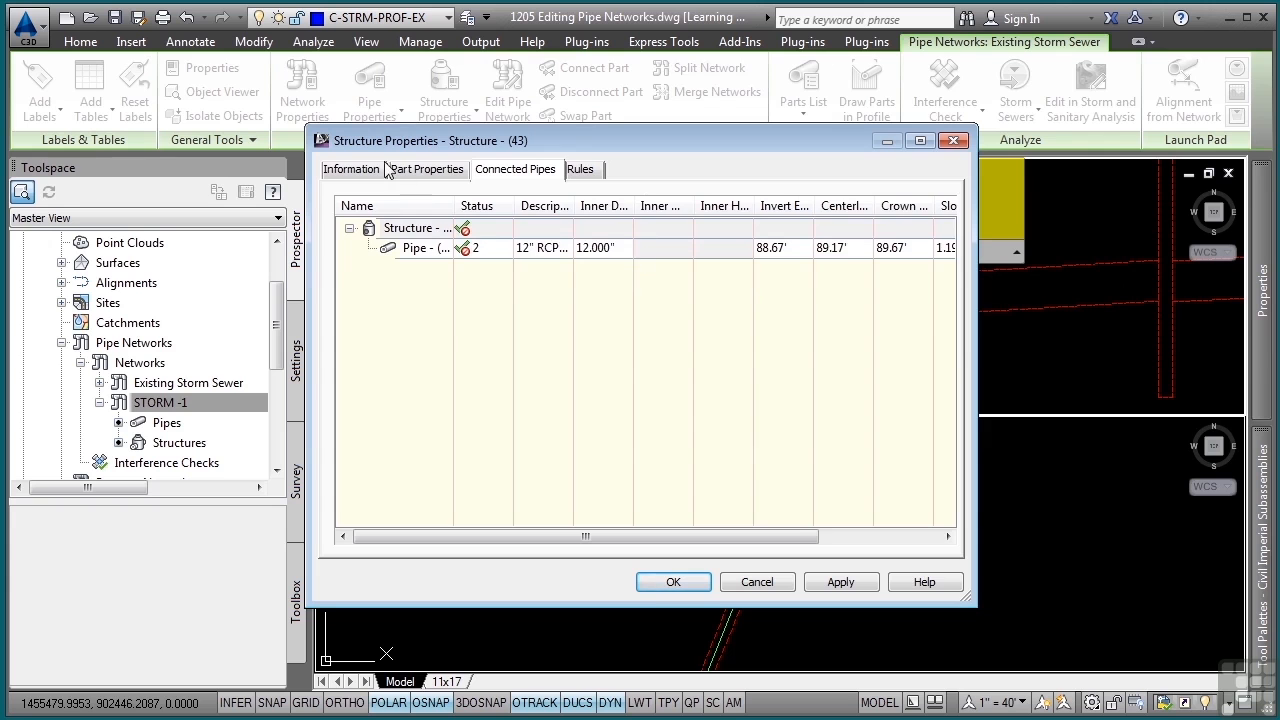
left_click(351, 169)
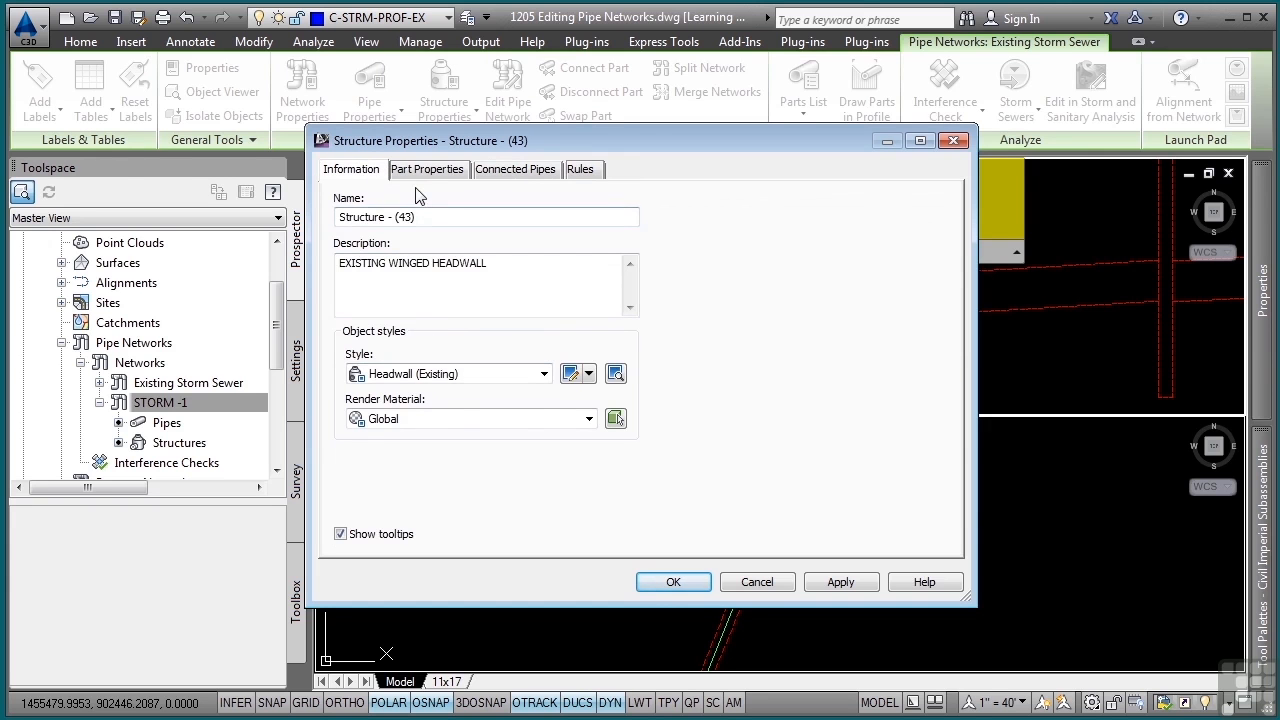
left_click(427, 169)
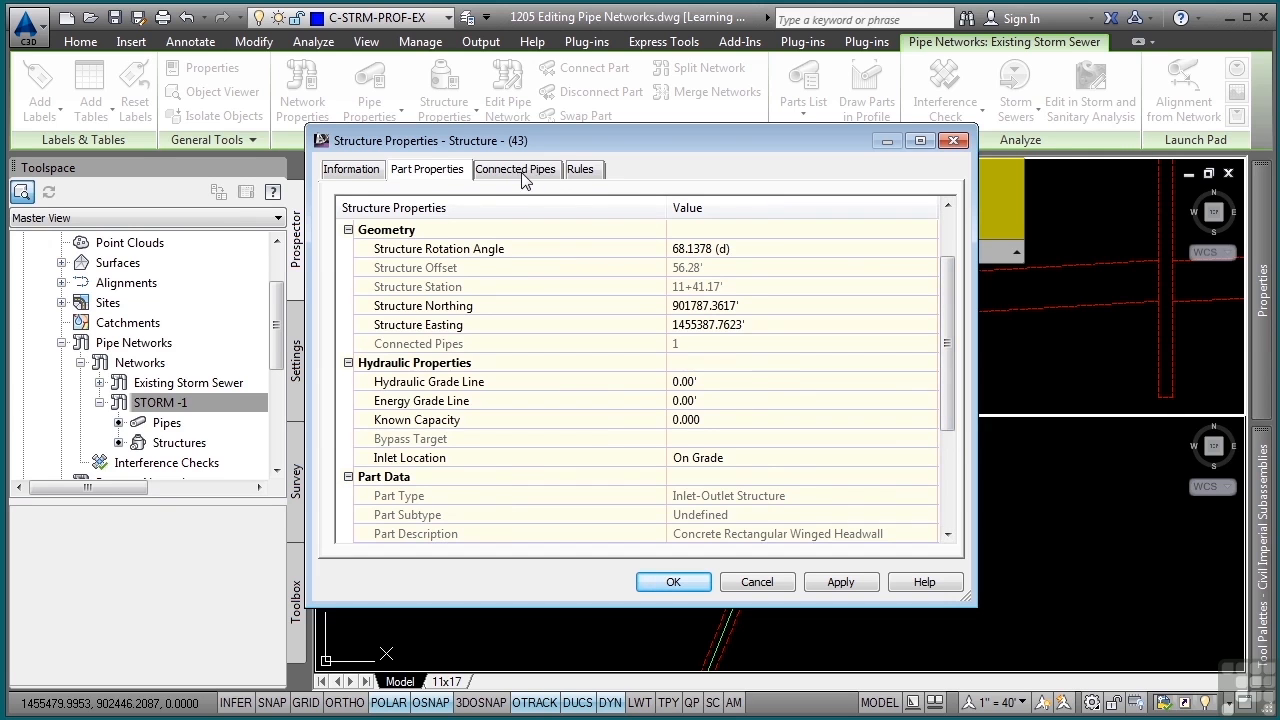
left_click(515, 168)
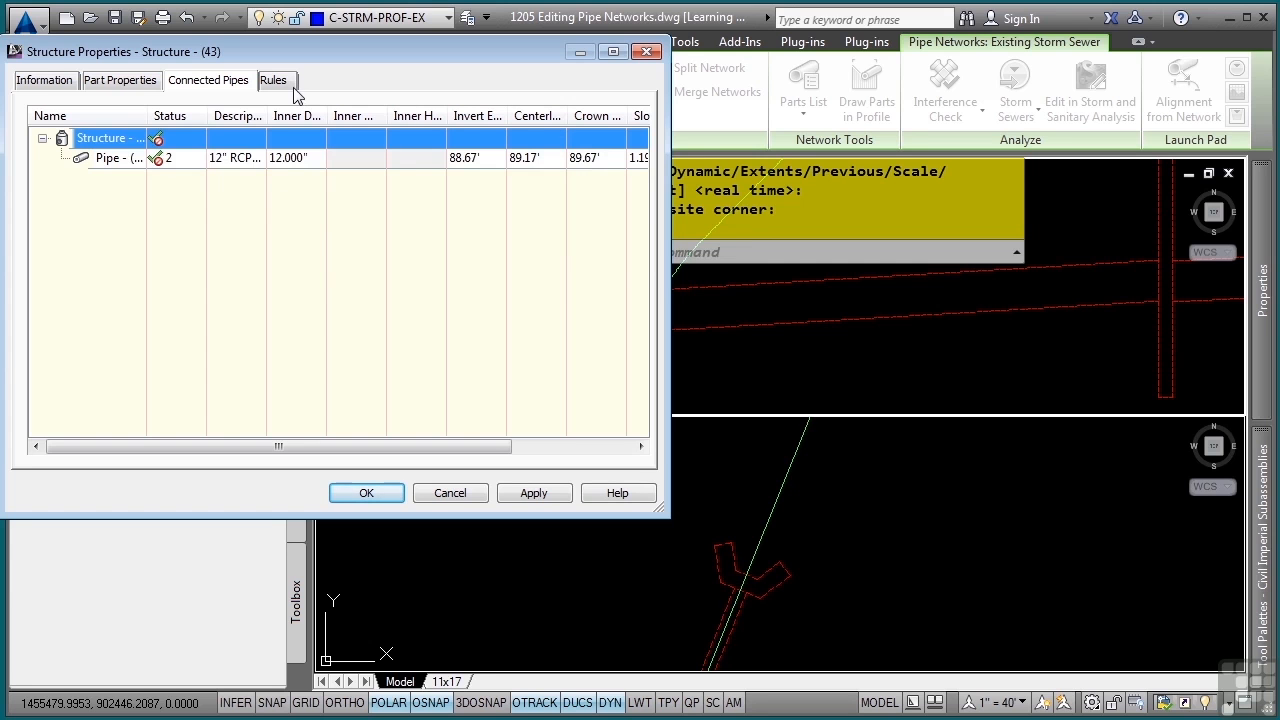
left_click(273, 80)
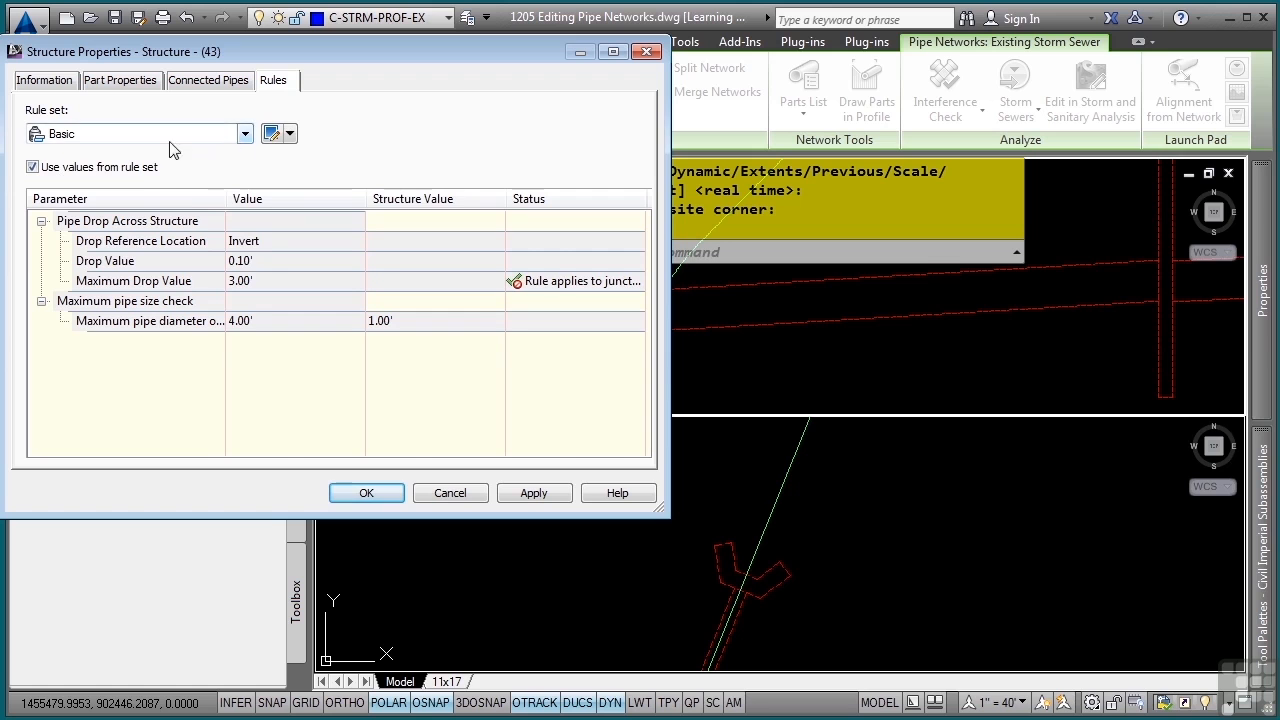
left_click(32, 166)
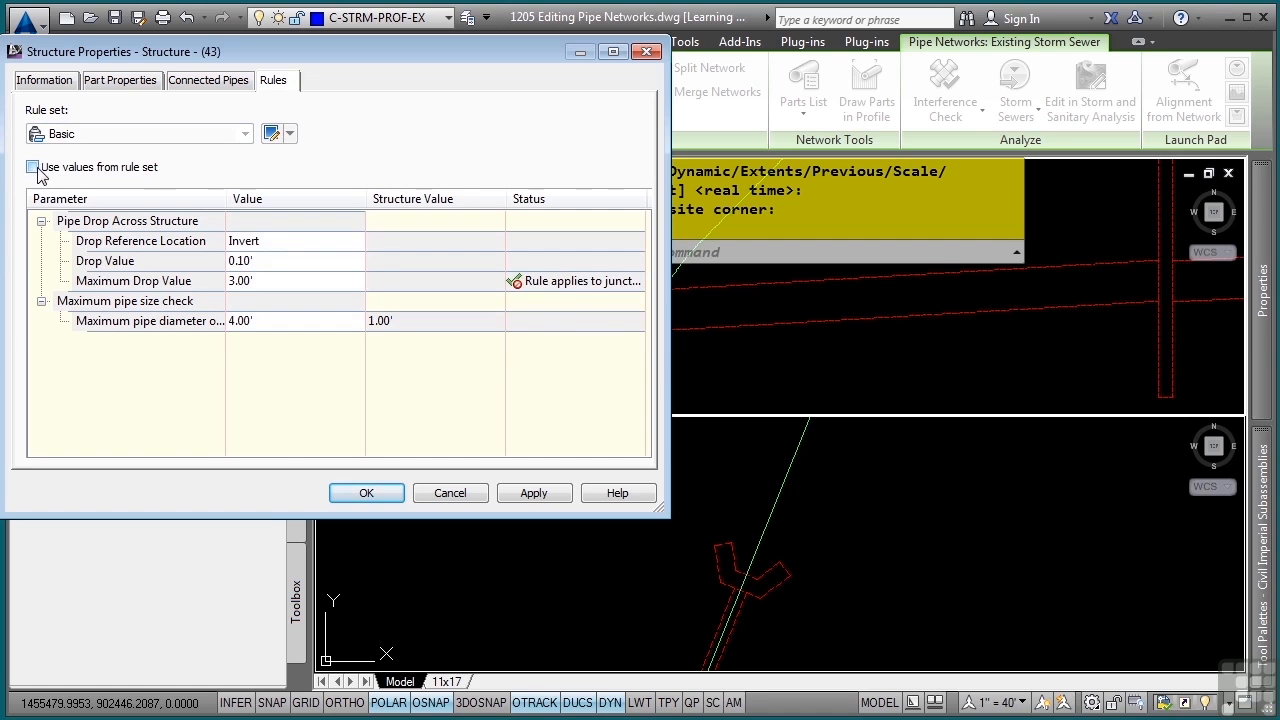
left_click(32, 167)
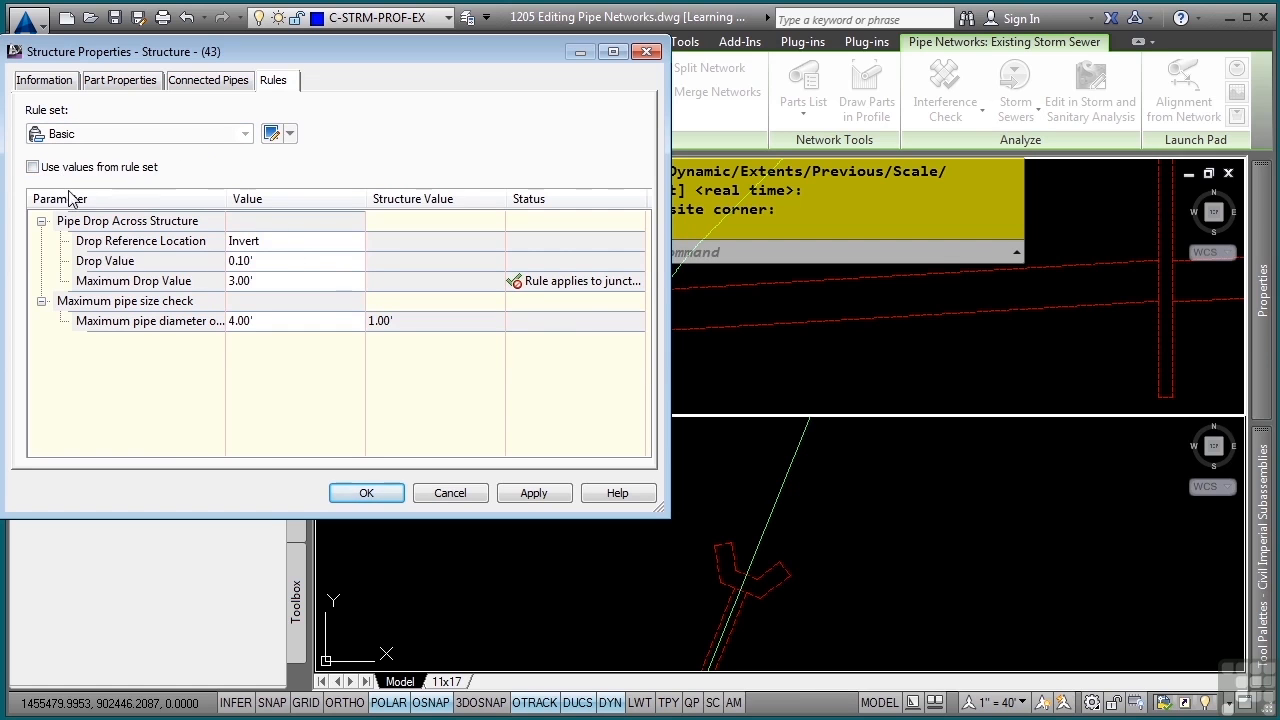
left_click(32, 166)
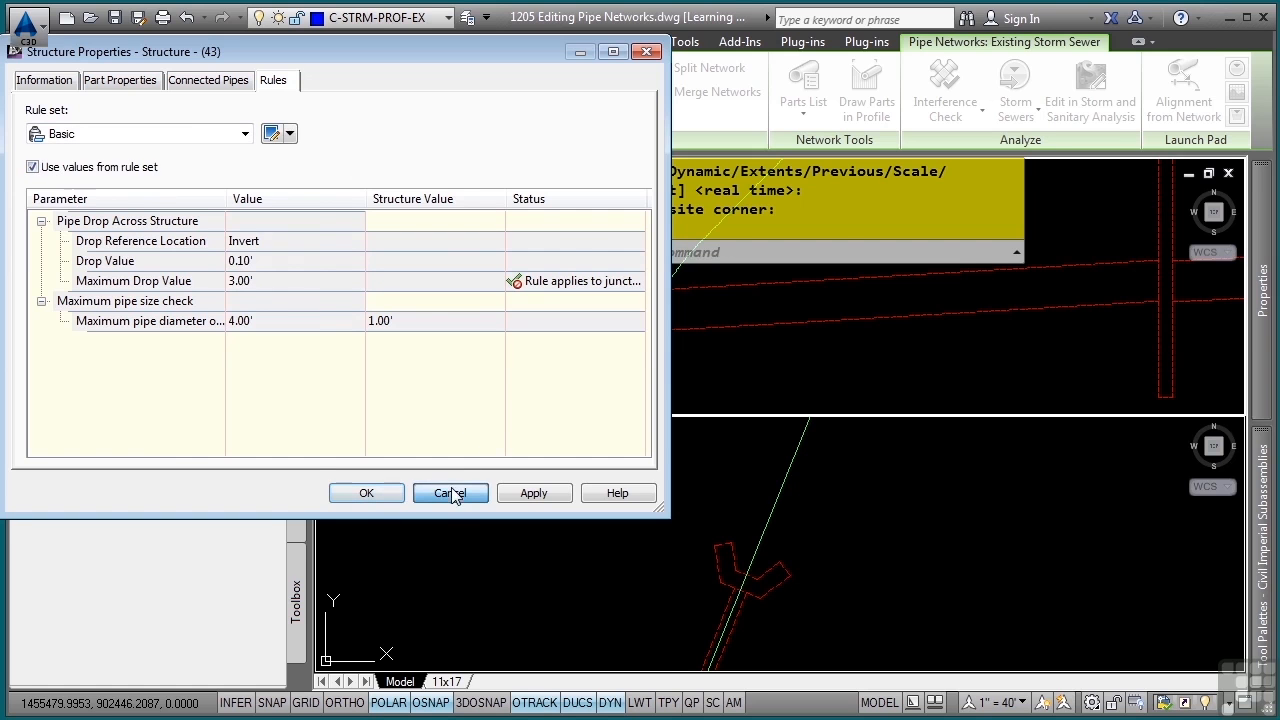
left_click(450, 492)
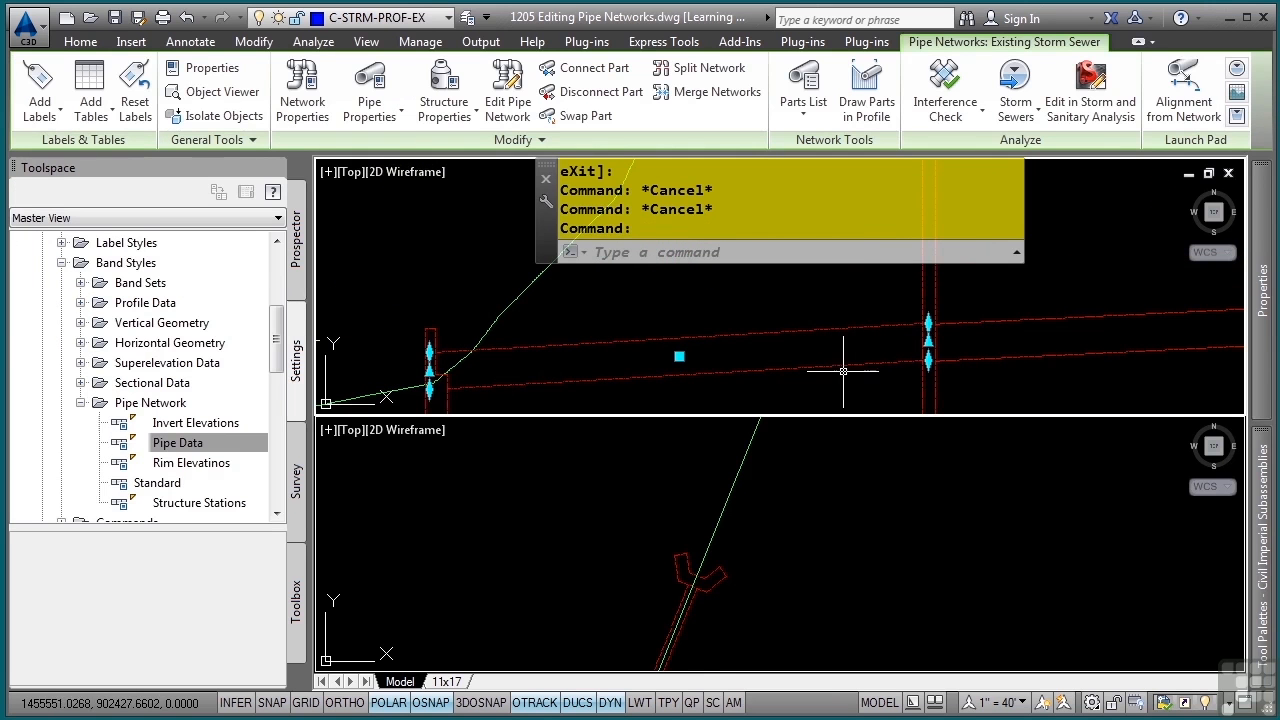
mouse_move(843, 370)
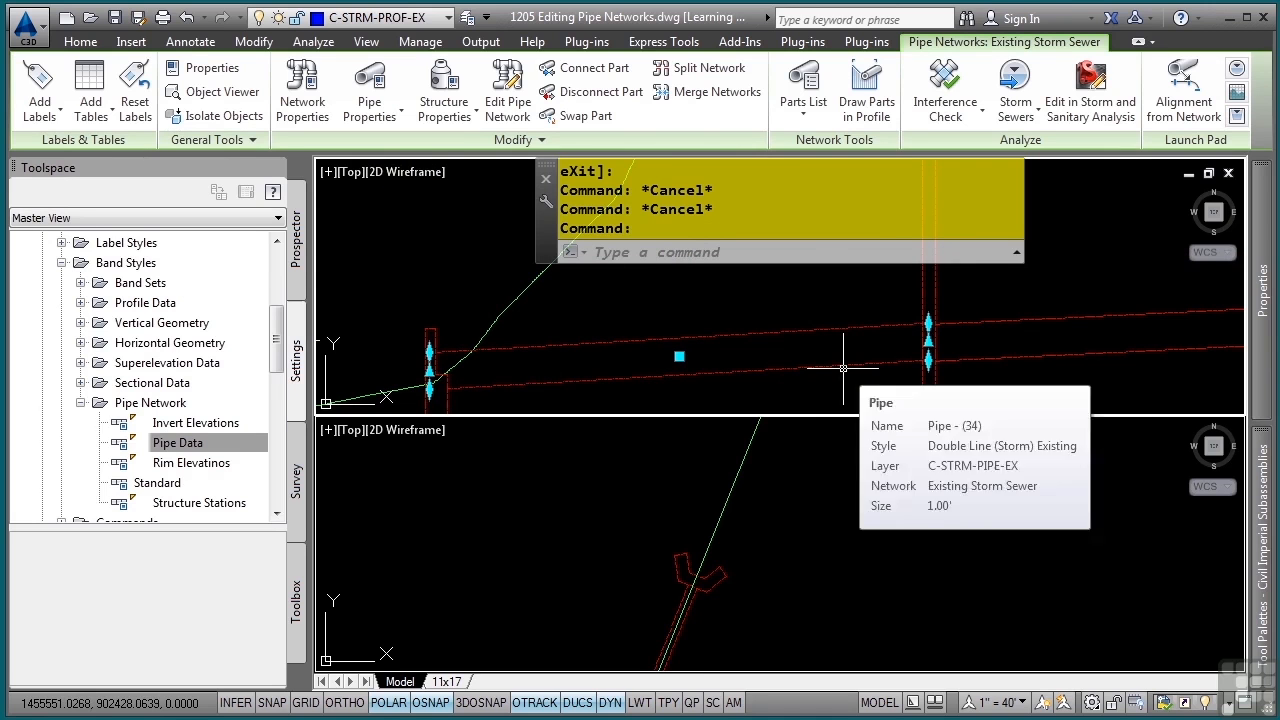
mouse_move(665, 320)
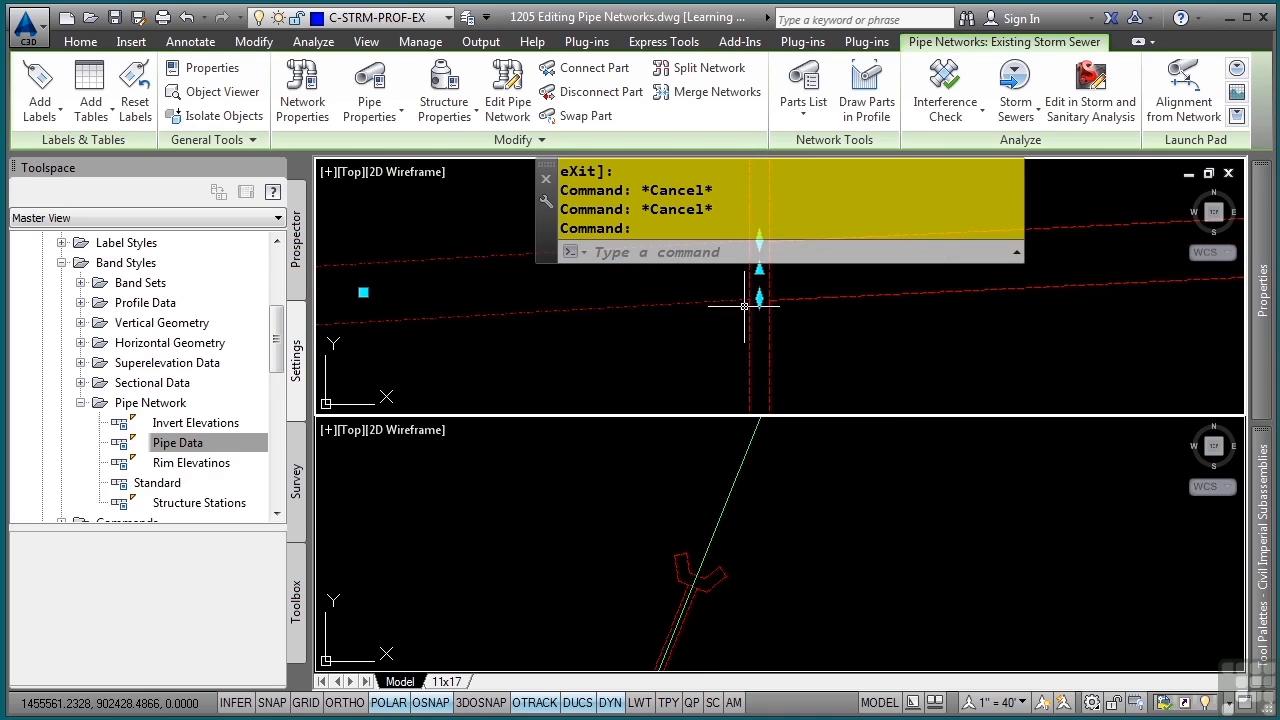
mouse_move(758, 300)
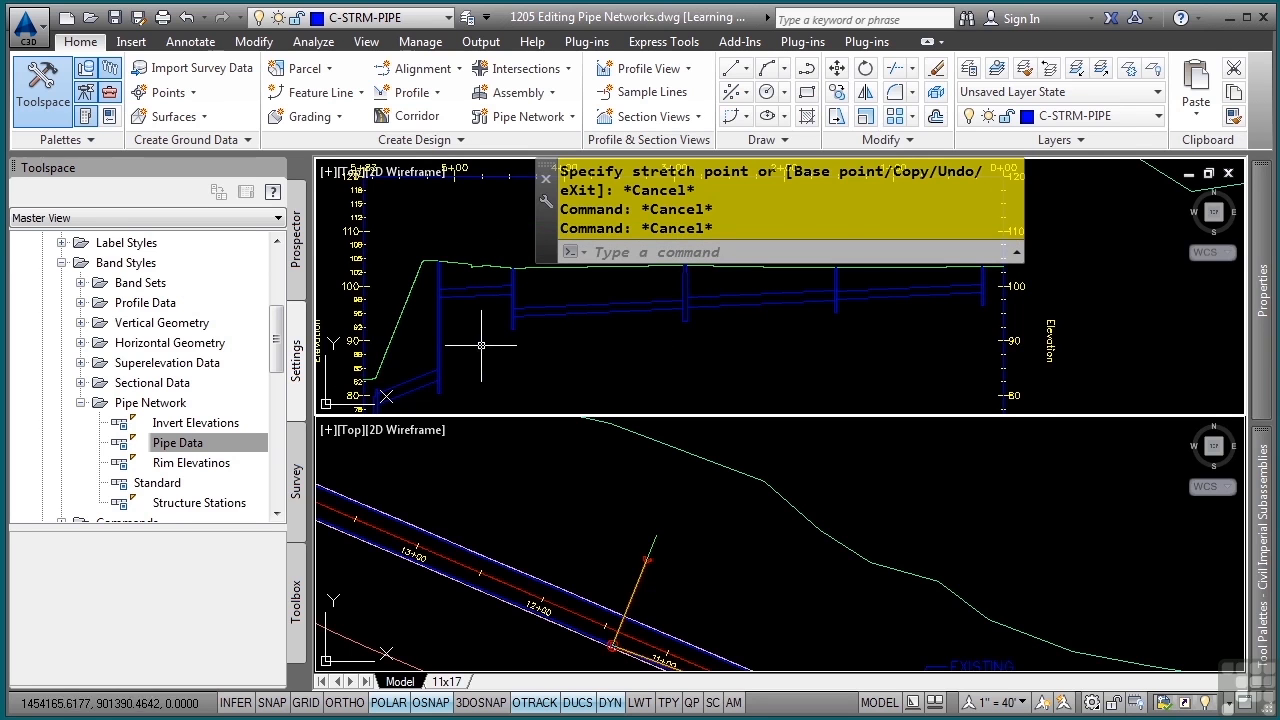
mouse_move(438, 262)
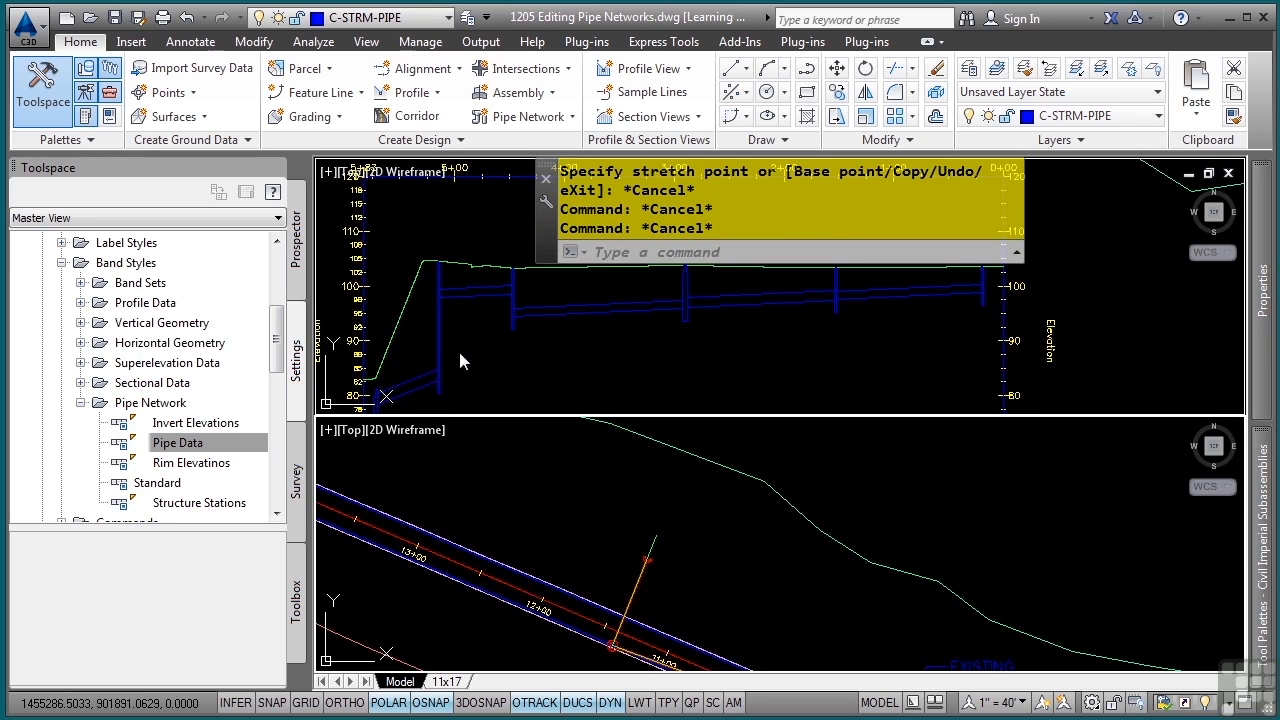
mouse_move(438, 402)
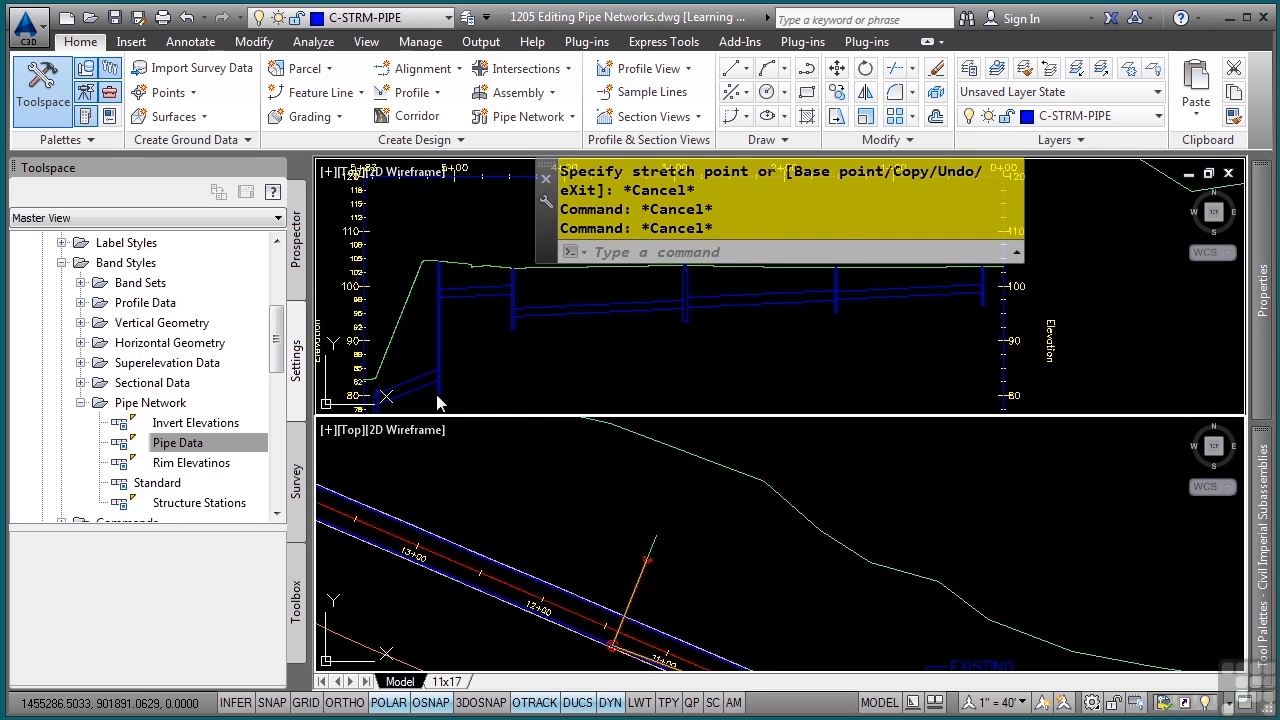
mouse_move(723, 501)
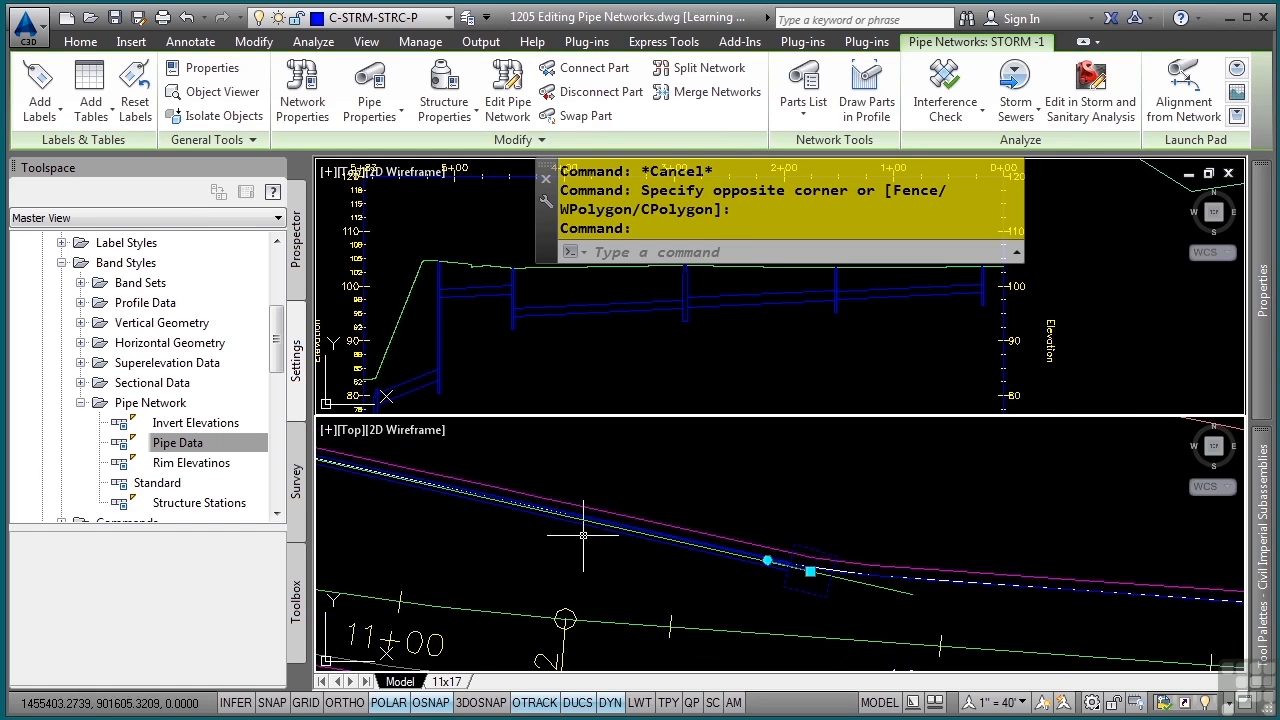
- Right-click the picked STORM-1 structure to list network editing options
right_click(582, 535)
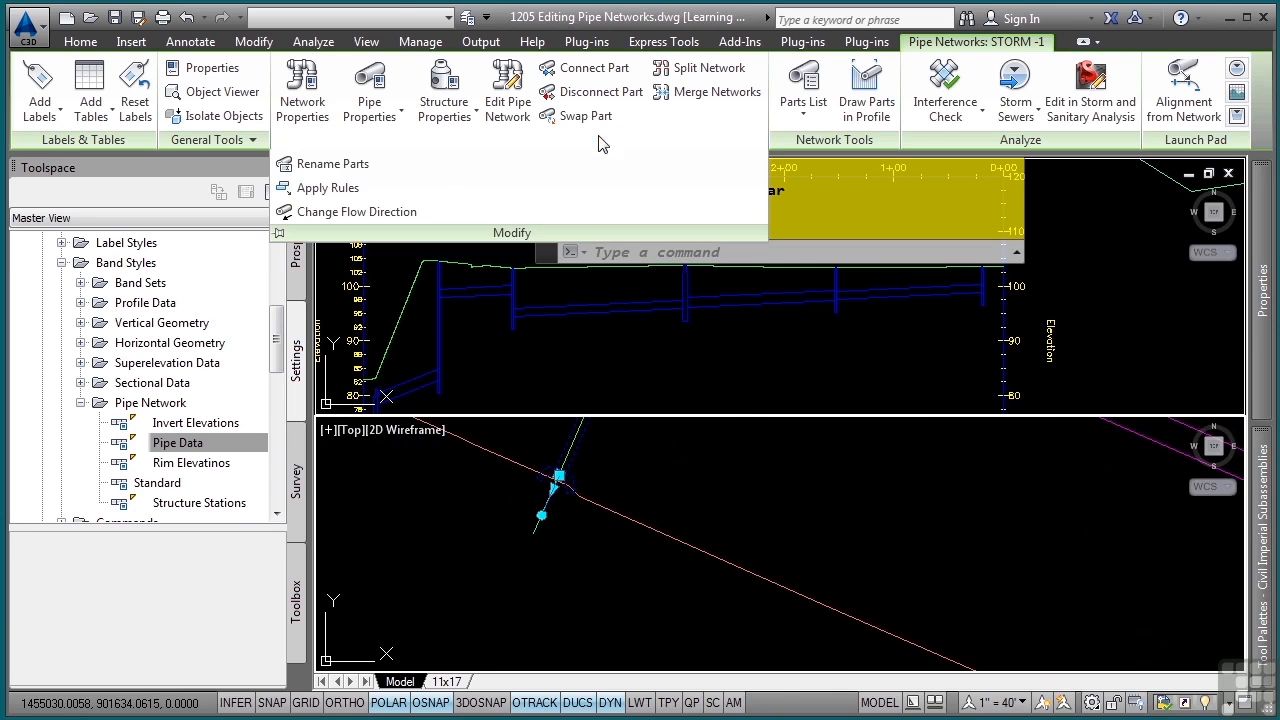
mouse_move(330, 188)
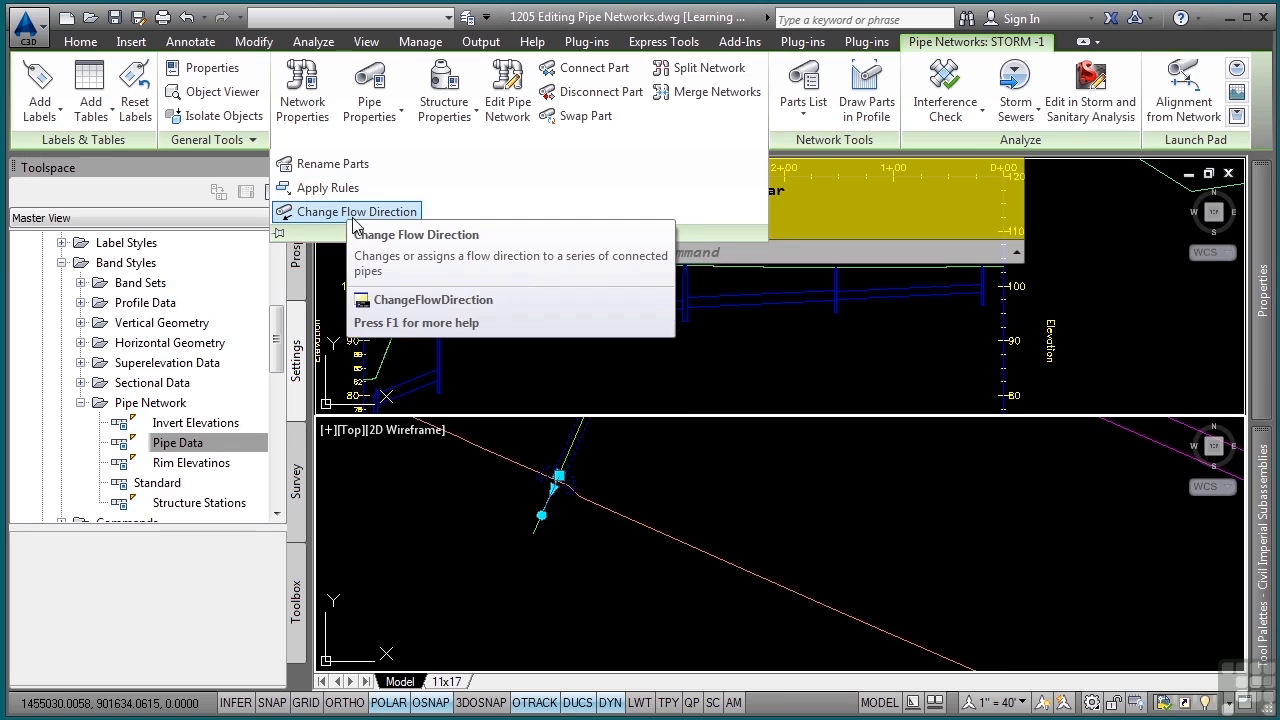
mouse_move(358, 217)
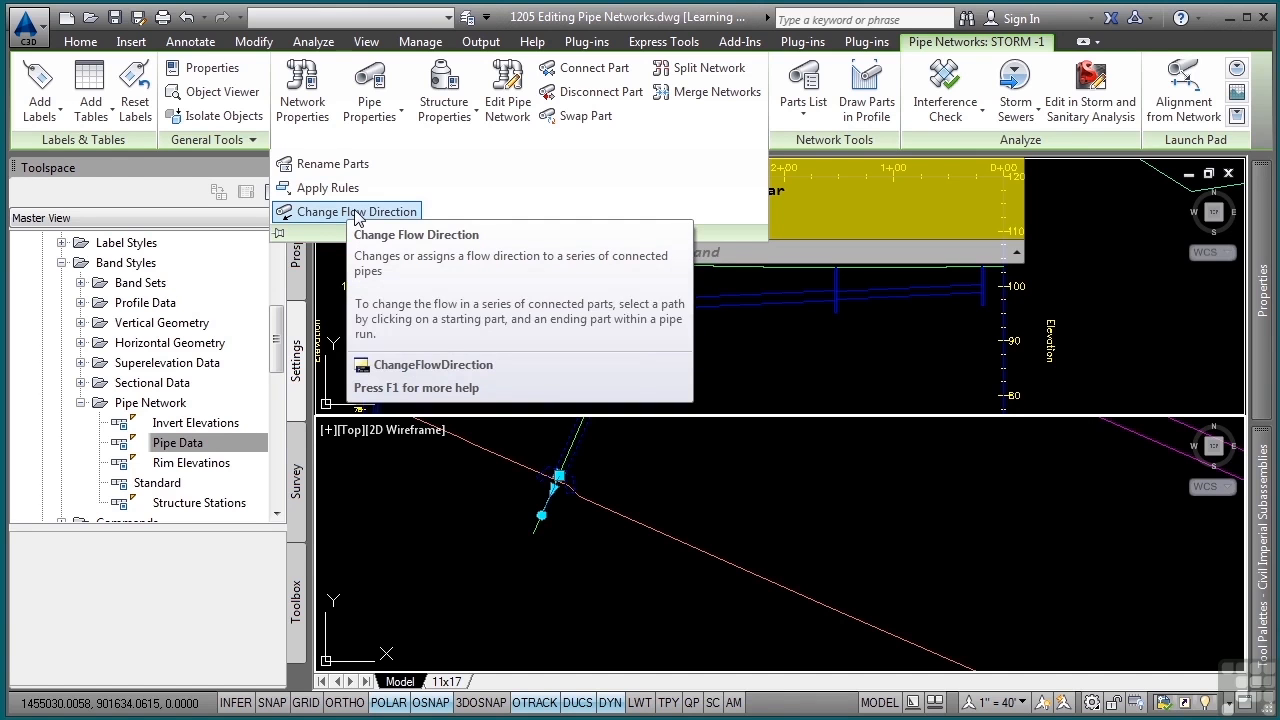
mouse_move(327, 188)
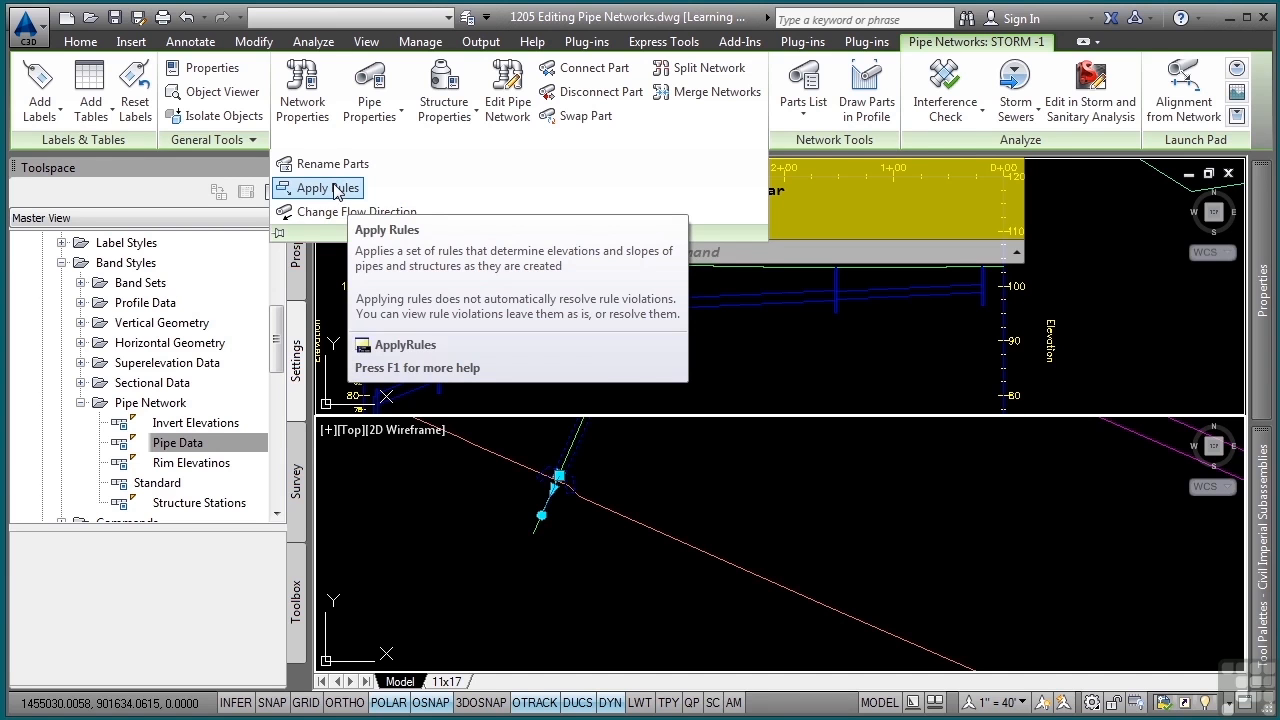
- Apply Rules from the up-slope part down the run, updating 11 network parts
left_click(317, 187)
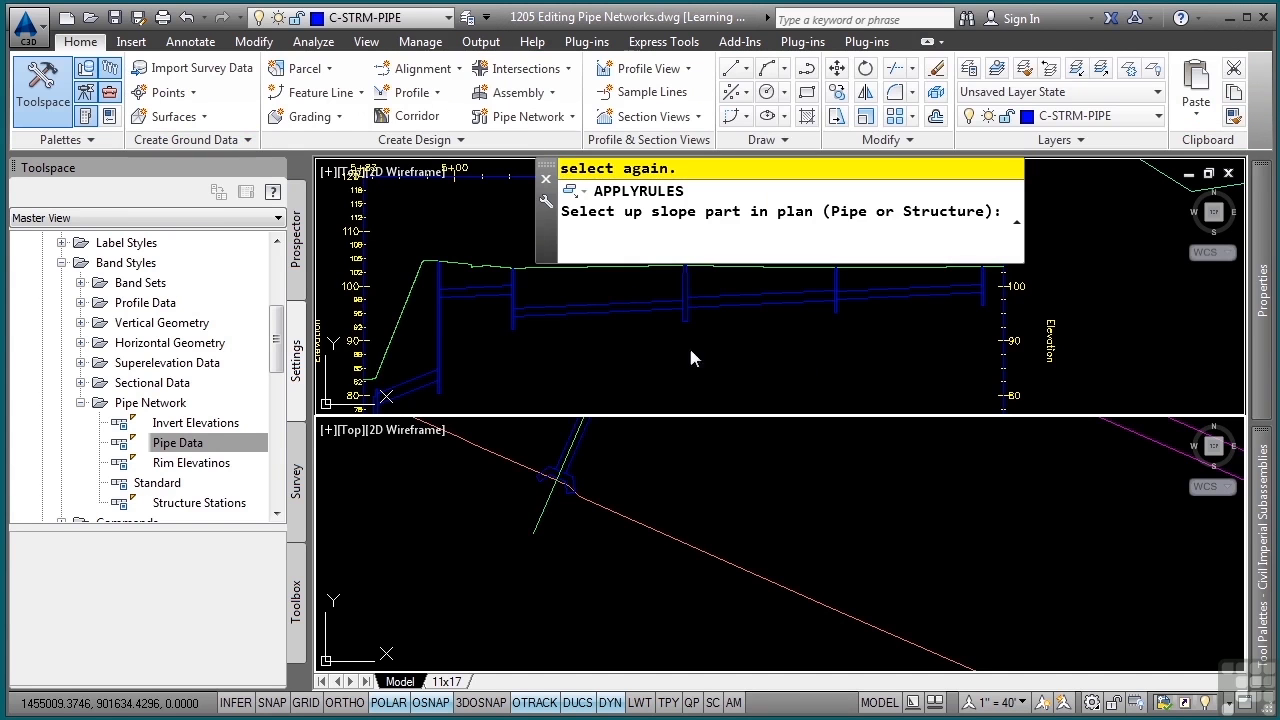
mouse_move(758, 342)
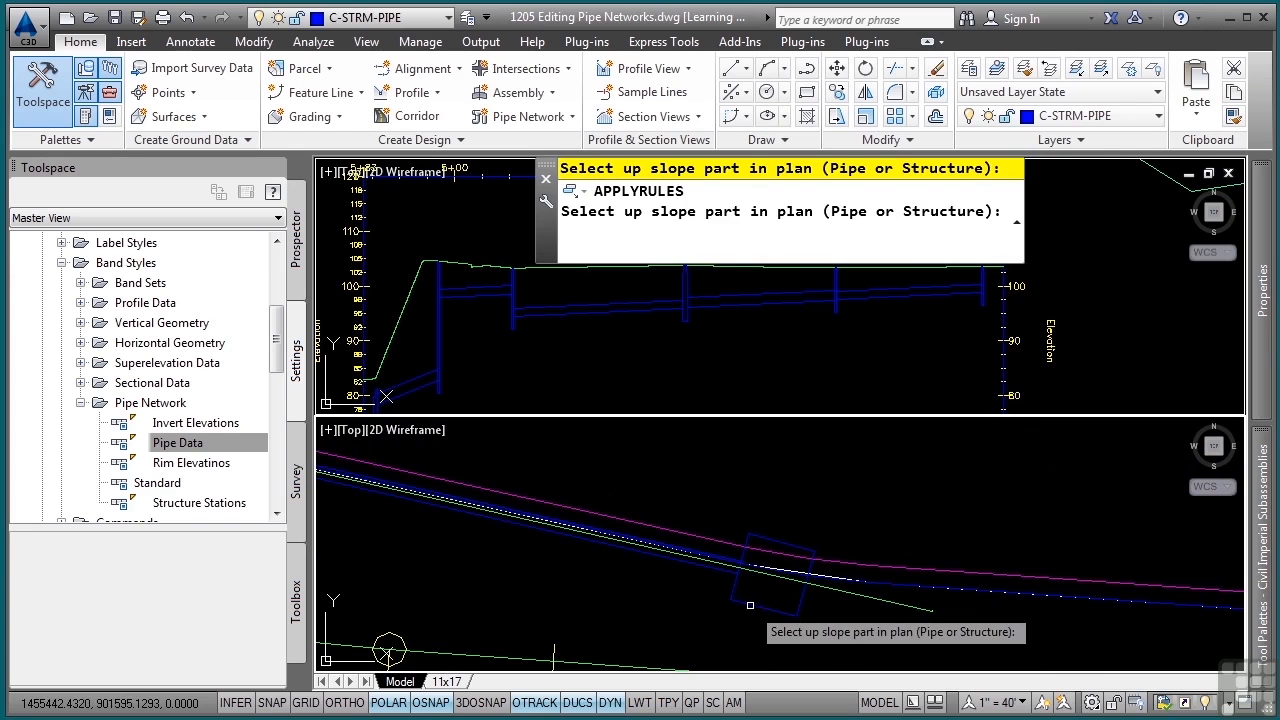
left_click(770, 575)
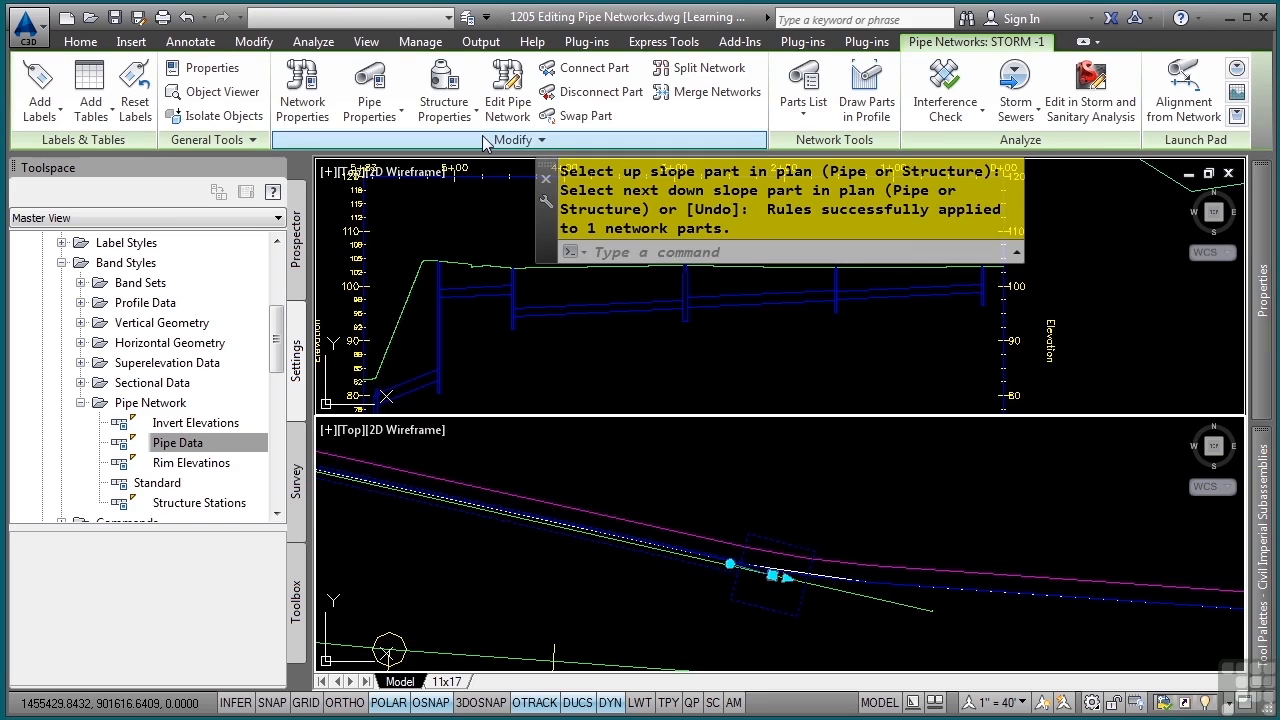
left_click(512, 140)
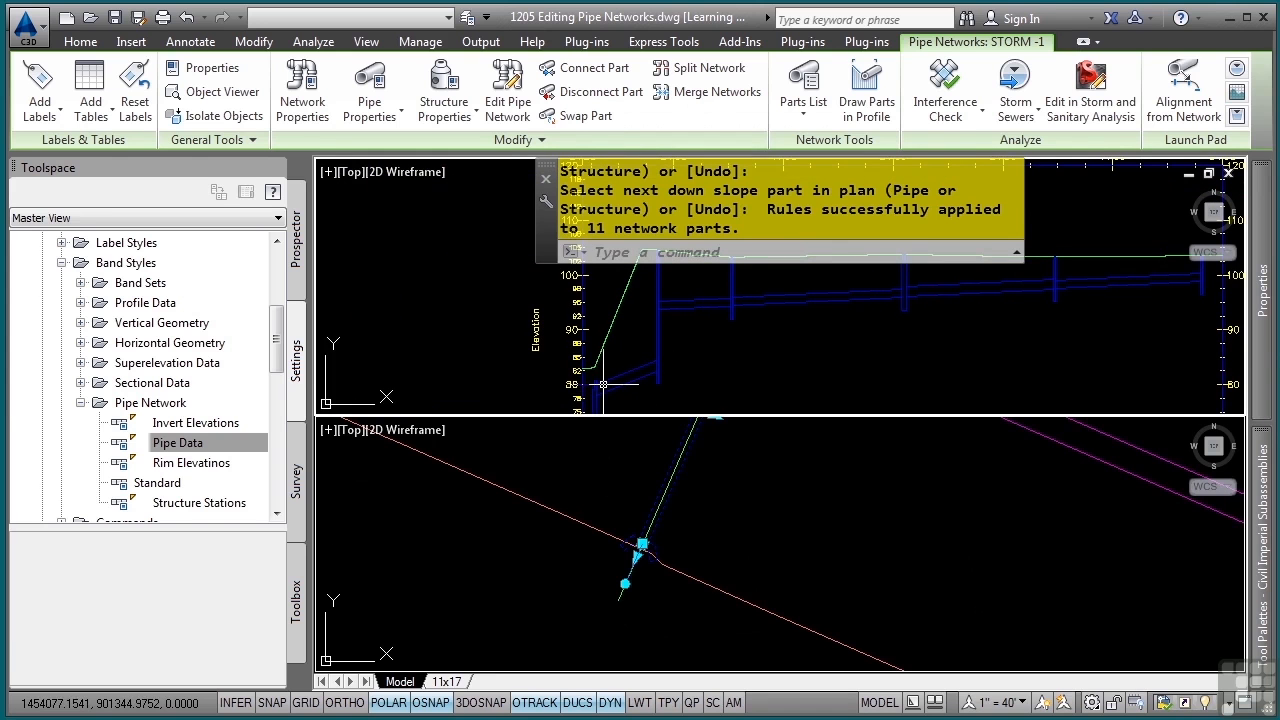
mouse_move(643, 328)
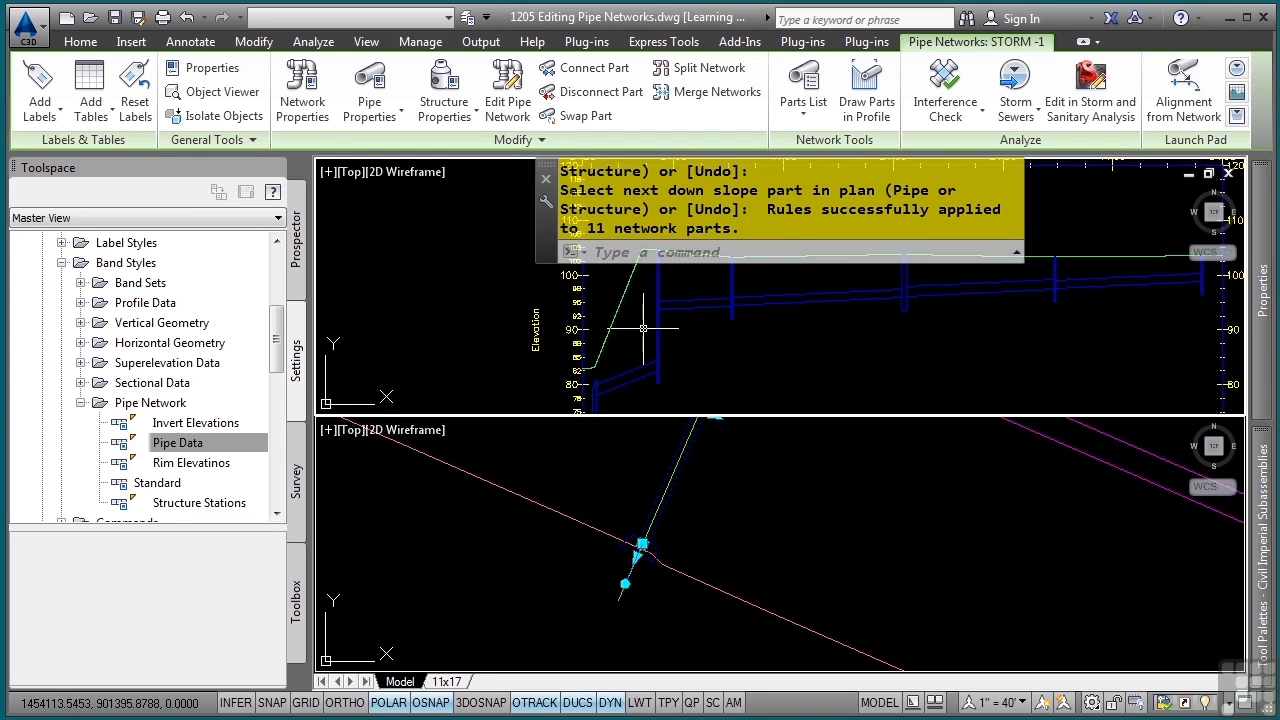
mouse_move(589, 385)
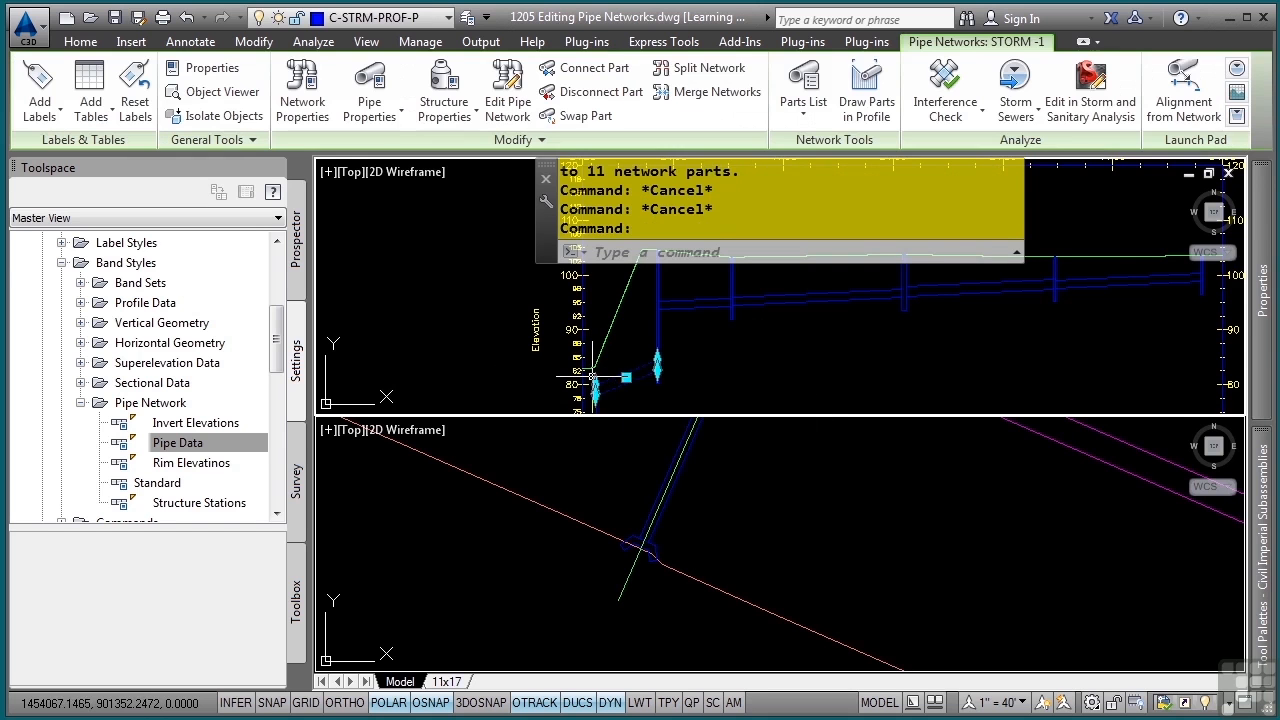
mouse_move(630, 347)
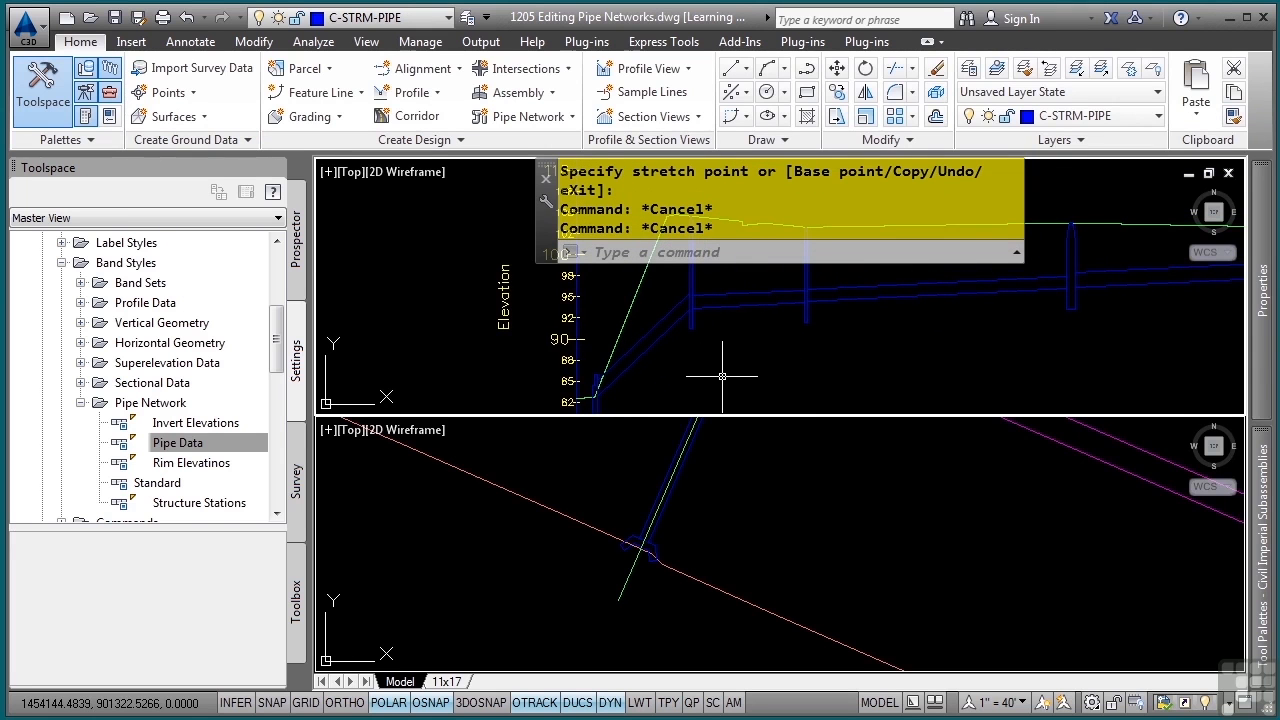
mouse_move(495, 308)
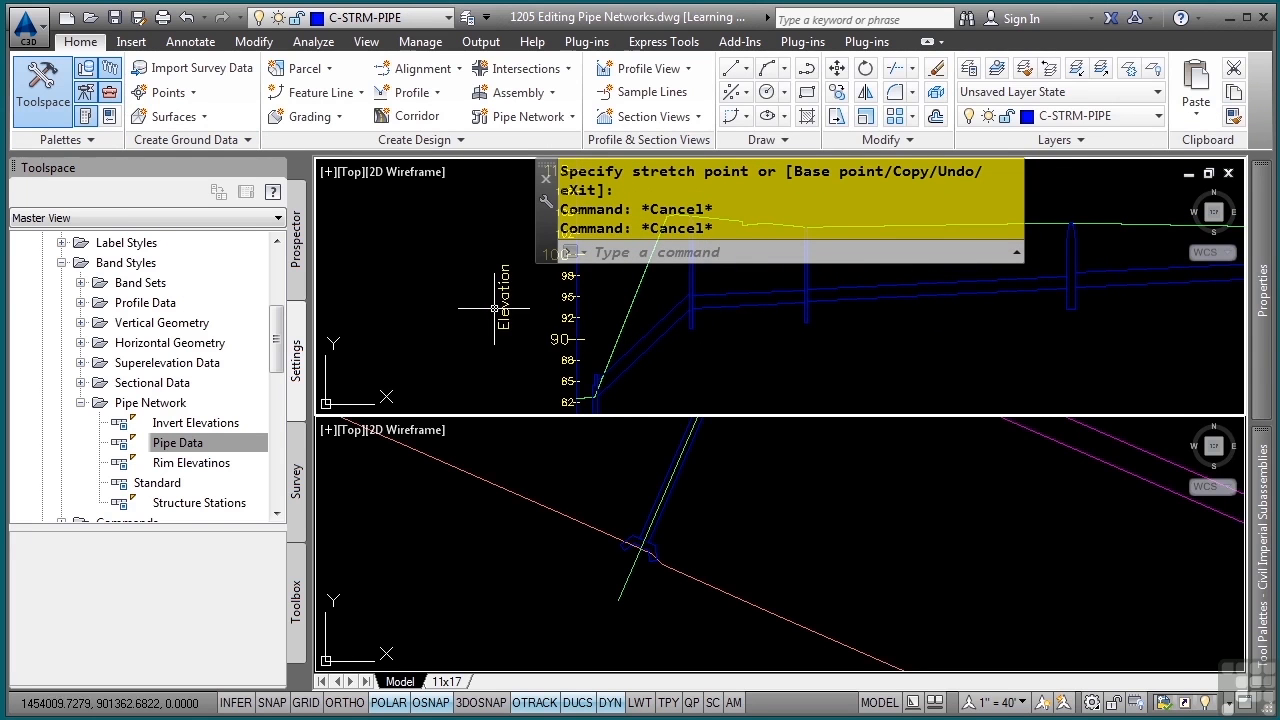
mouse_move(710, 360)
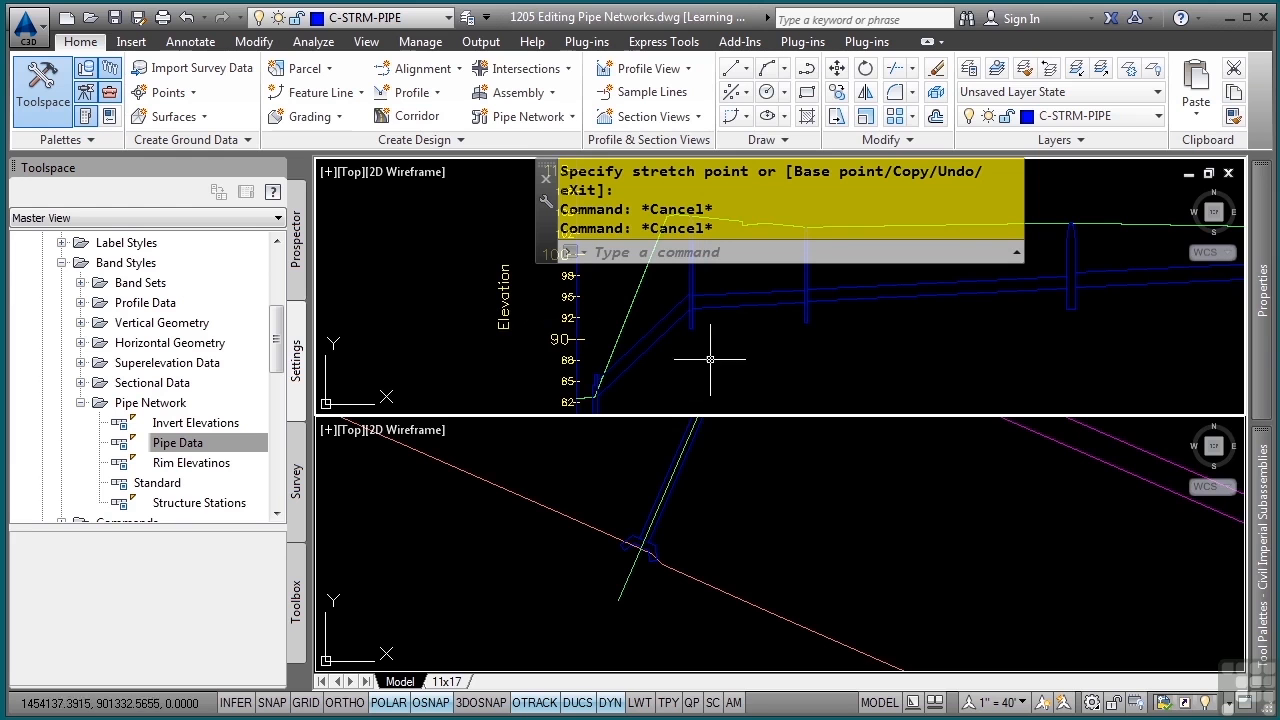
mouse_move(375, 318)
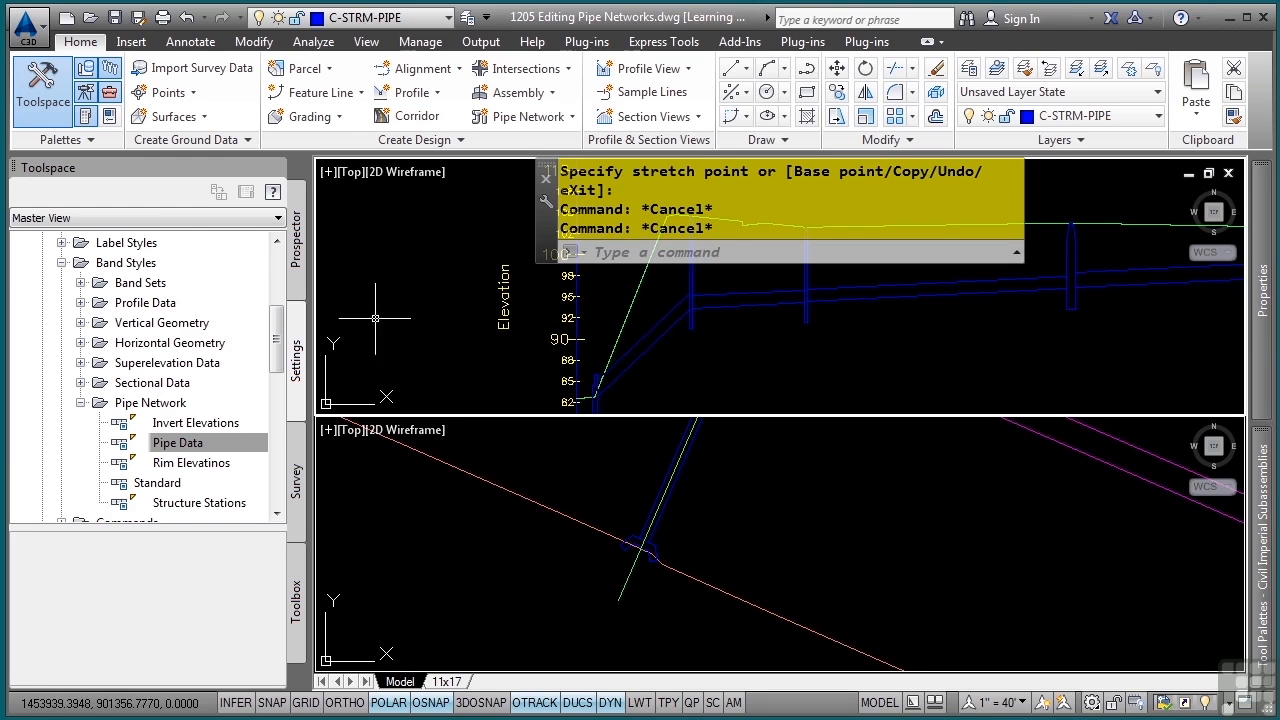
mouse_move(295, 285)
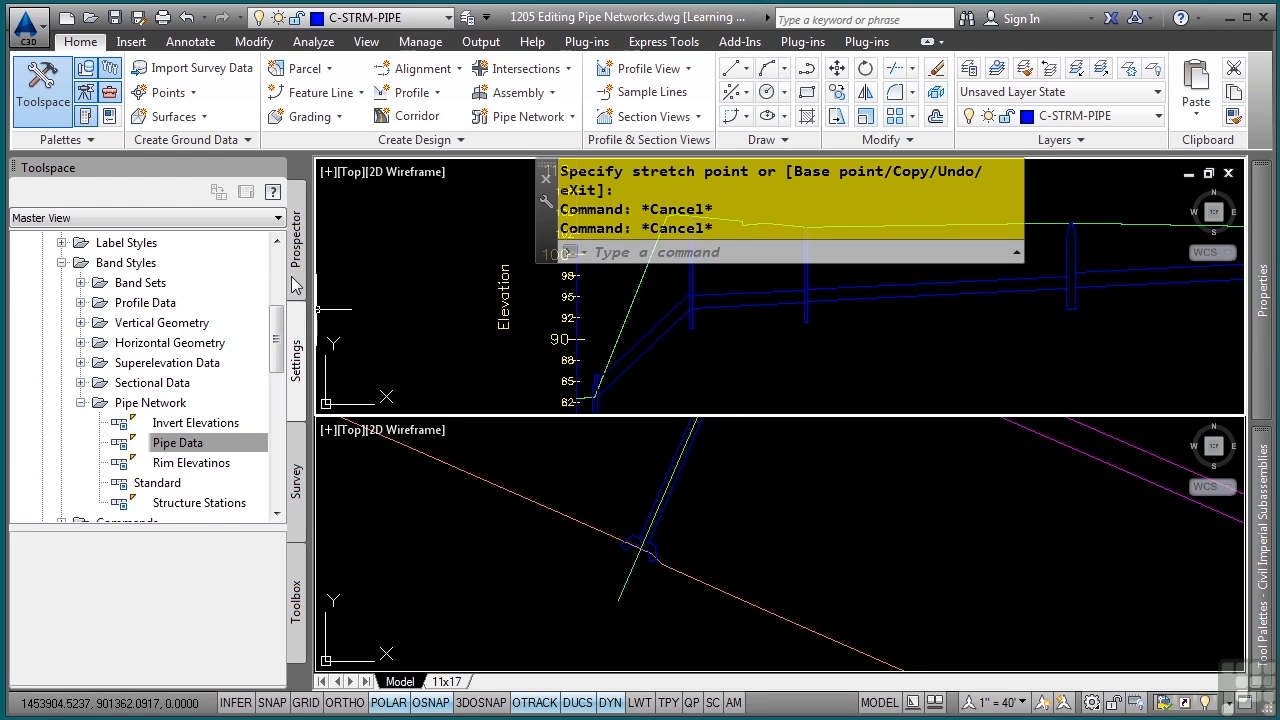
- Edit the STORM -1 network from Prospector and show Pipe Network Vistas
left_click(22, 191)
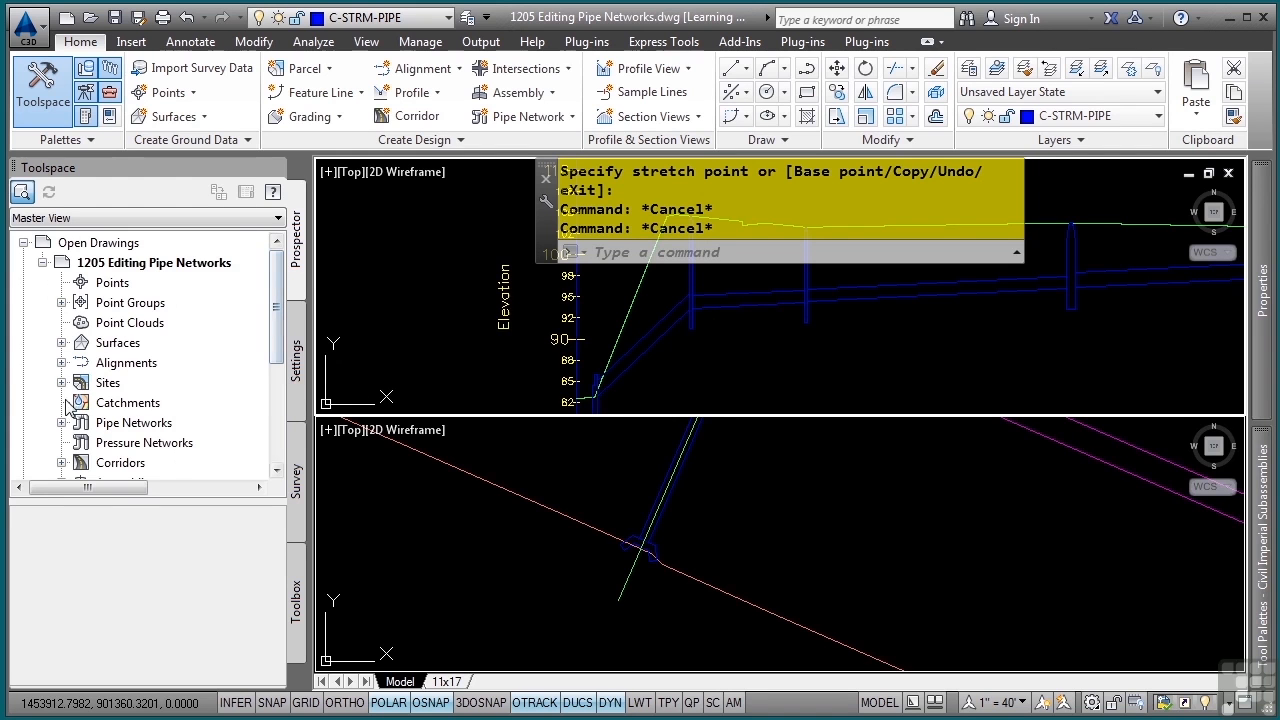
mouse_move(147, 403)
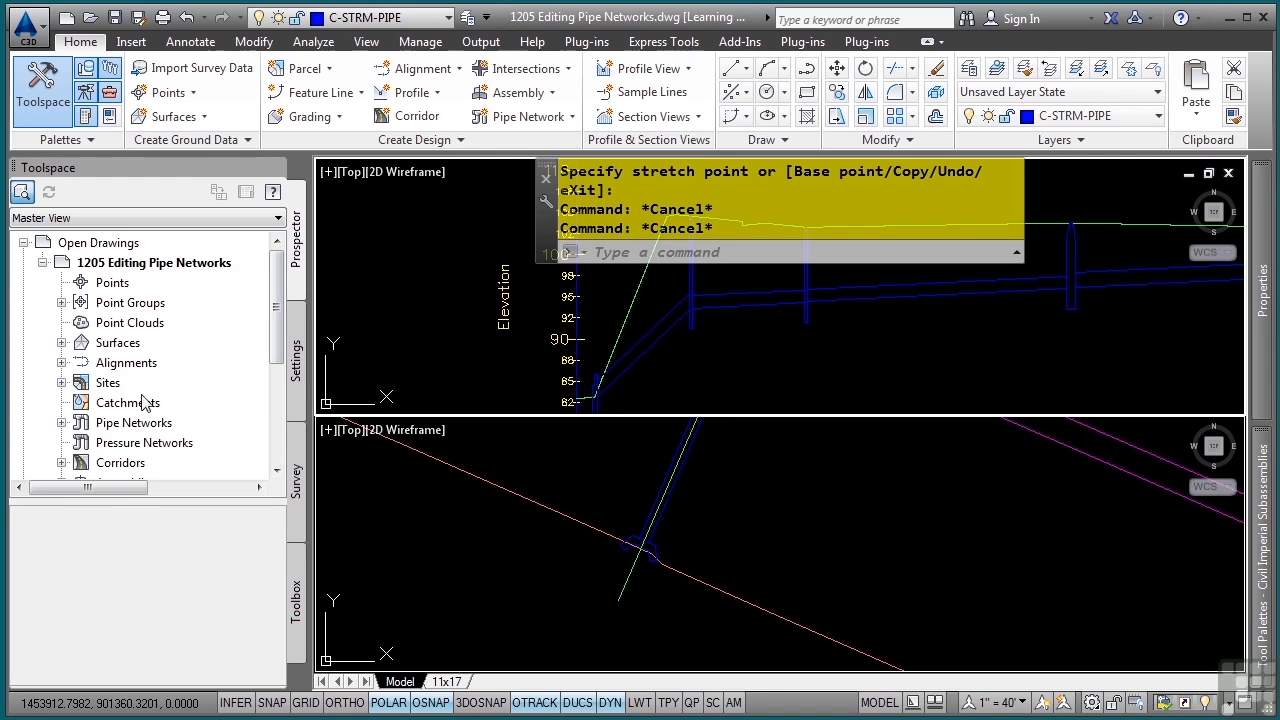
left_click(62, 422)
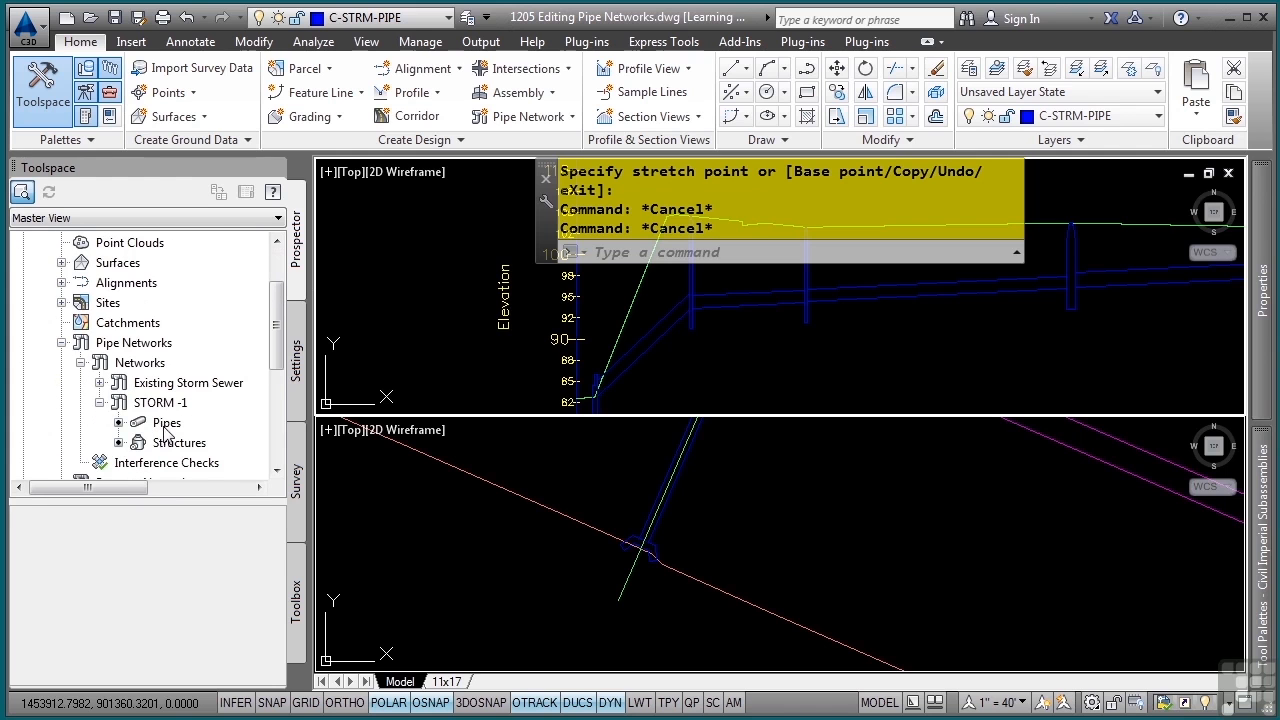
right_click(160, 402)
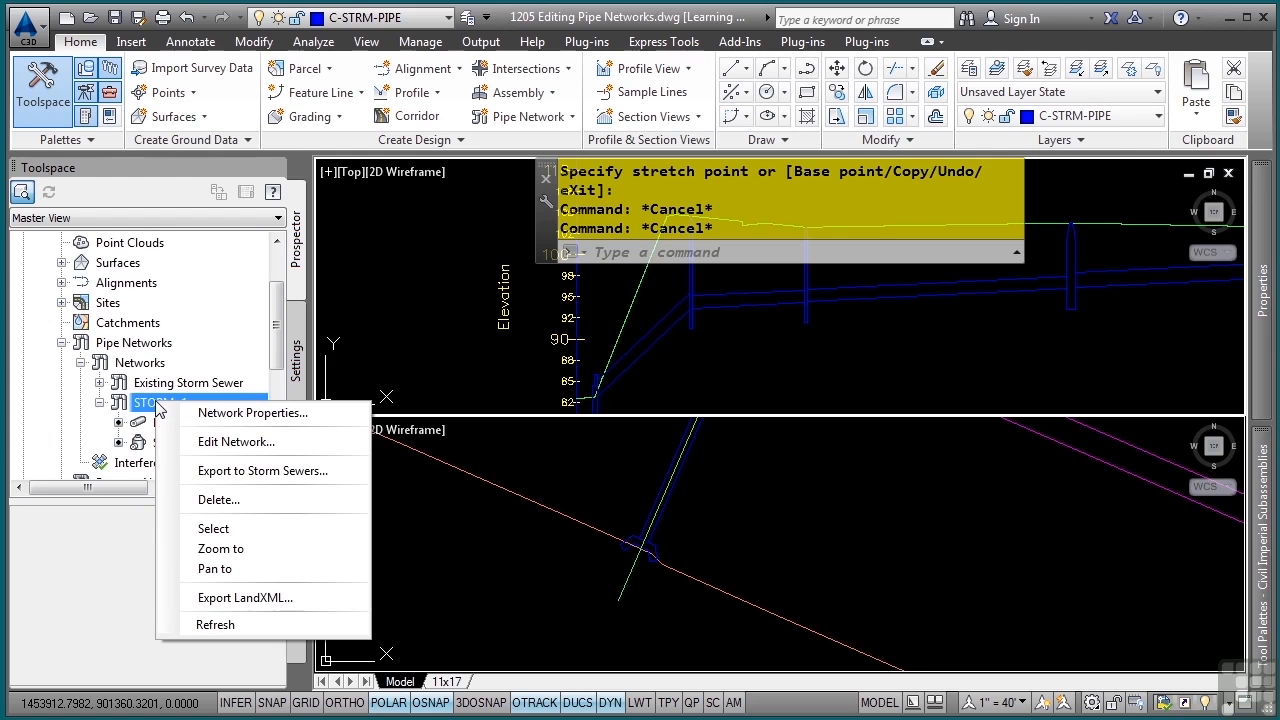
mouse_move(236, 442)
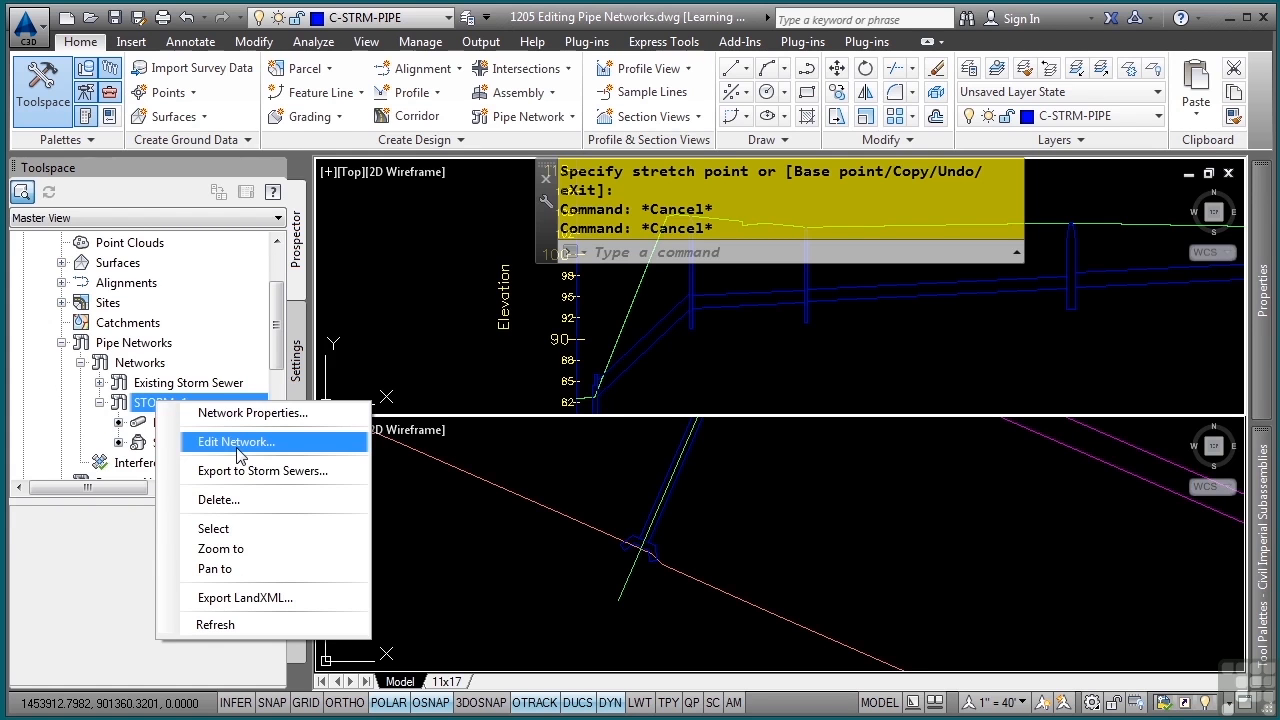
left_click(235, 441)
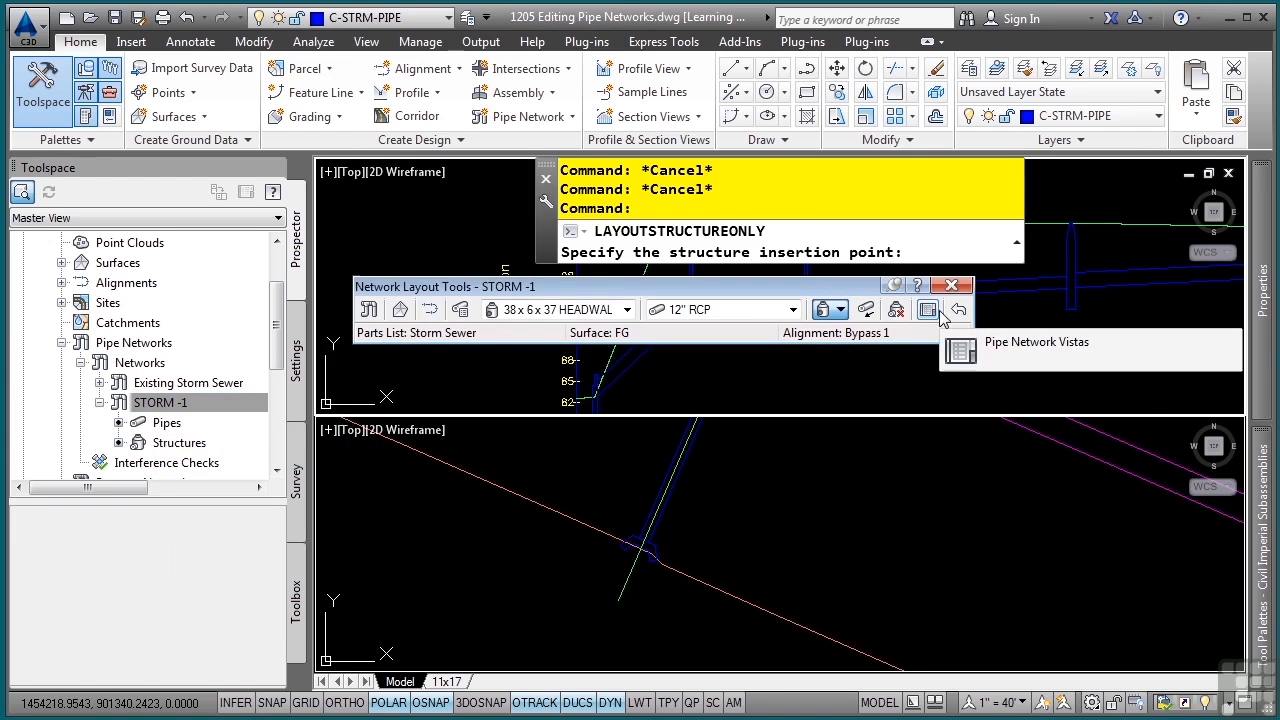
left_click(928, 309)
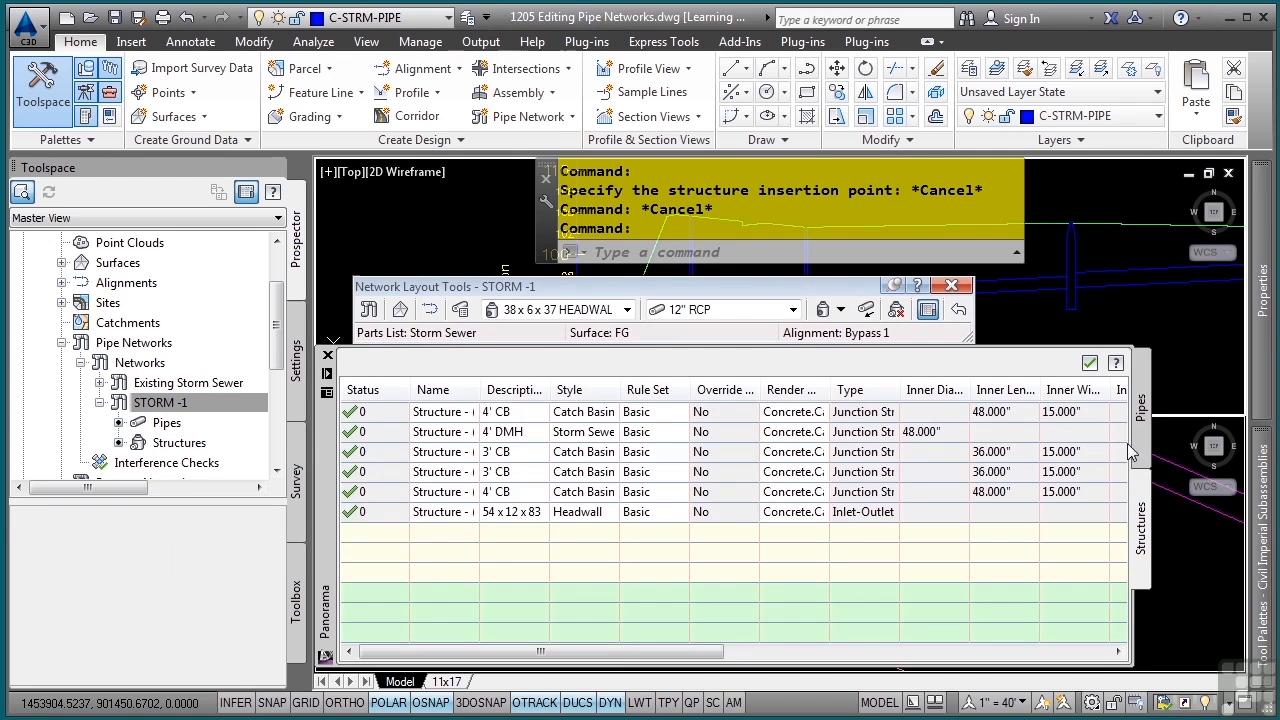
- Change the Style column to Single Line (Storm) for every pipe in Panorama
left_click(1140, 411)
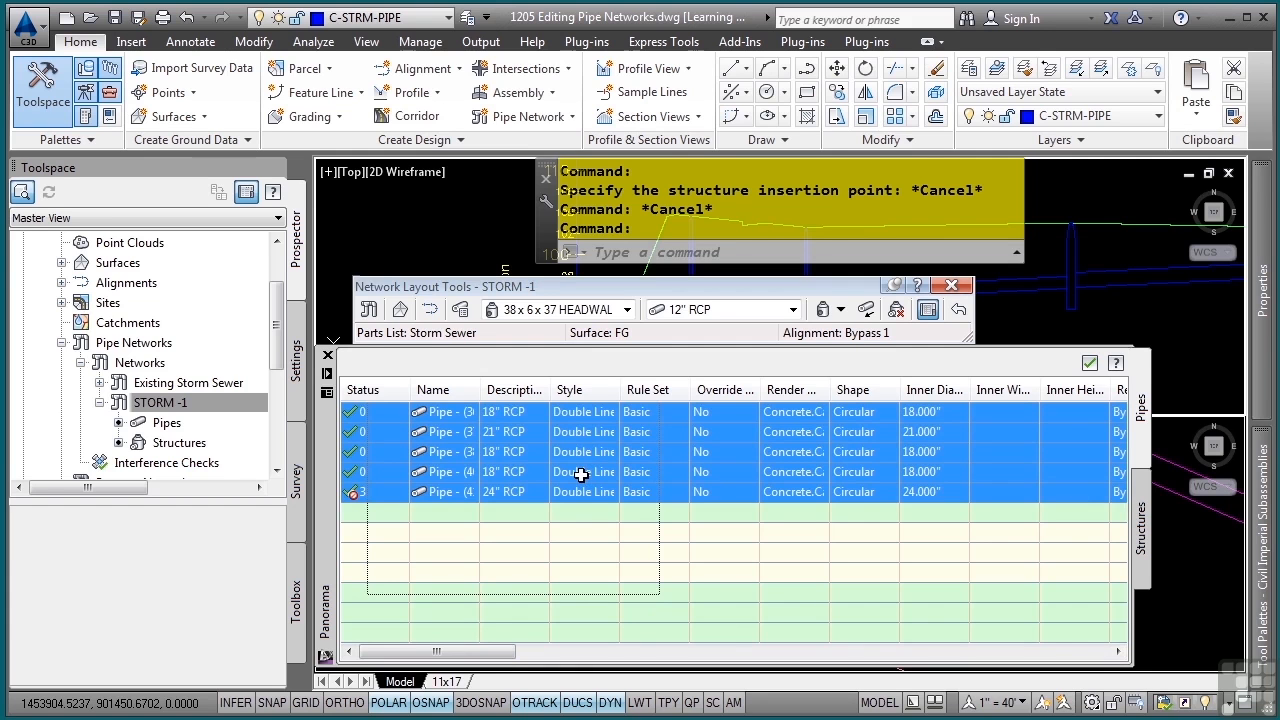
mouse_move(720, 480)
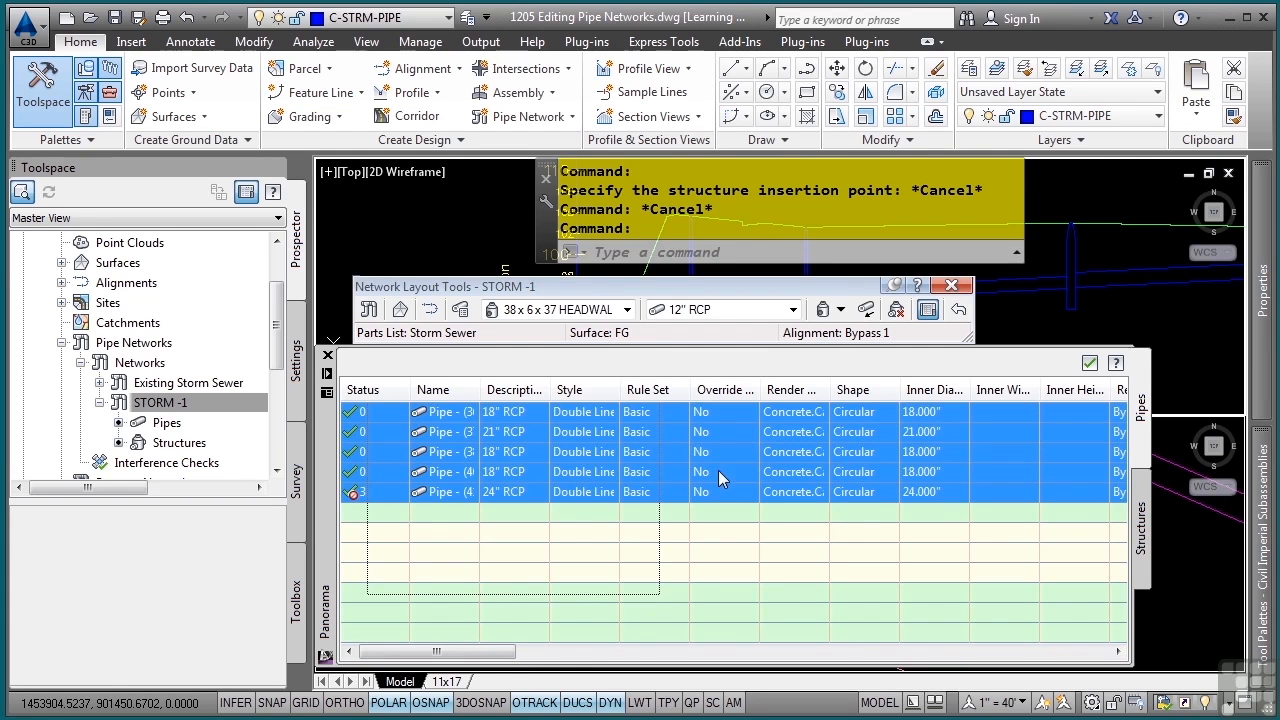
mouse_move(710, 460)
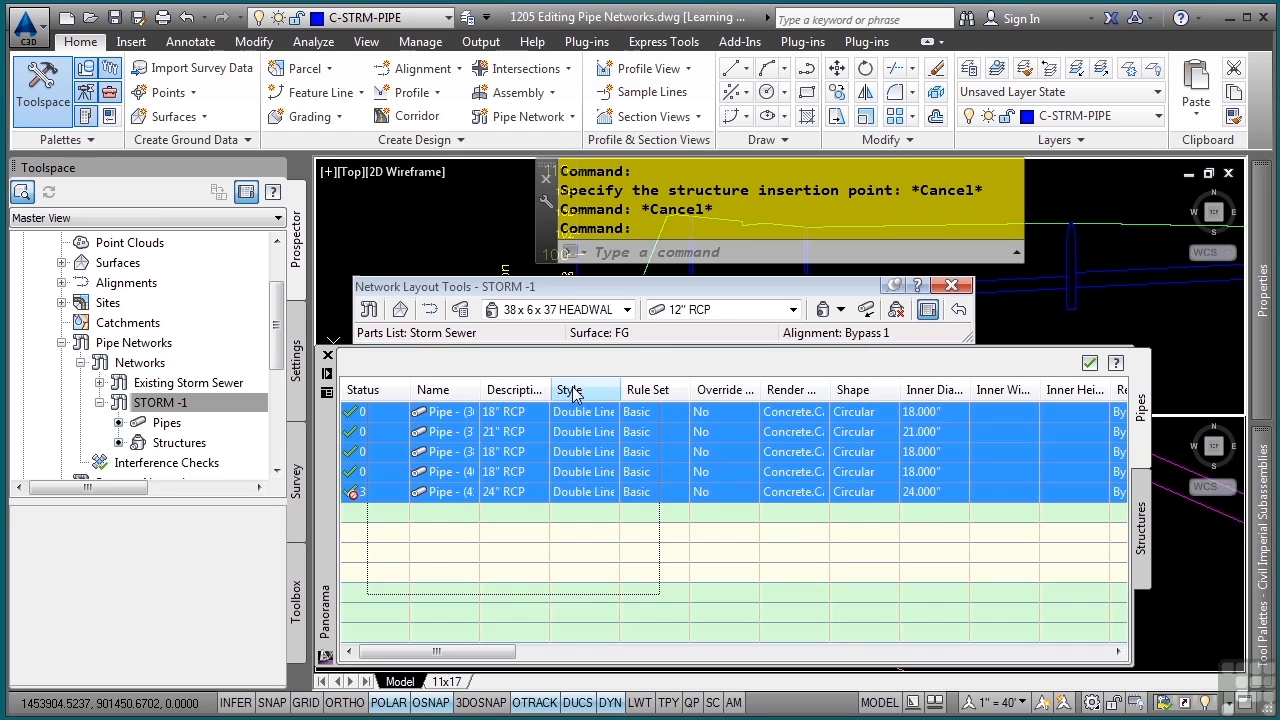
right_click(570, 389)
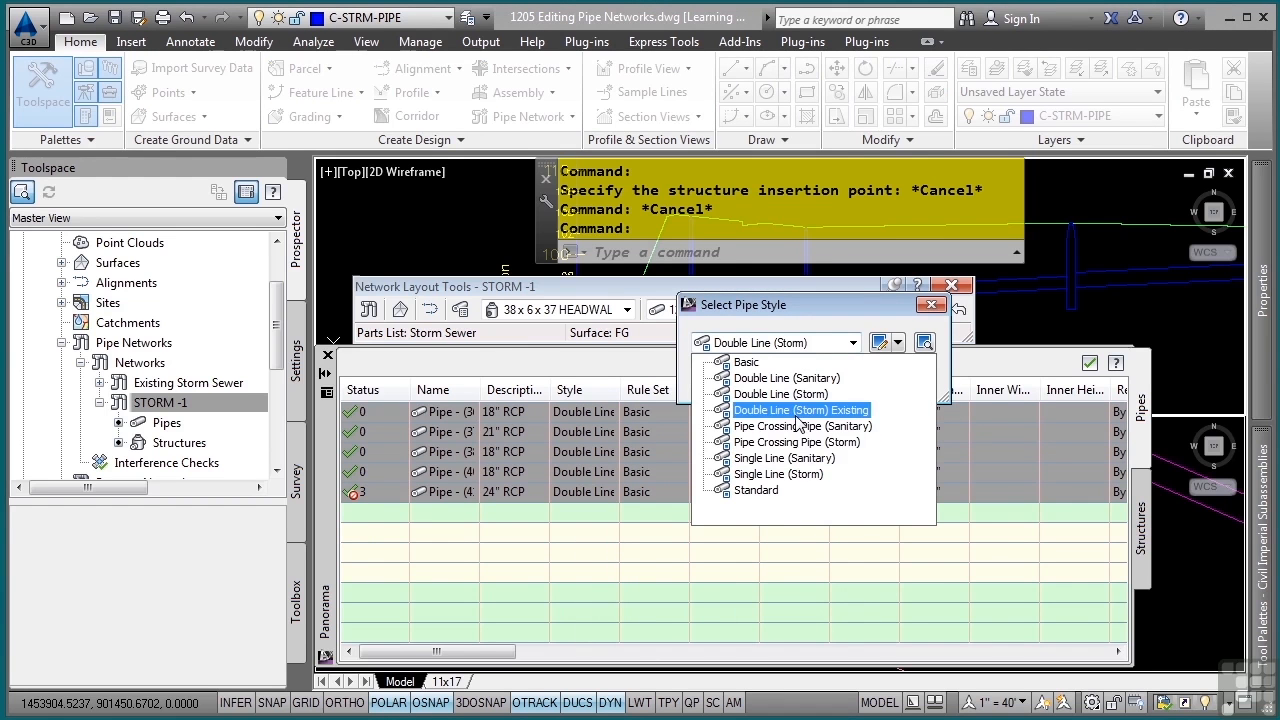
left_click(783, 473)
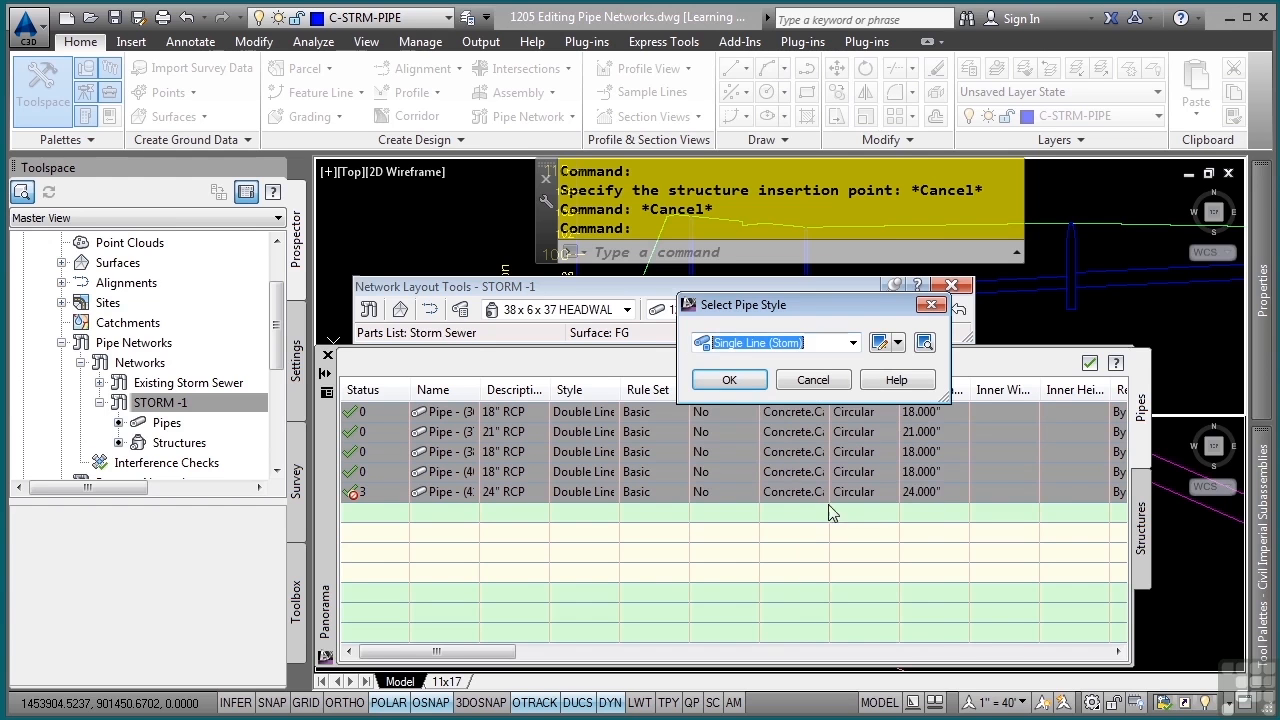
left_click(729, 379)
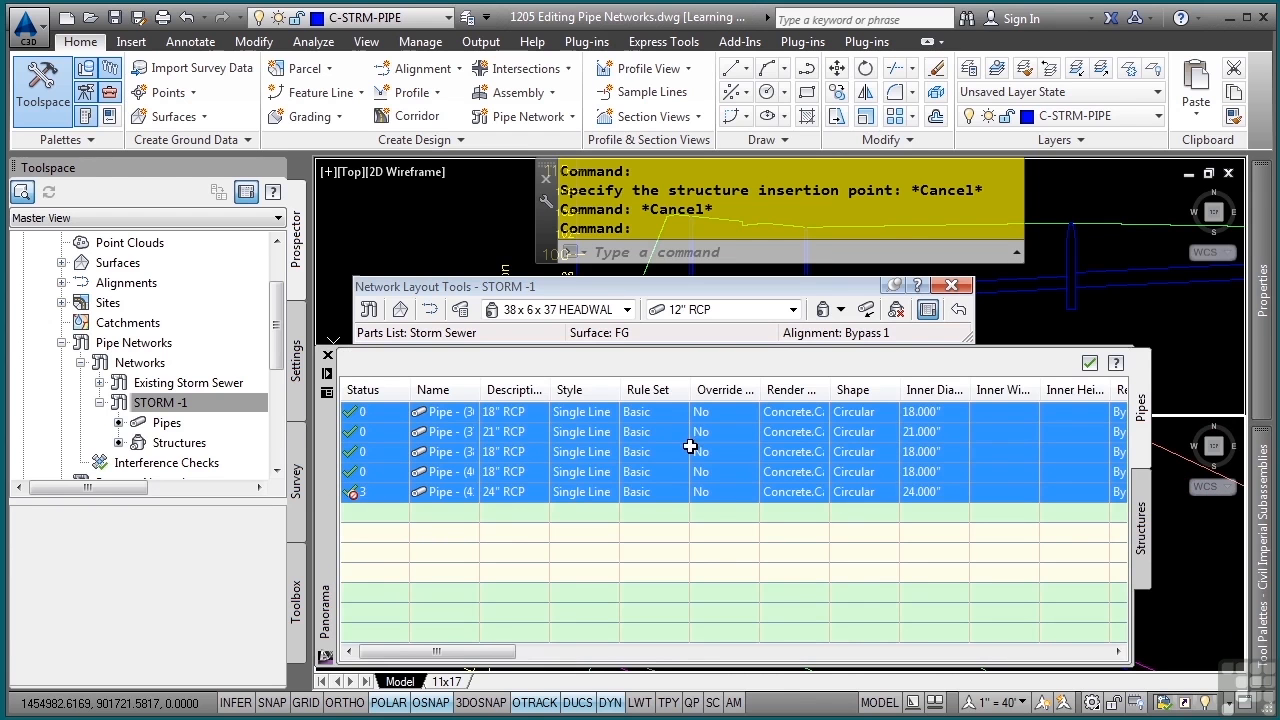
mouse_move(785, 616)
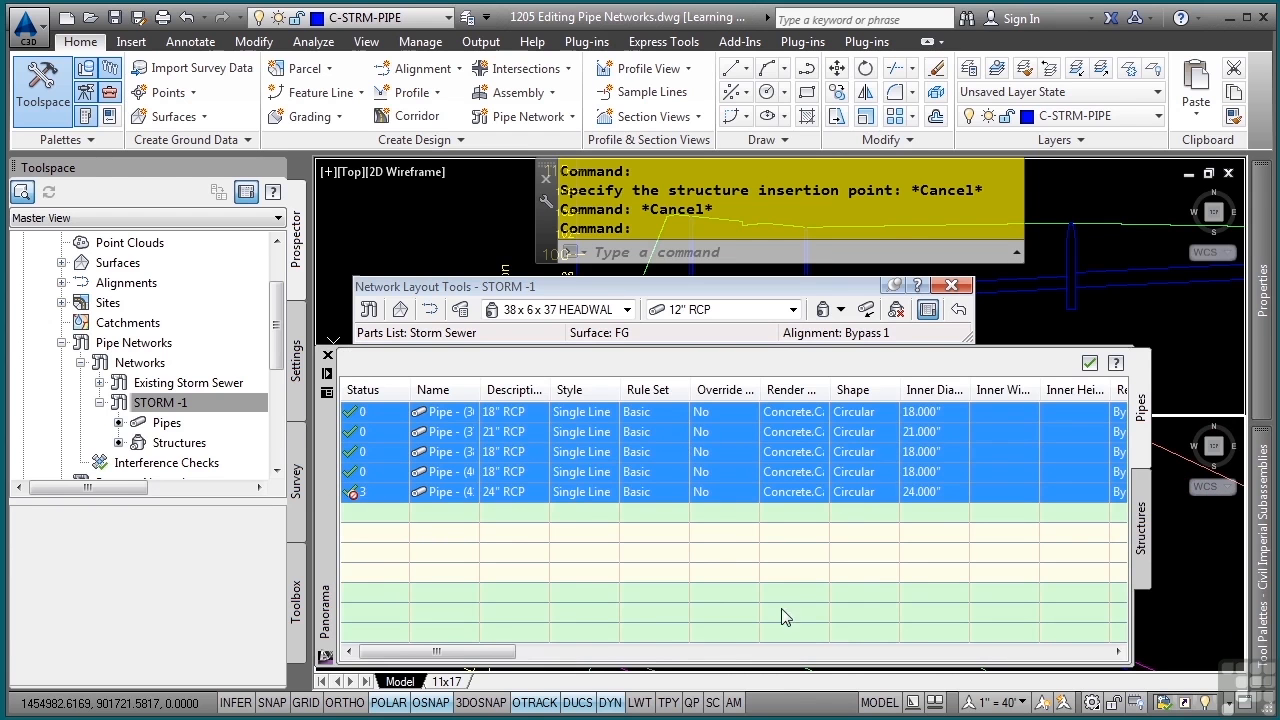
left_click(1141, 525)
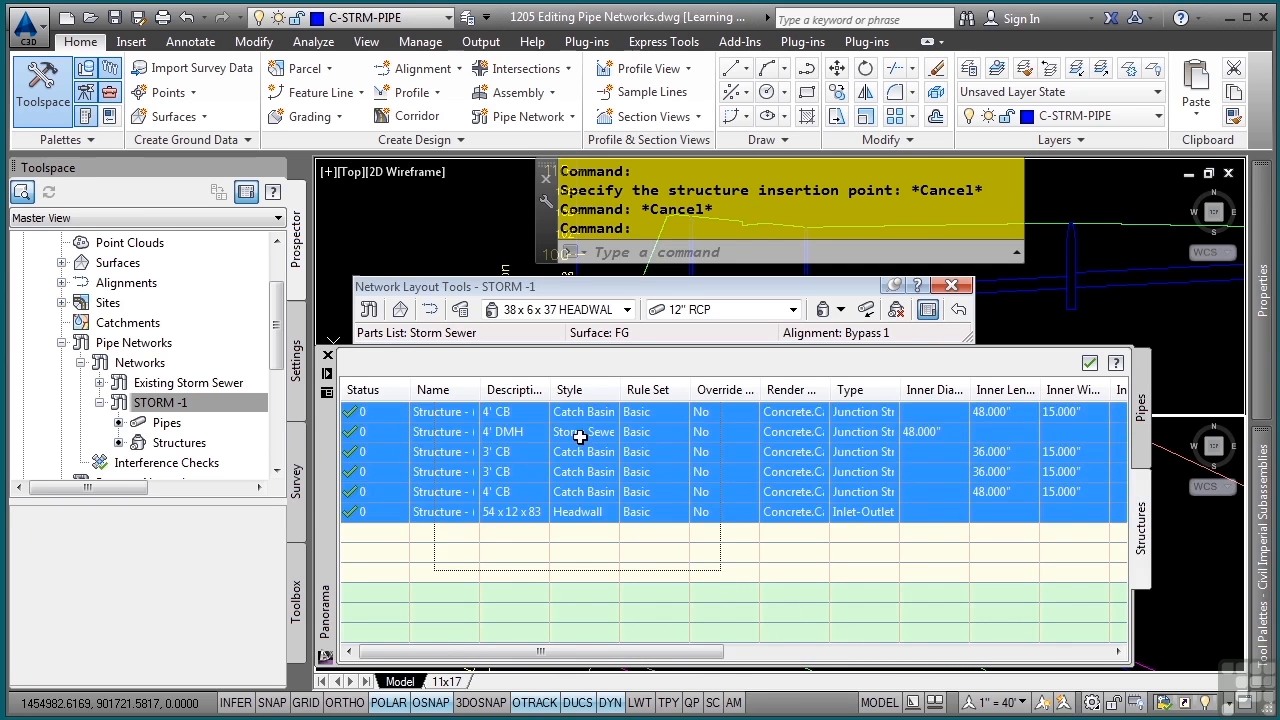
- Bring up the shortcut menu on the Style column header of the STORM-1 structures table
right_click(648, 389)
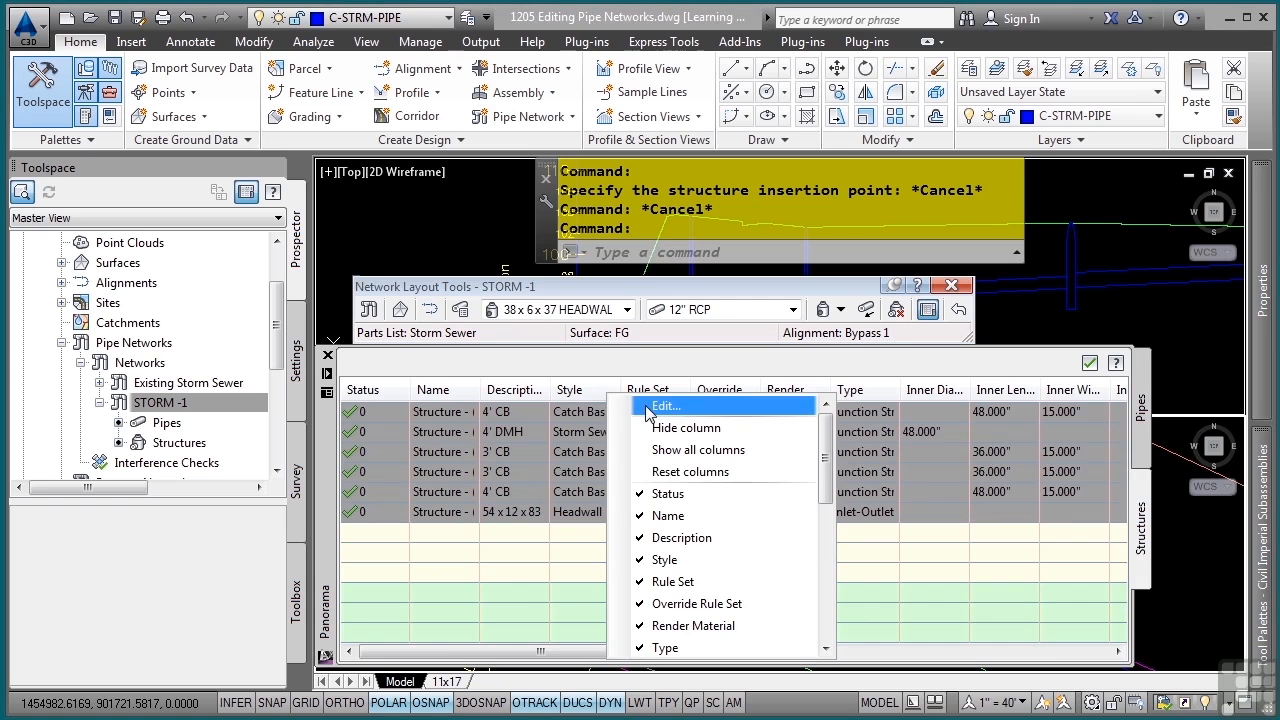